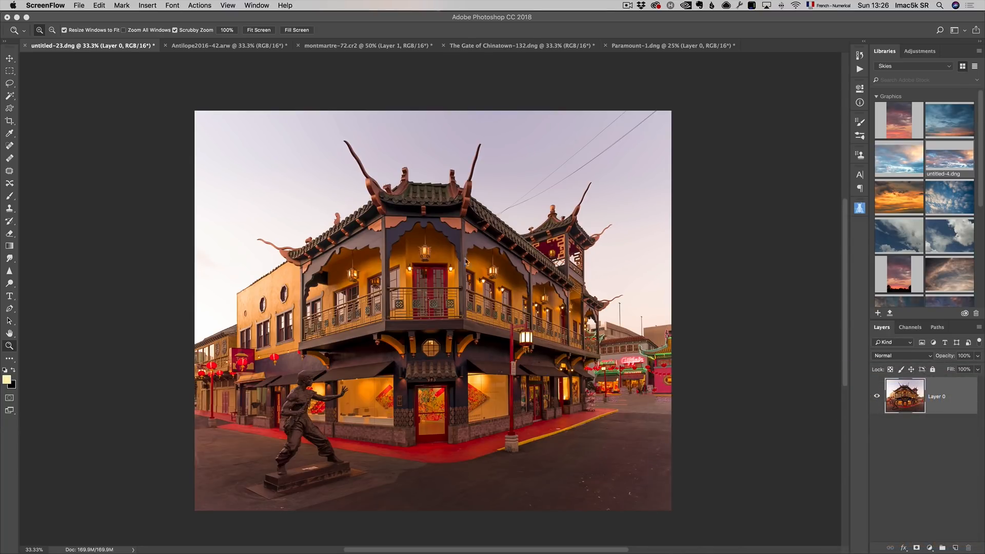
mouse_move(643, 236)
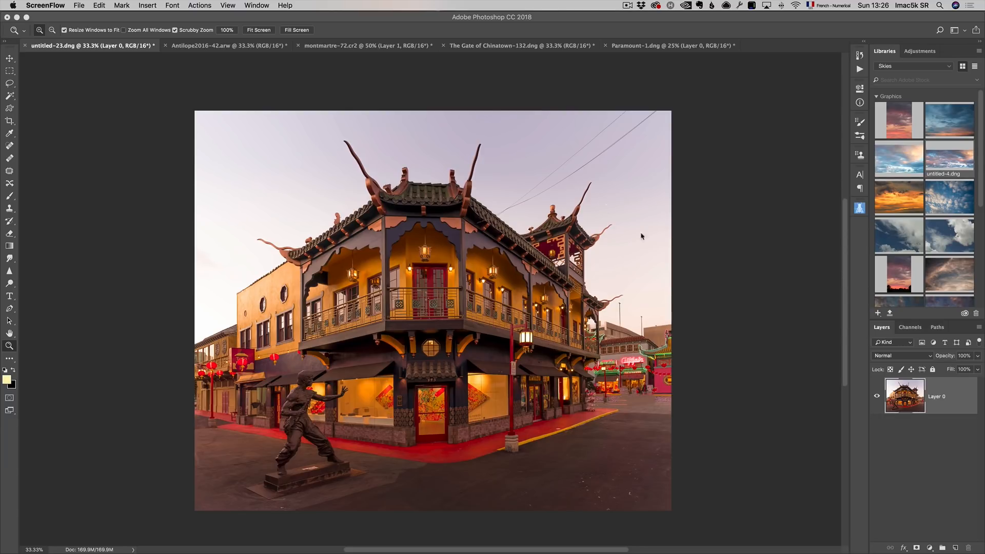
mouse_move(950, 161)
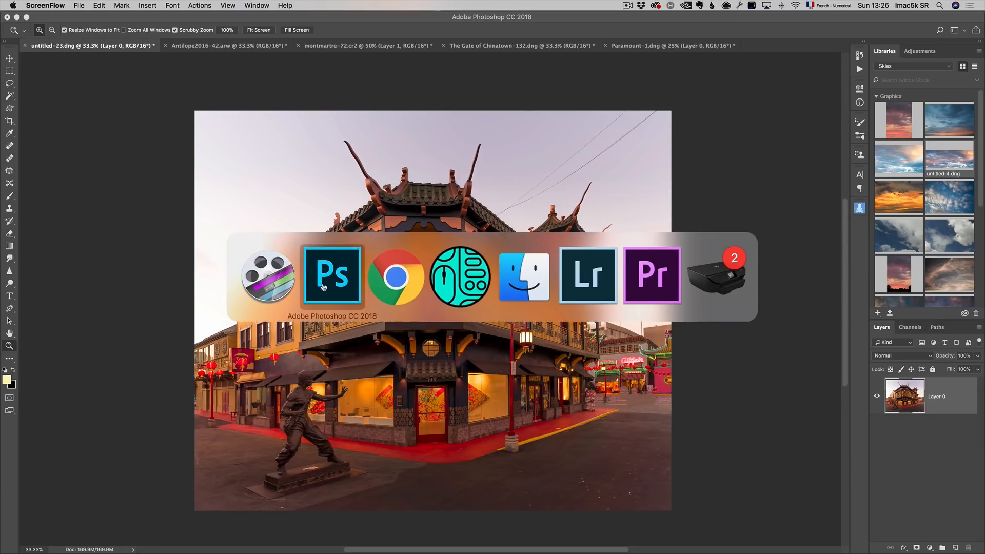
Step: Bring up the PhotoSerge Sky Replacement Bundle page in Chrome and scroll through its sample skies
click(396, 275)
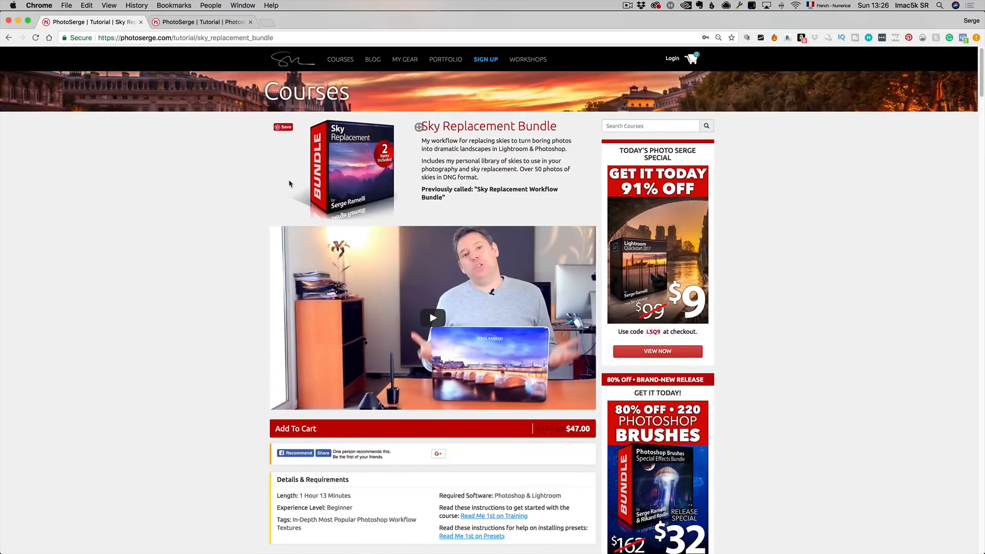
scroll(down, 3)
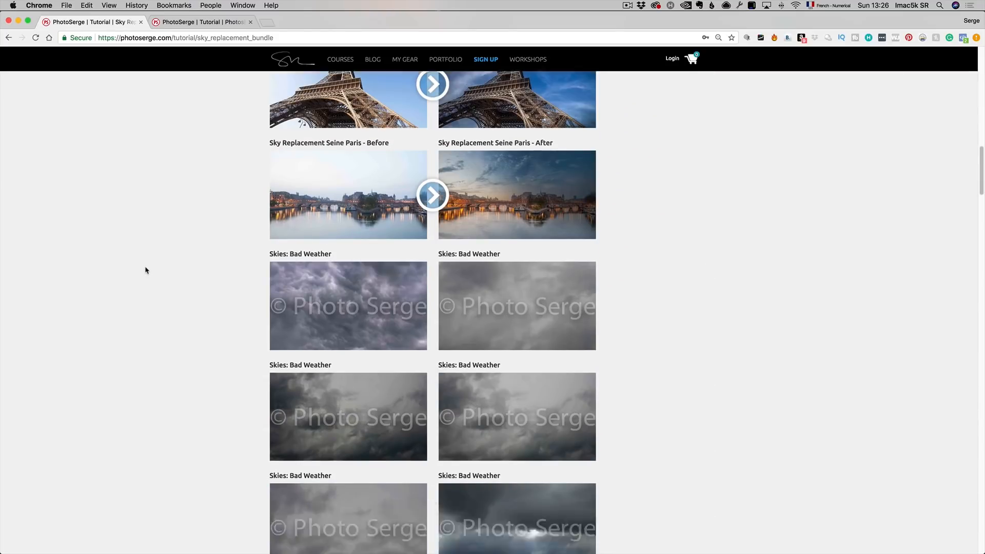
scroll(down, 3)
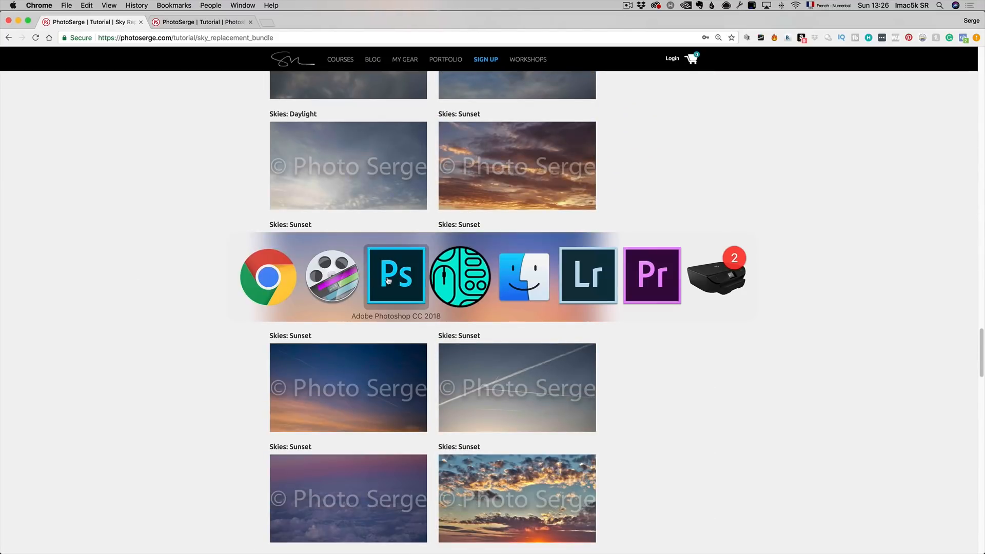
Step: Return to the Chinatown photo and stretch the cloudy sky layer across its top
click(396, 275)
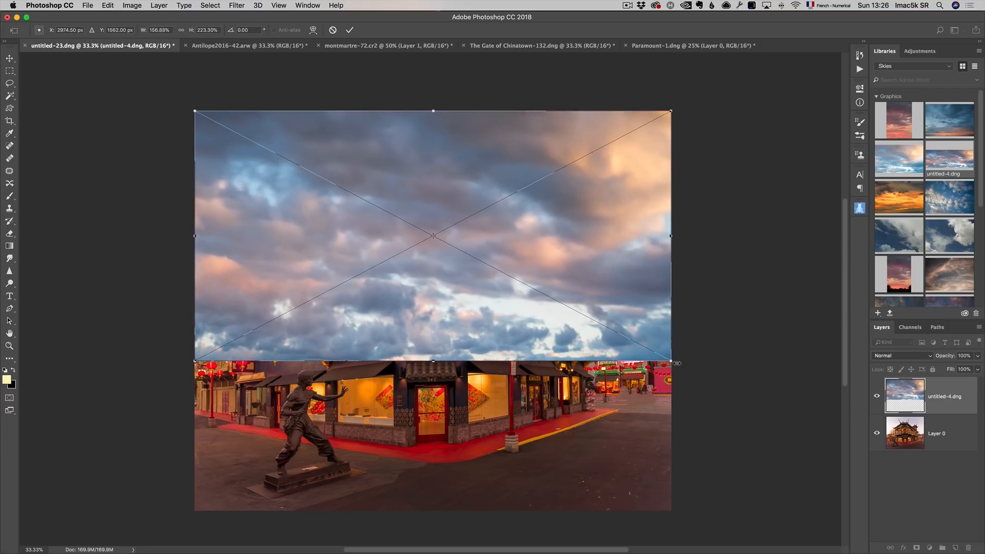
drag(670, 361, 681, 344)
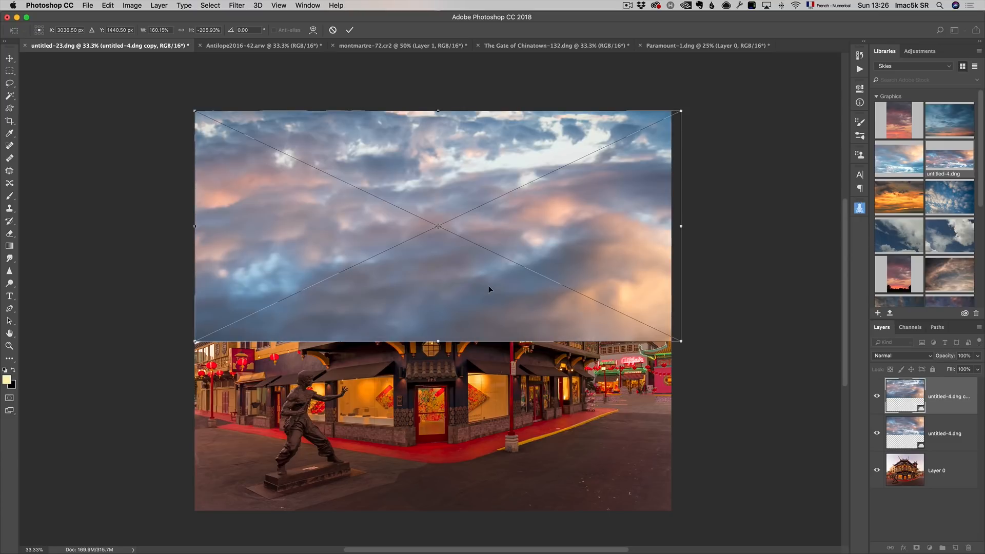
mouse_move(435, 174)
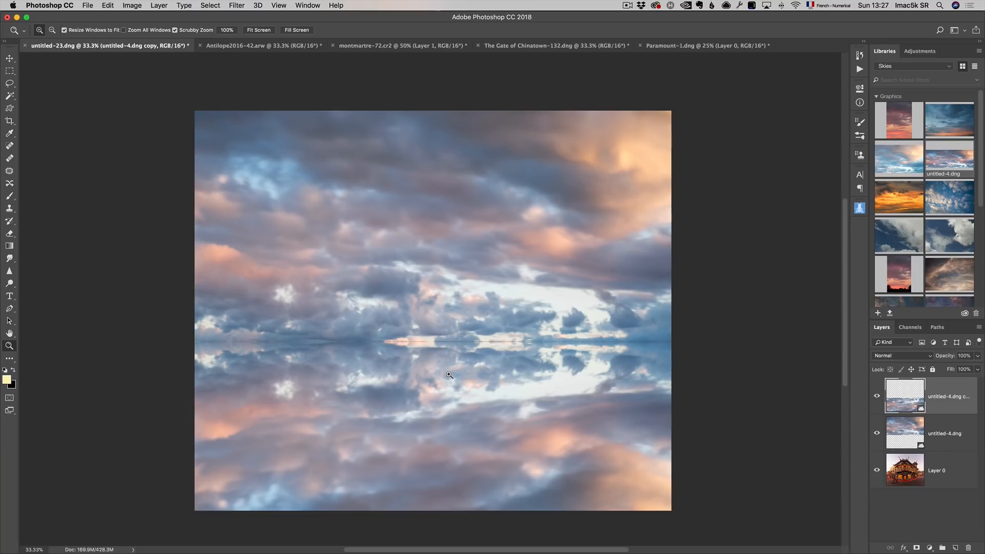
Step: Merge the two mirrored sky layers into one and toggle its visibility to compare with the original
click(10, 60)
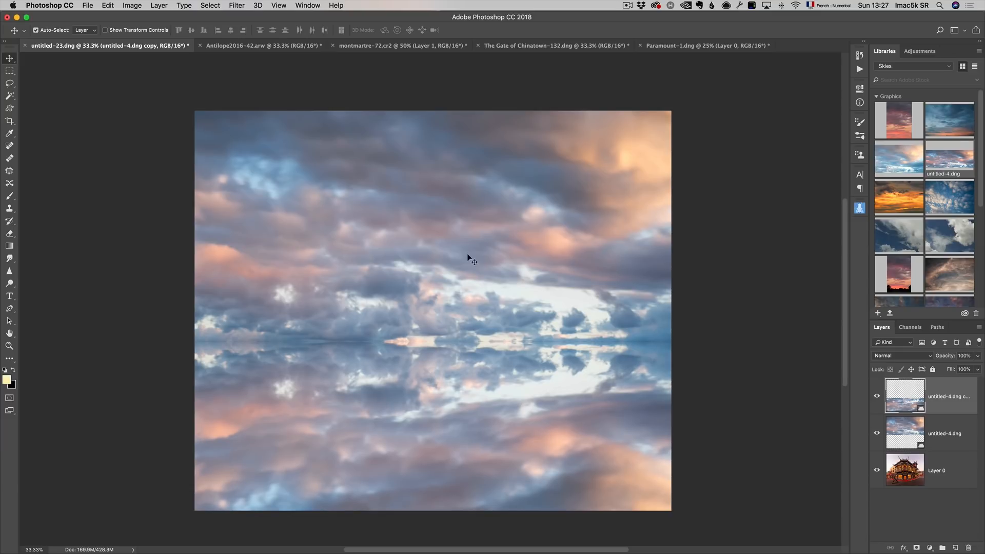
click(946, 433)
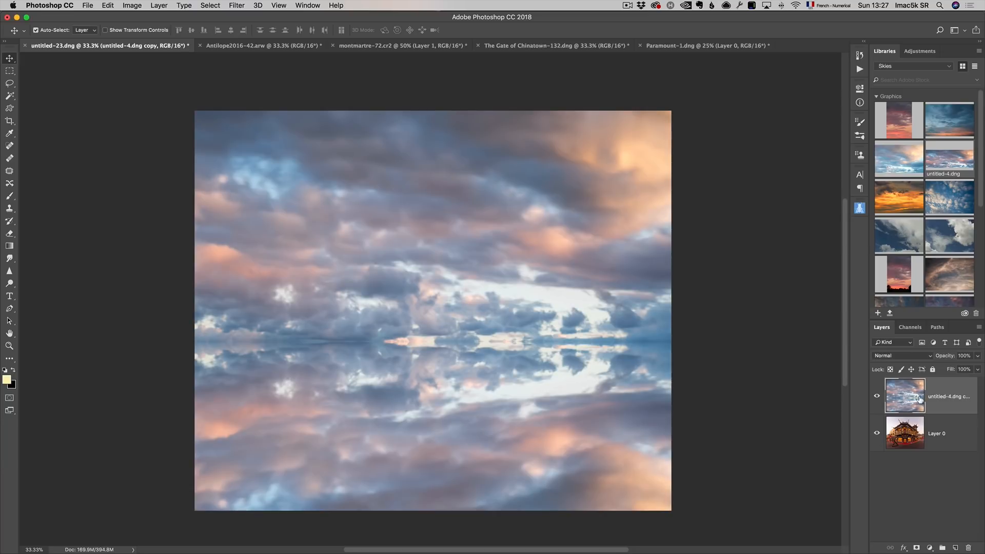
click(900, 357)
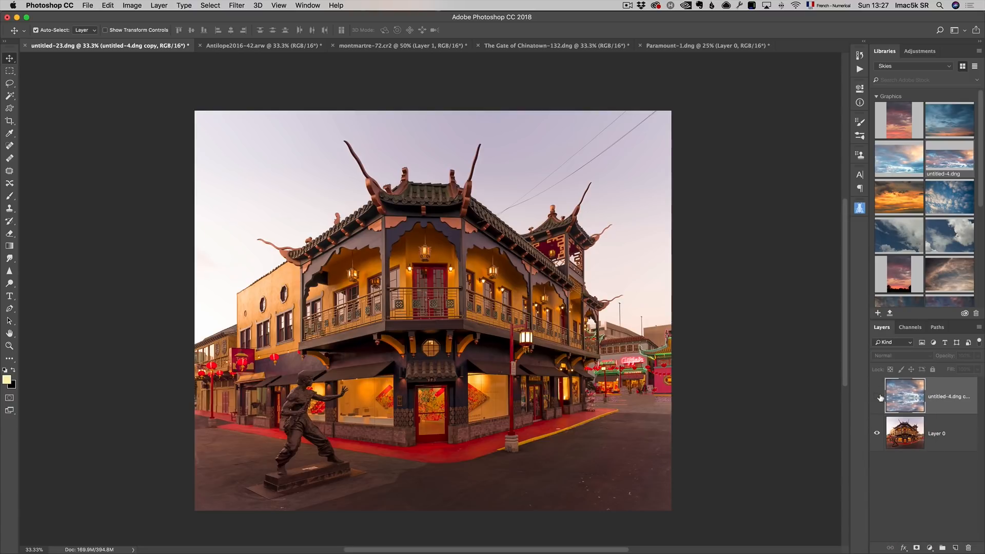
mouse_move(878, 396)
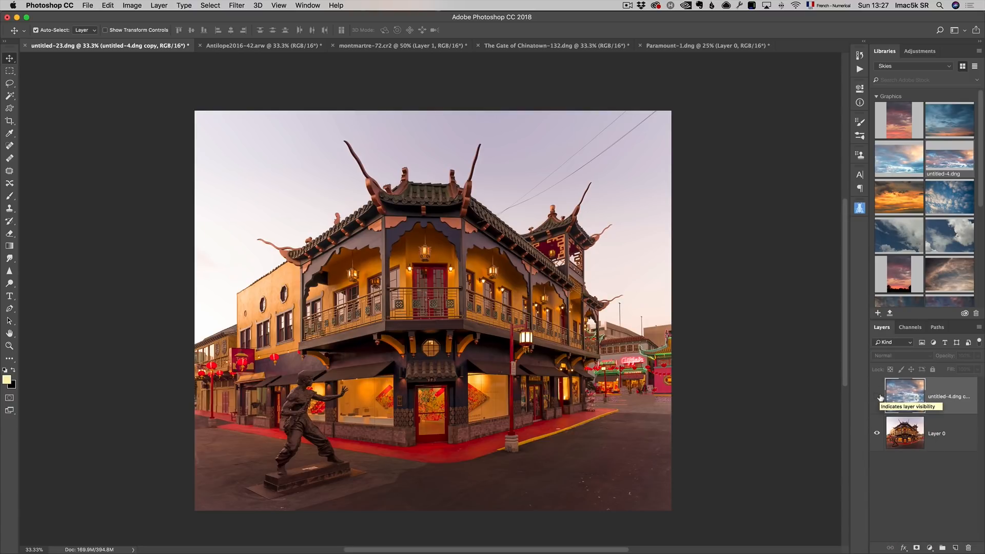
click(878, 396)
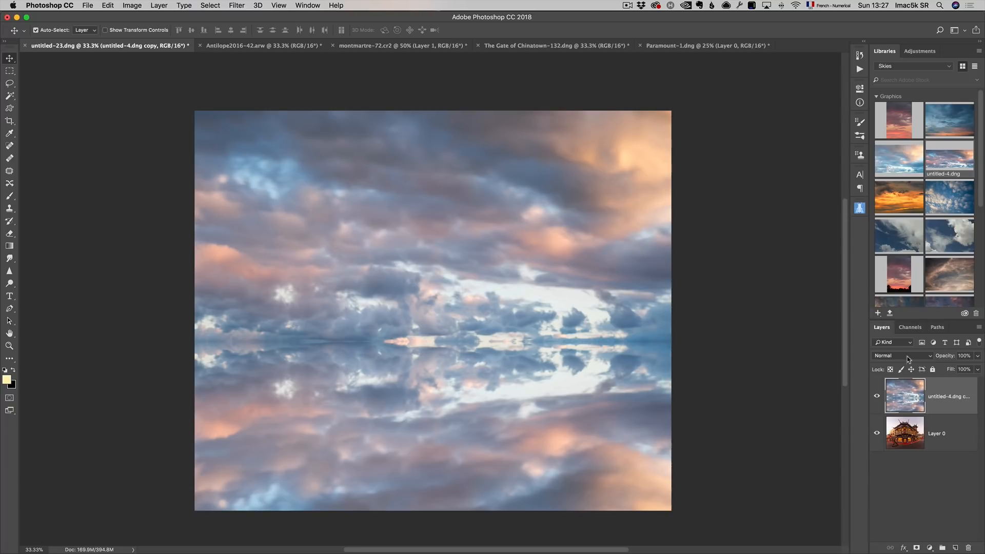
Step: Set the merged sky layer to Multiply and mask it away from the lit Chinatown shopfronts
click(904, 356)
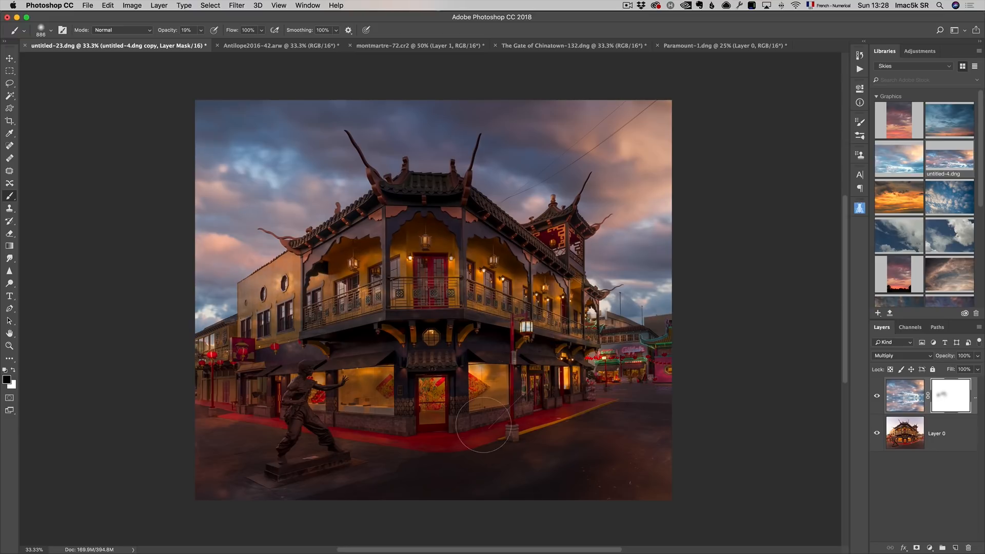
drag(484, 430, 317, 464)
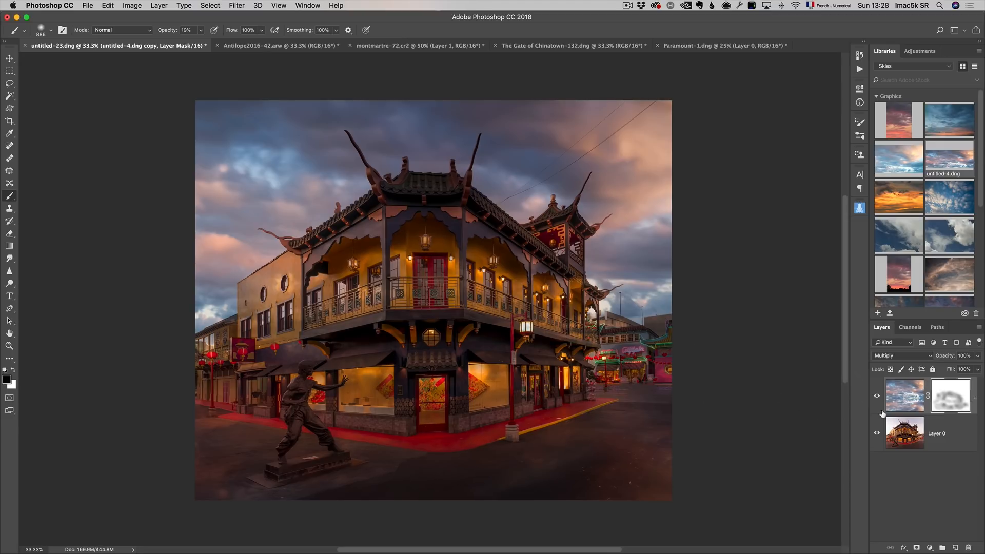
click(878, 396)
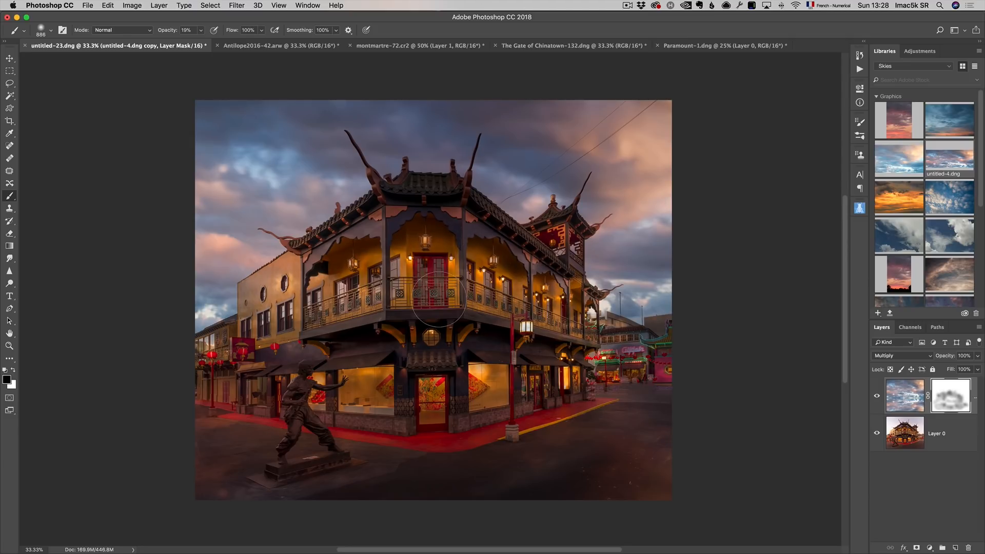
mouse_move(434, 302)
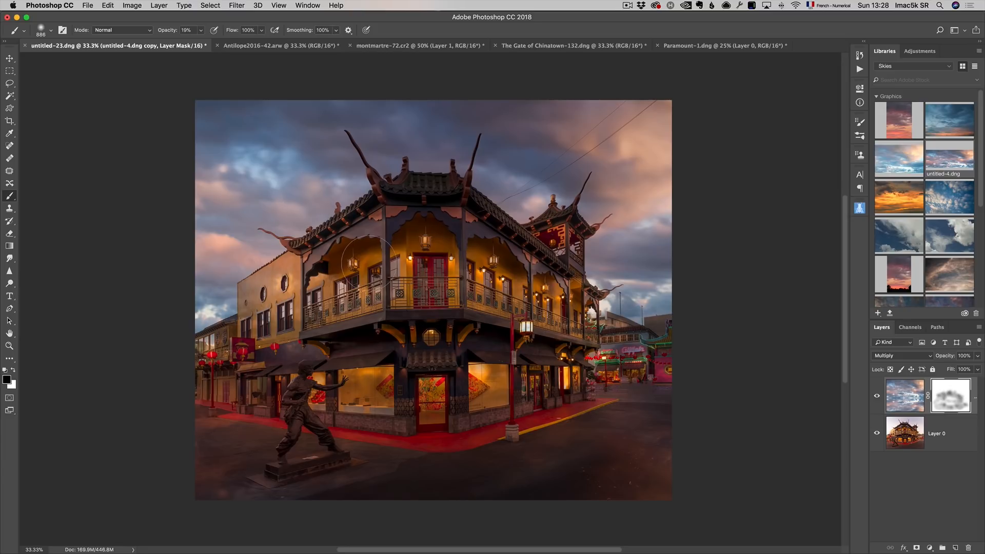
mouse_move(426, 320)
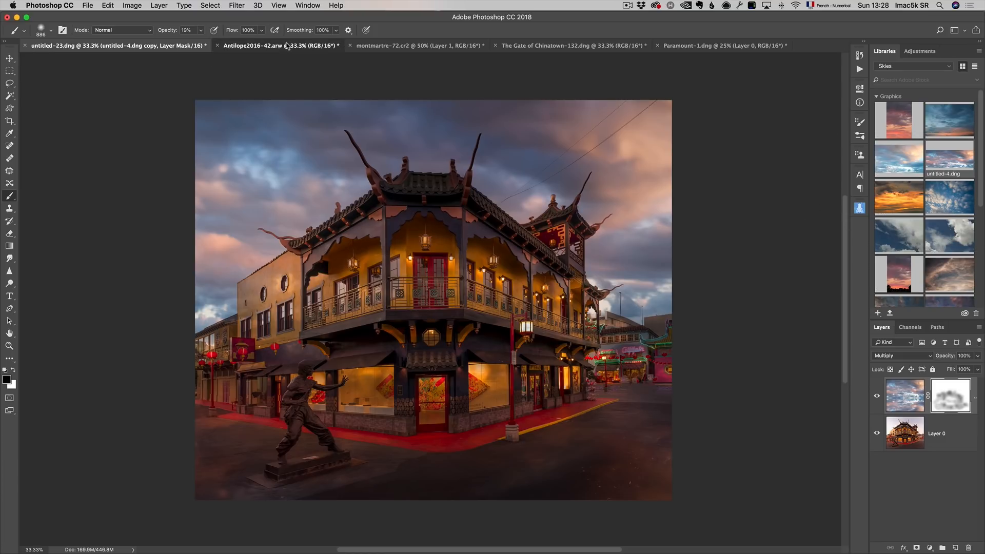
Step: Switch to the Antelope Canyon document and choose the LightRays asset library
click(281, 45)
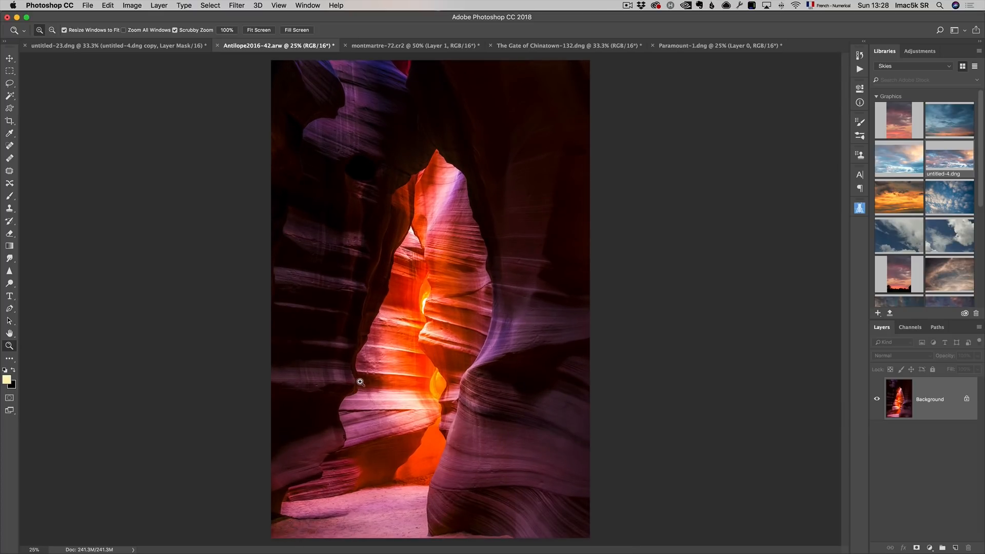
mouse_move(404, 225)
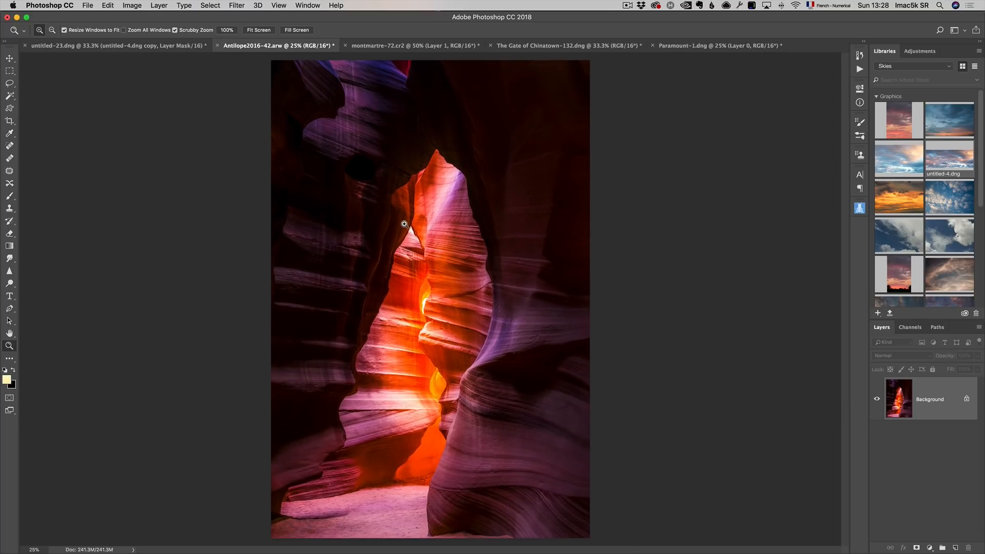
mouse_move(492, 331)
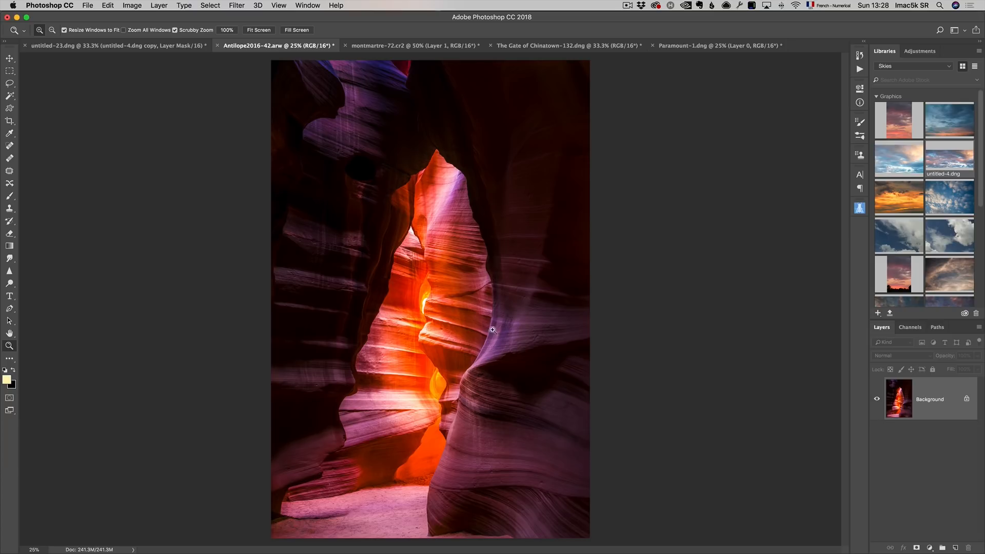
mouse_move(409, 193)
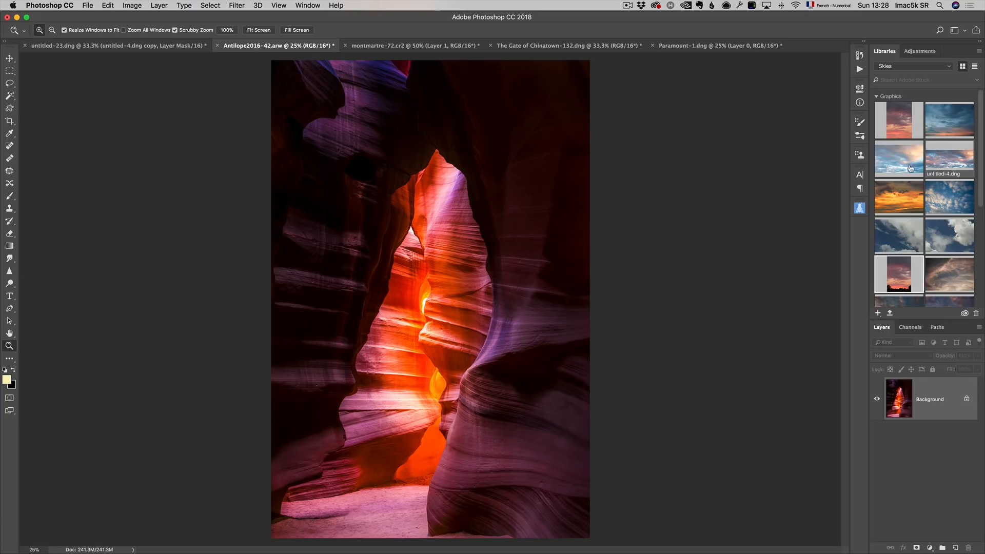
click(914, 65)
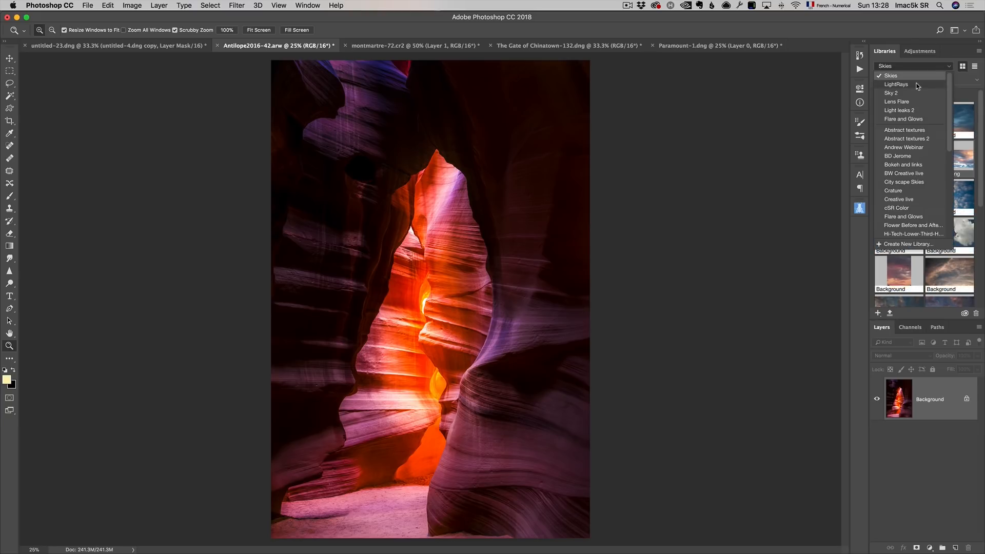
click(896, 83)
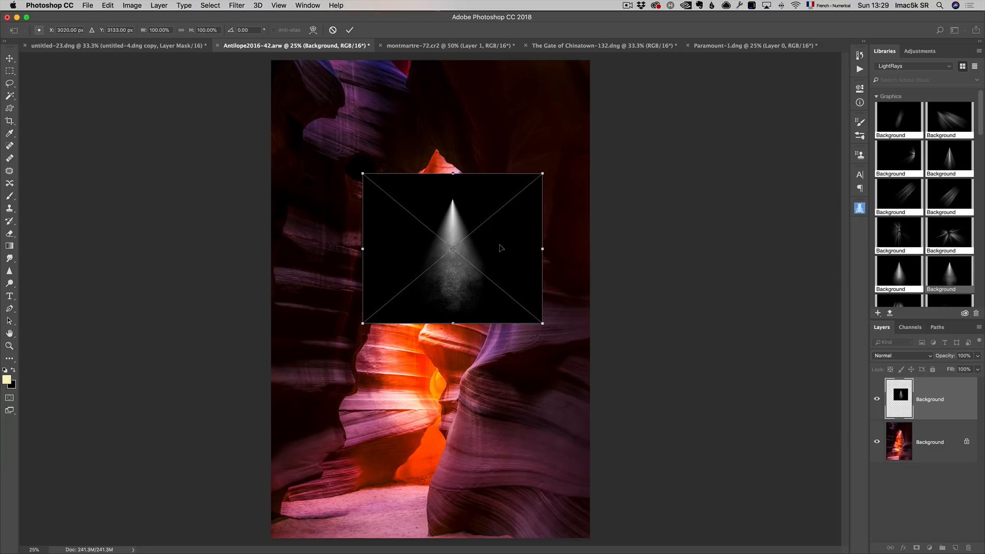
Step: Enlarge the light-ray graphic with Free Transform to stretch tall over the canyon
drag(363, 173, 340, 122)
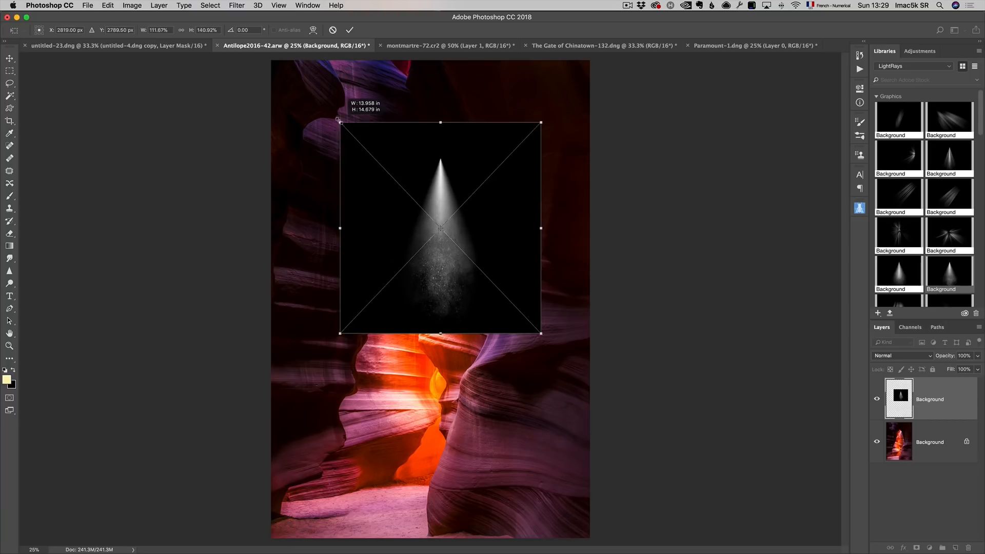
drag(340, 332, 313, 394)
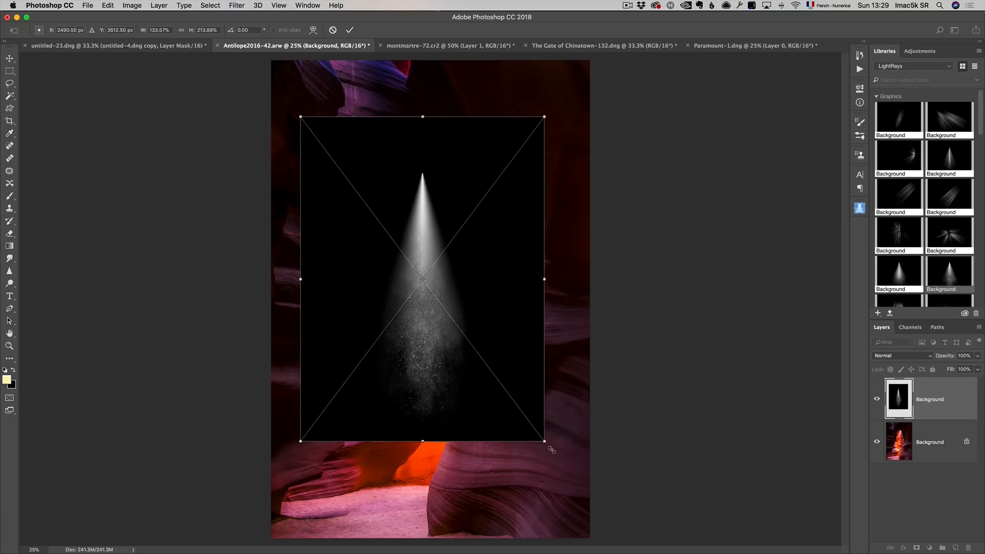
drag(544, 441, 568, 463)
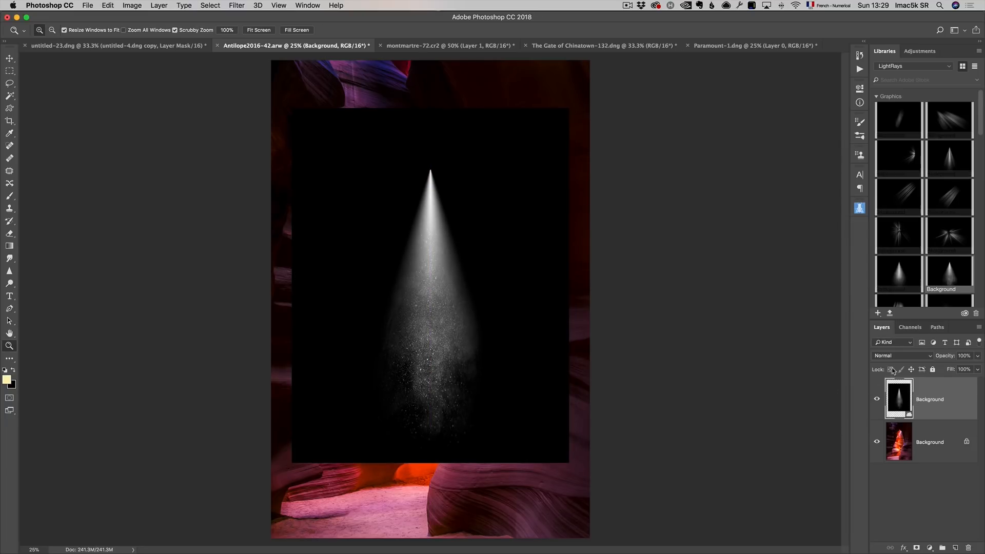
Step: Blend the light-ray layer in Screen mode and enlarge the beam to span the canyon opening
click(901, 356)
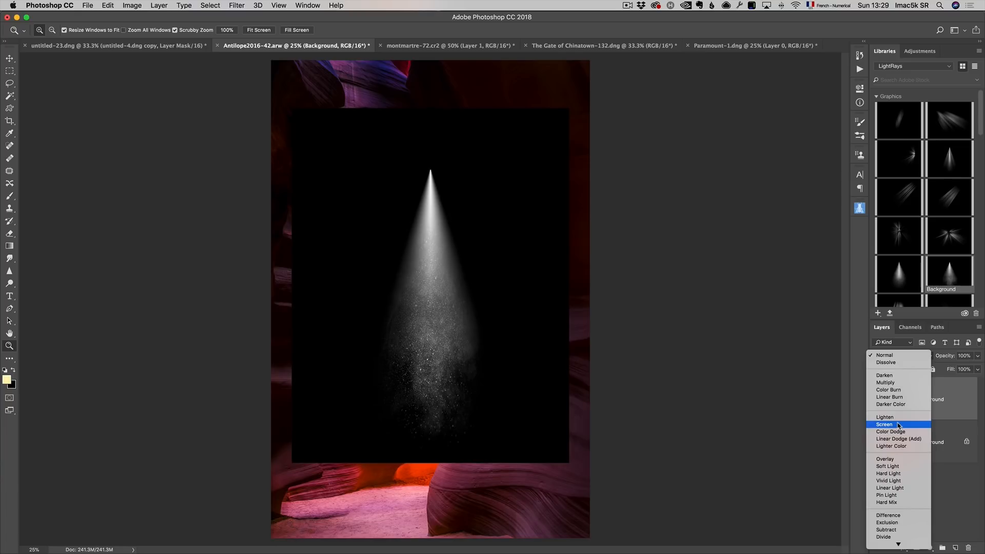
click(885, 424)
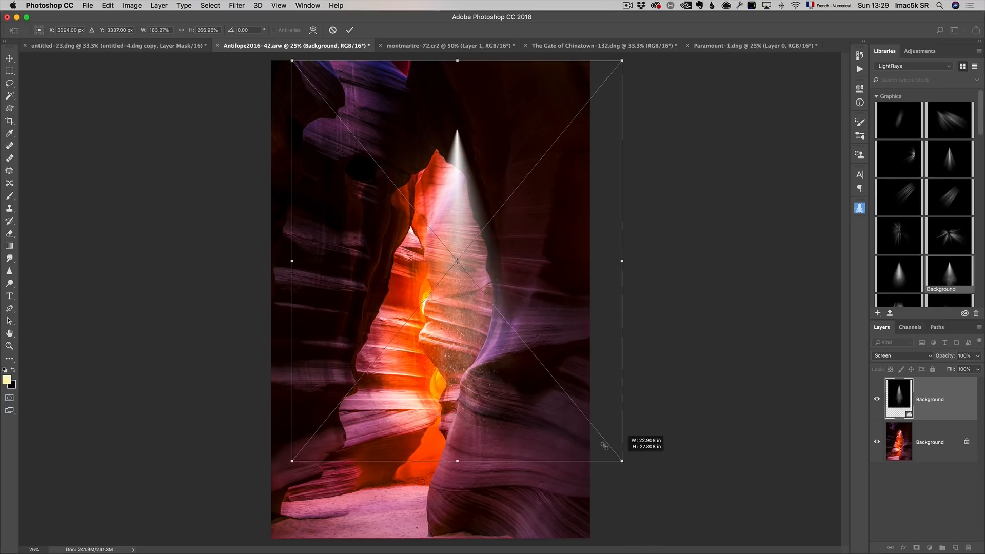
drag(457, 261, 430, 224)
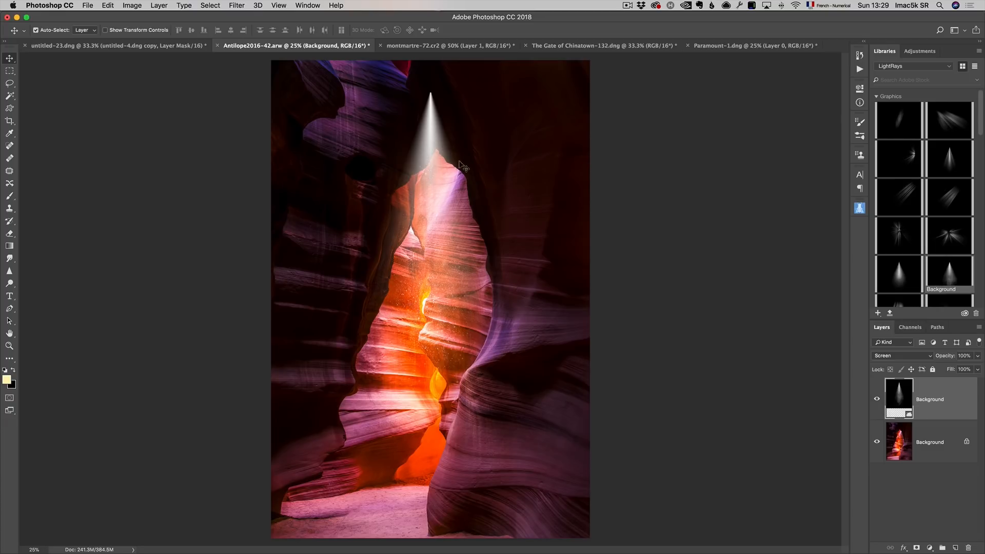
mouse_move(443, 313)
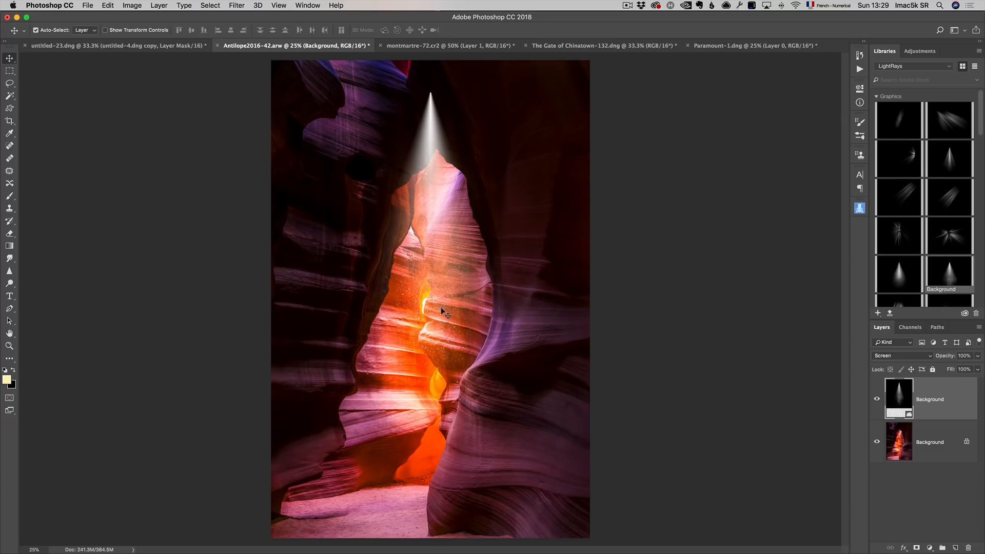
mouse_move(440, 266)
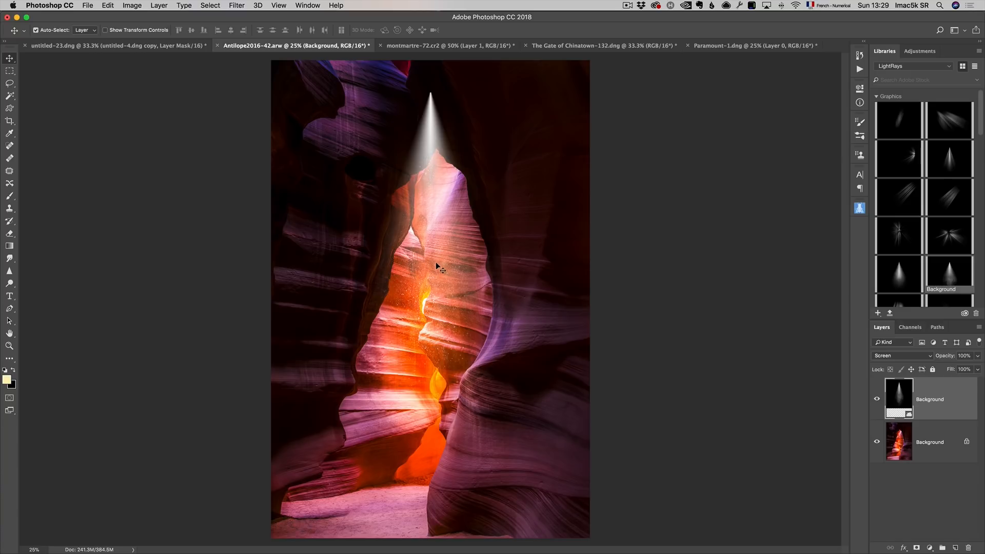
mouse_move(693, 307)
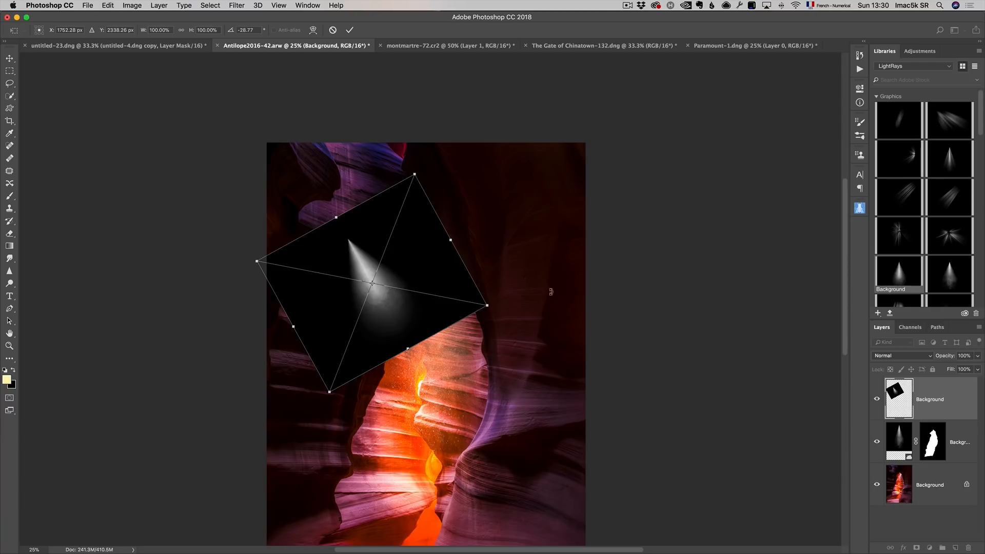
Step: Scale the tilted second light ray up and blend it in Screen mode
drag(485, 306, 620, 432)
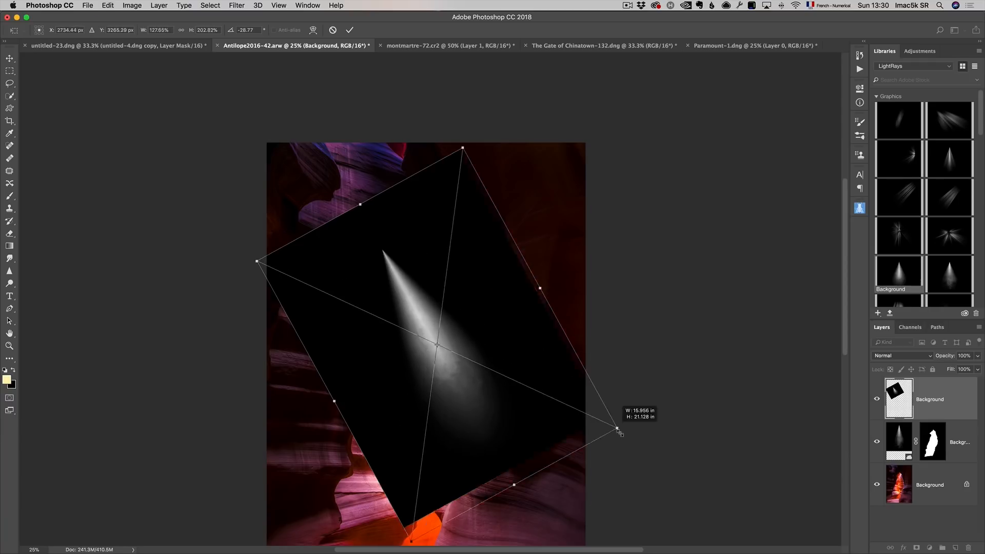
drag(618, 430, 631, 440)
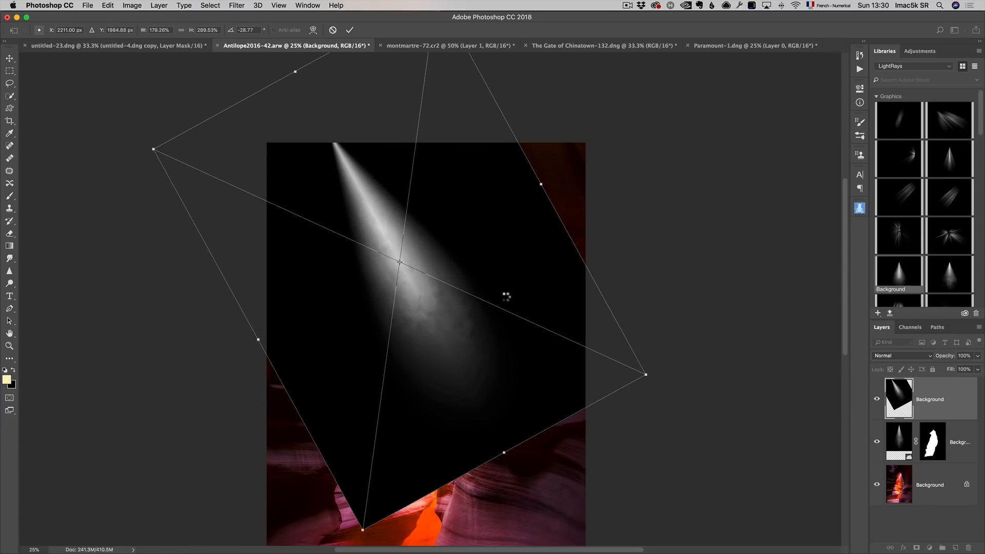
click(902, 356)
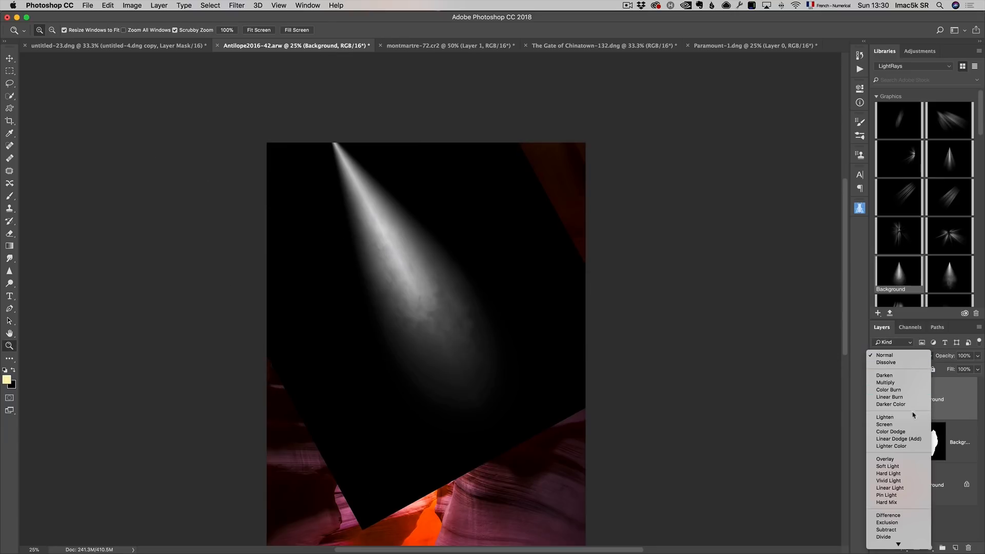
click(884, 423)
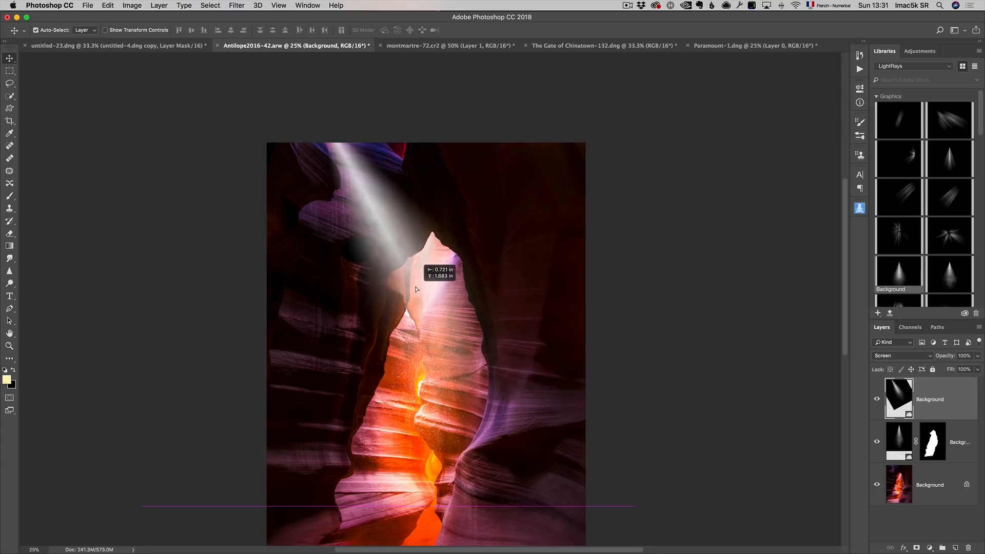
Step: Move the ray onto the upper-left canyon wall and give the layer its own mask
drag(415, 290, 397, 259)
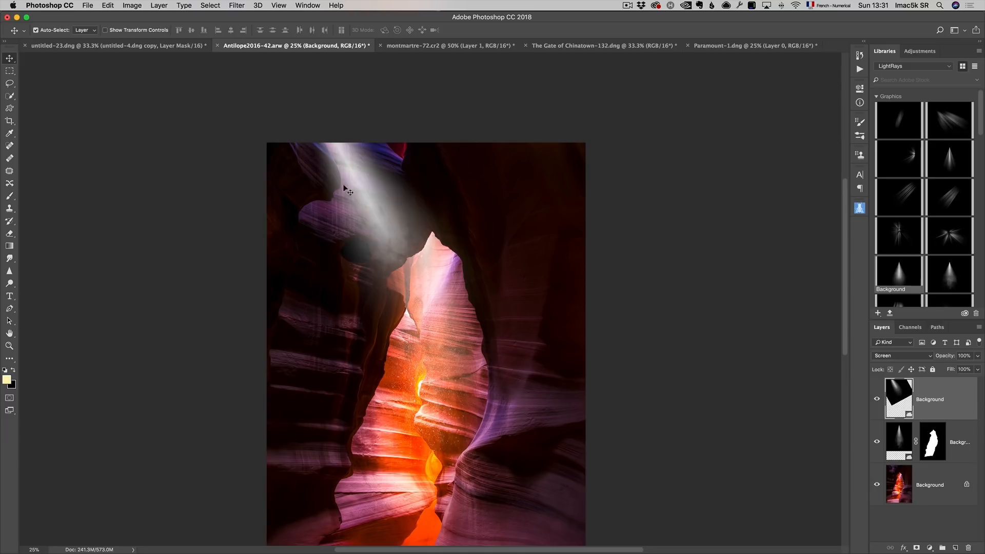
mouse_move(765, 363)
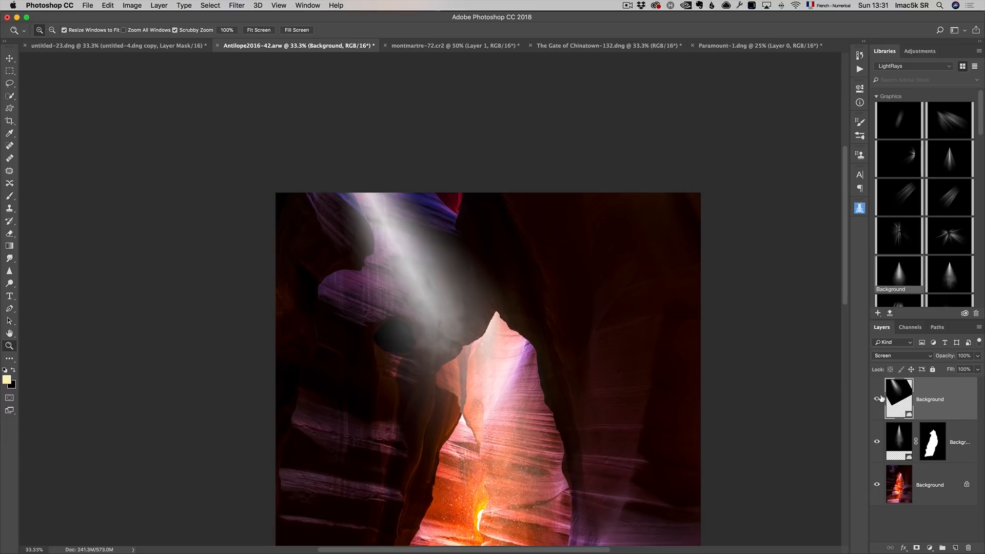
click(877, 398)
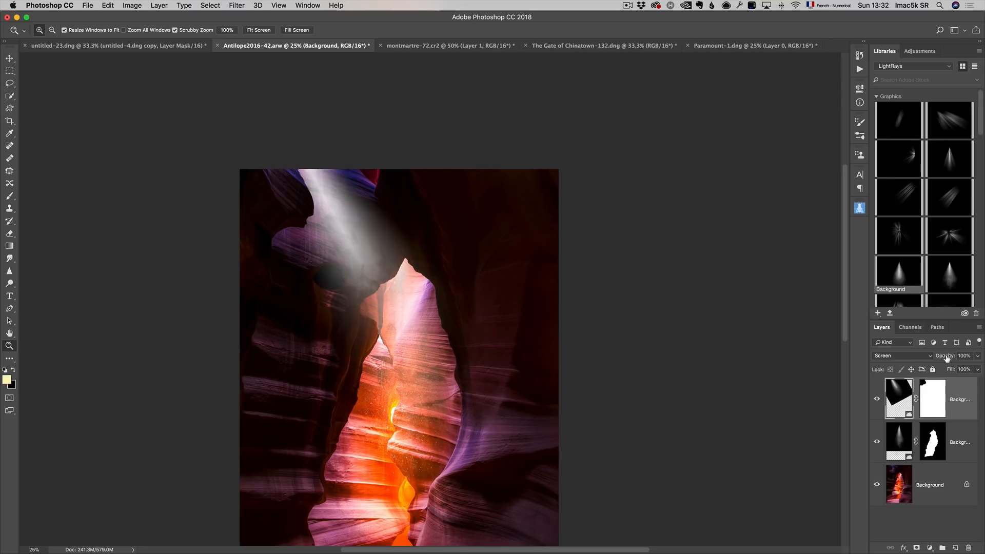
click(964, 356)
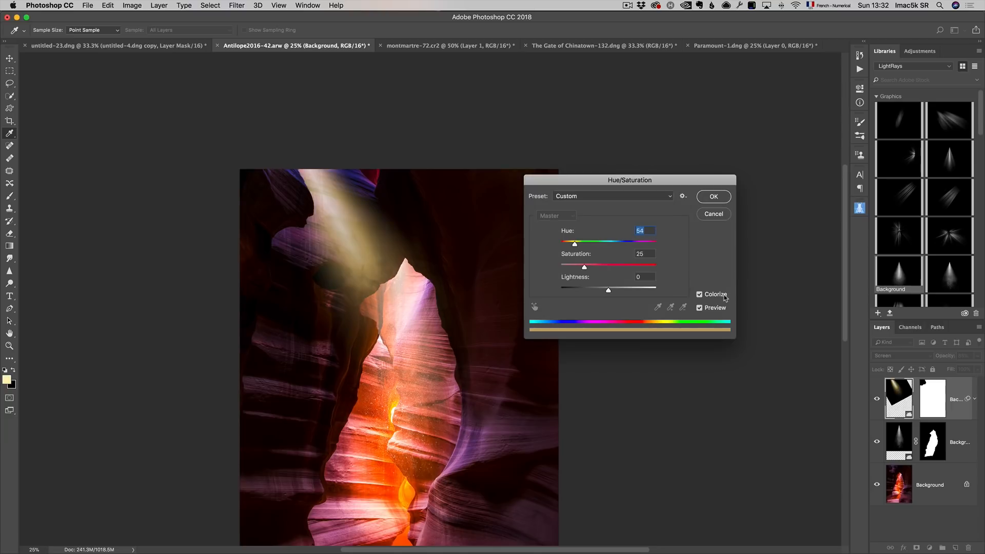
mouse_move(662, 321)
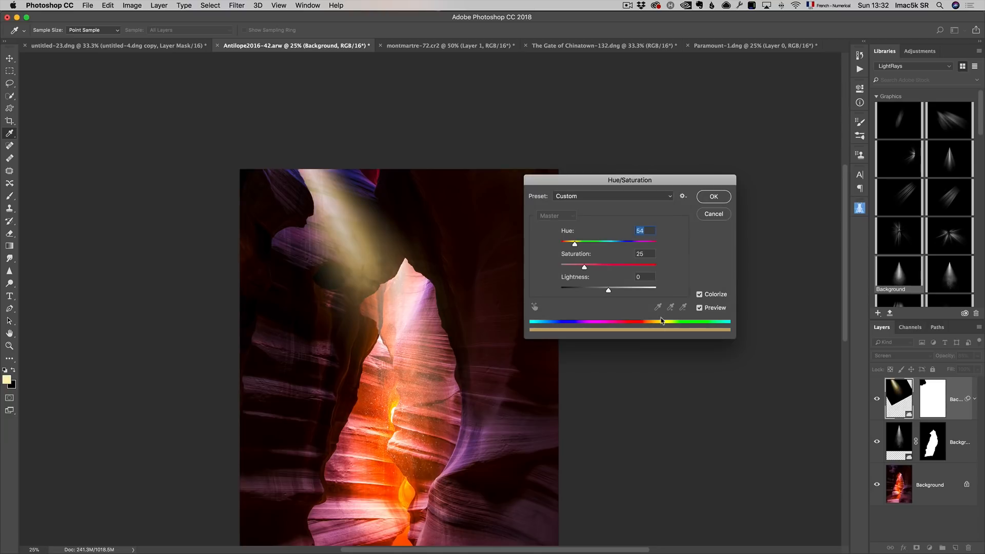
Step: Lower the saturation of the ray's Colorize tint to a soft warm yellow and apply it
drag(583, 267, 573, 267)
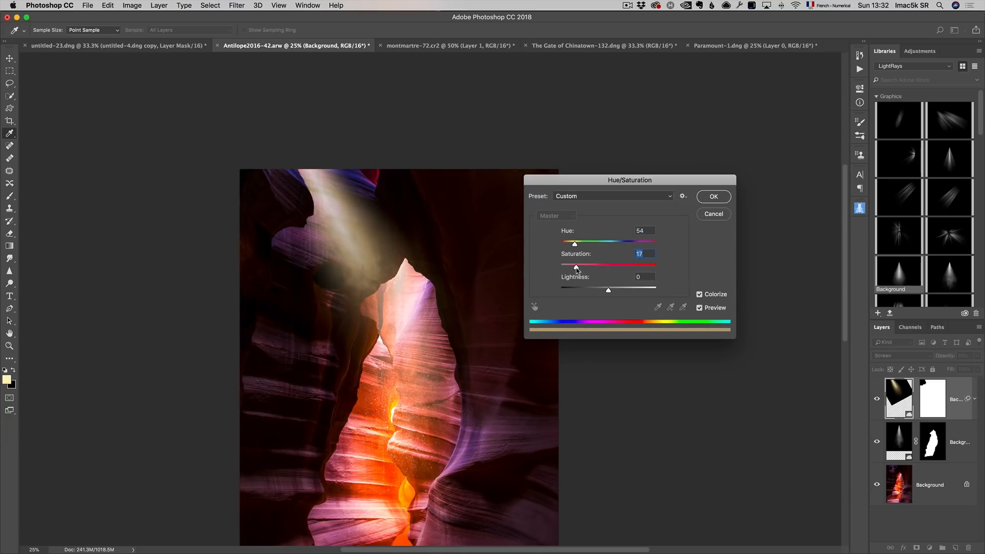
drag(575, 266, 575, 266)
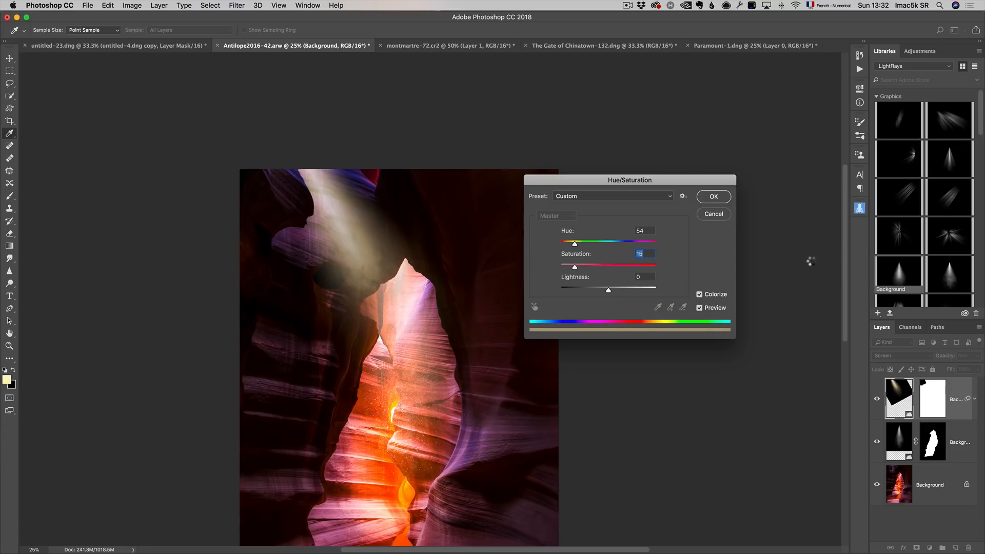
click(713, 196)
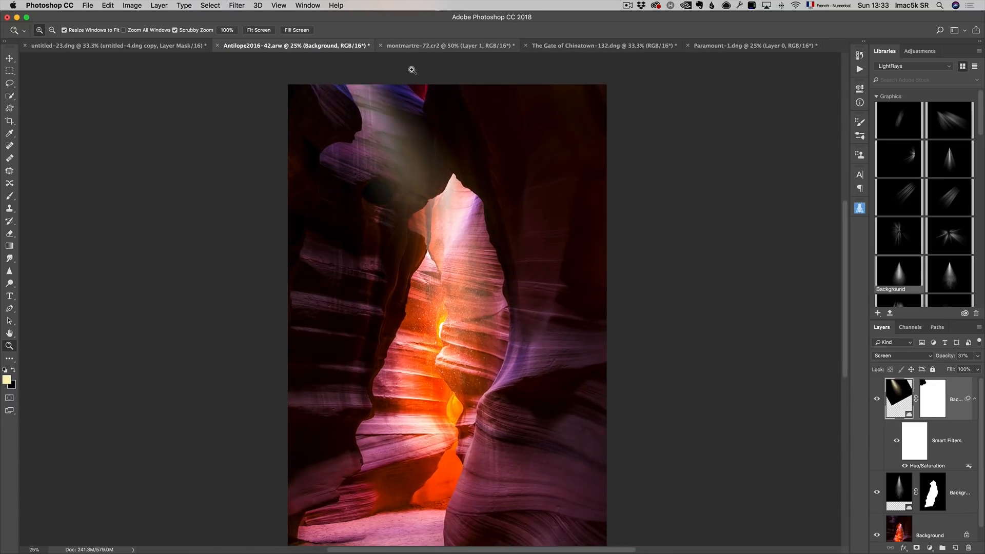
Step: Add a Curves adjustment layer to the Montmartre photo and pull the curve down to darken it
click(433, 46)
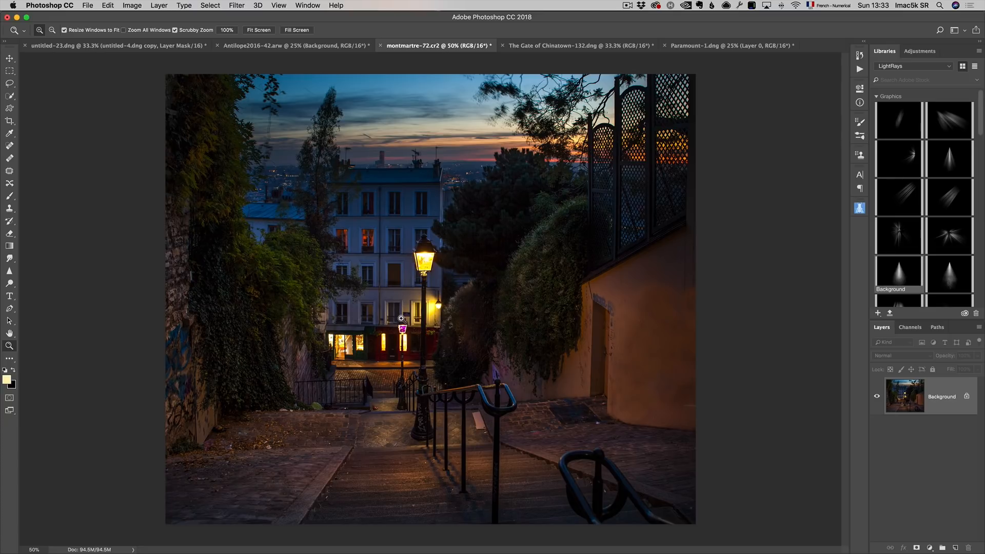
click(932, 547)
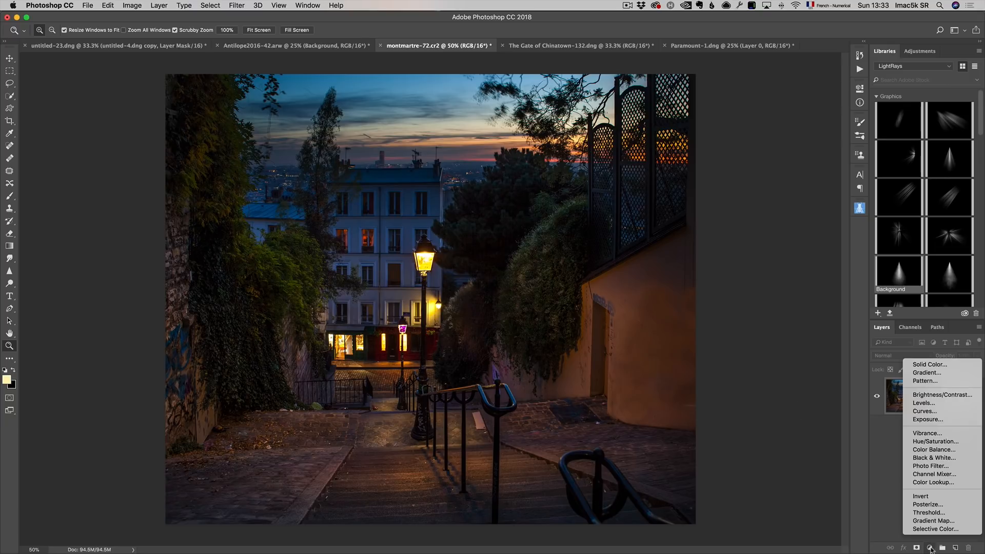
mouse_move(942, 402)
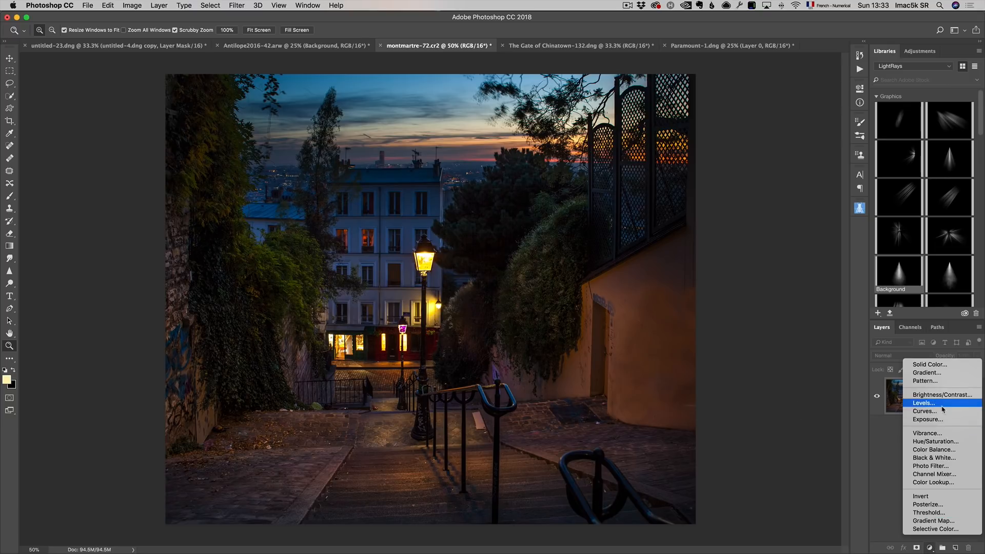
click(925, 411)
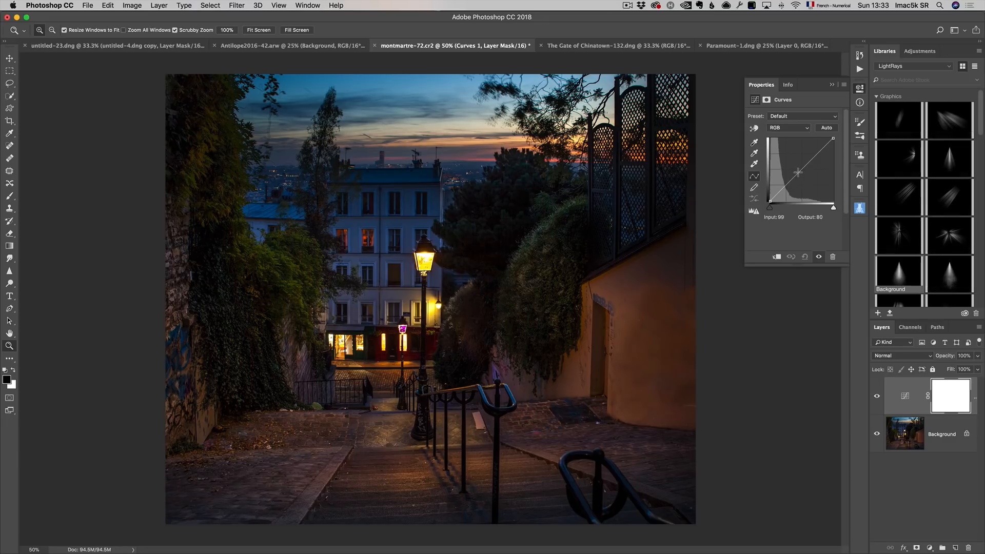
drag(796, 174, 803, 178)
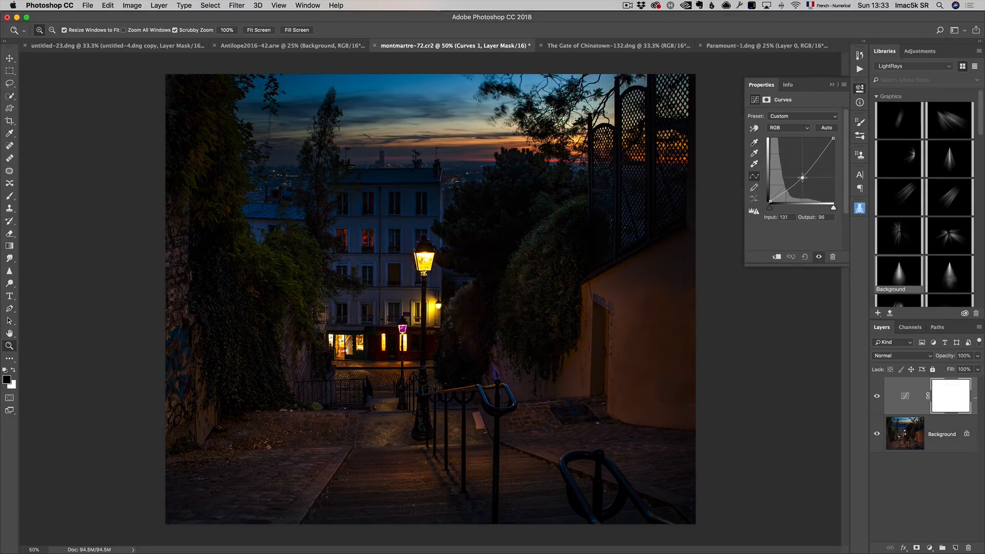
Step: Create a new empty layer set to Overlay blend mode
click(959, 547)
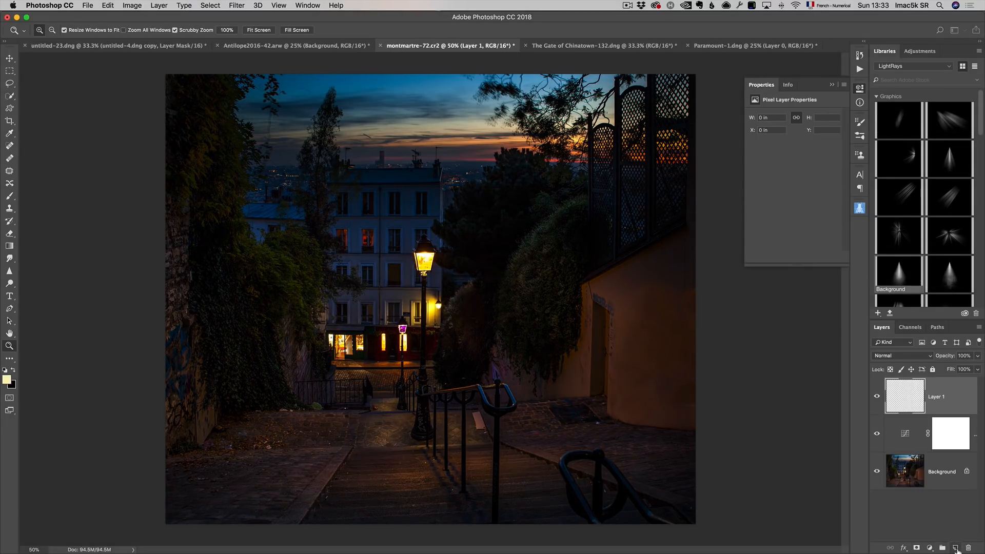
click(902, 356)
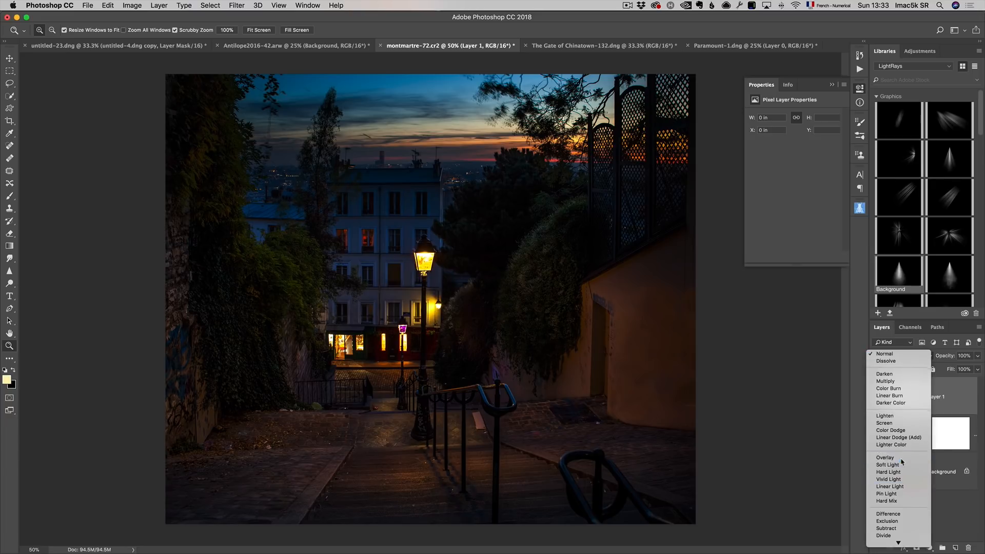
click(885, 458)
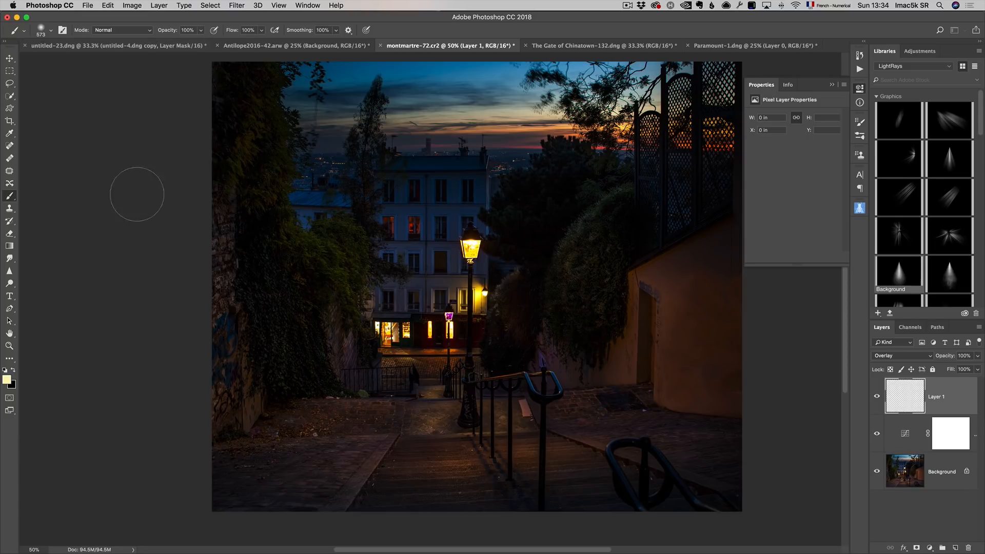
mouse_move(9, 385)
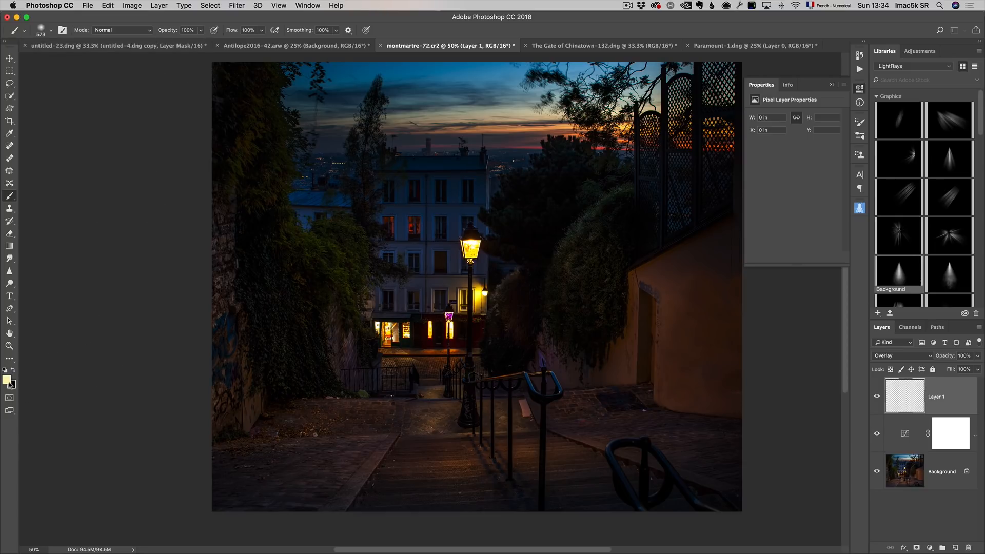
Step: Pick a warm yellow foreground colour and brush a glow onto the steps below the lamp
click(7, 380)
text(ffffff)
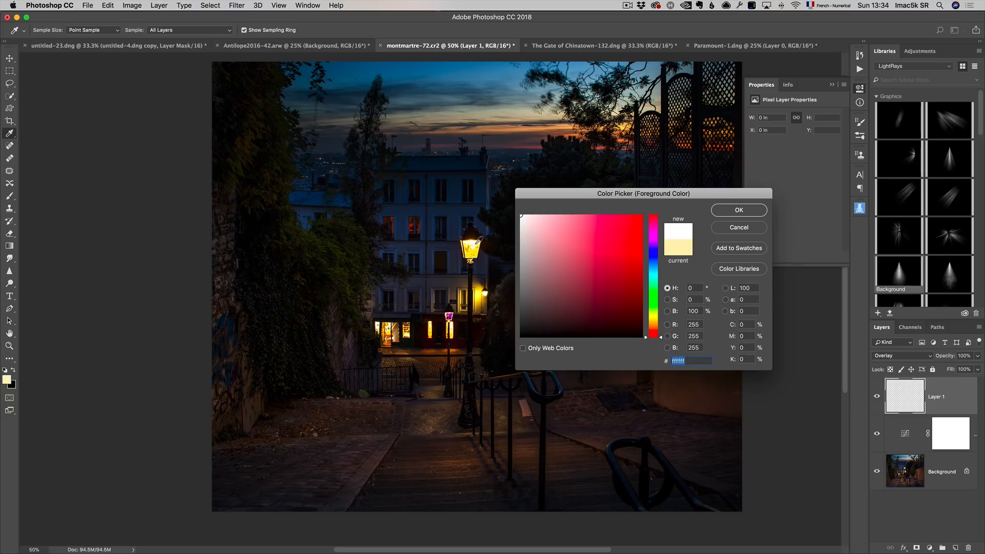
click(626, 219)
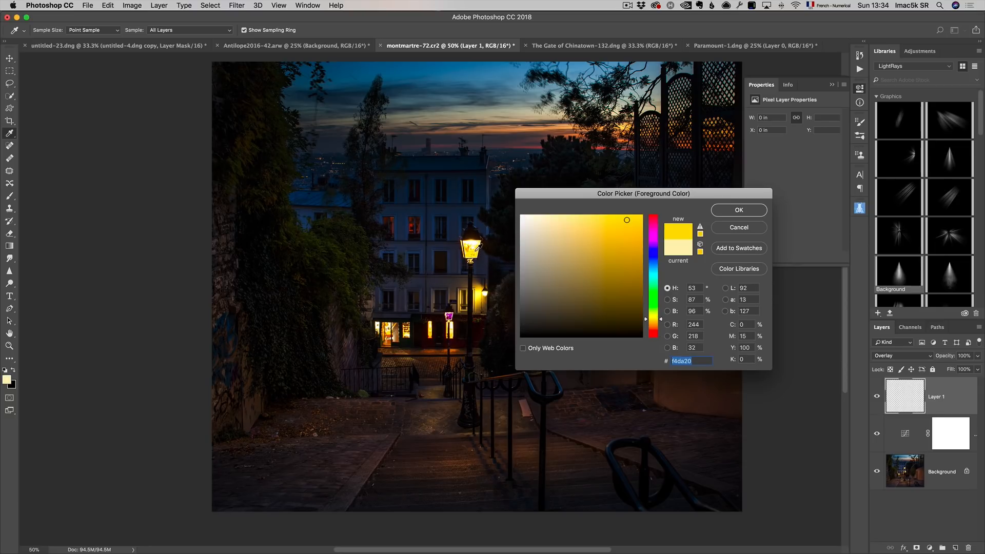
click(738, 209)
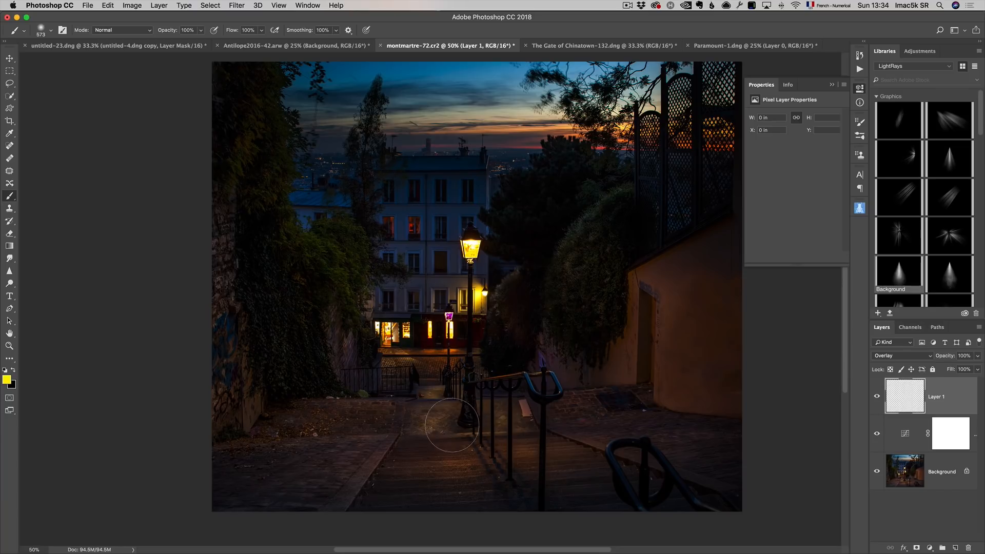
click(452, 427)
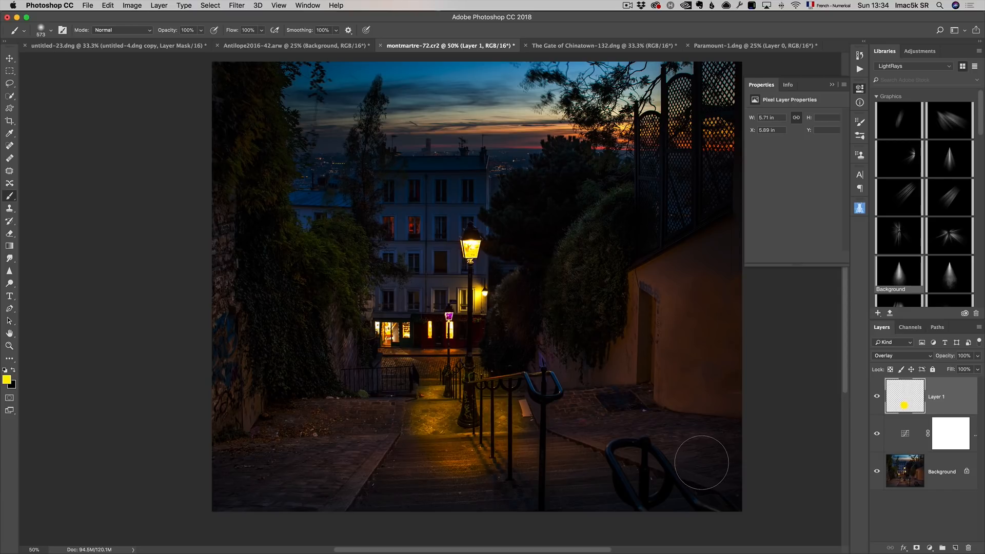
mouse_move(501, 422)
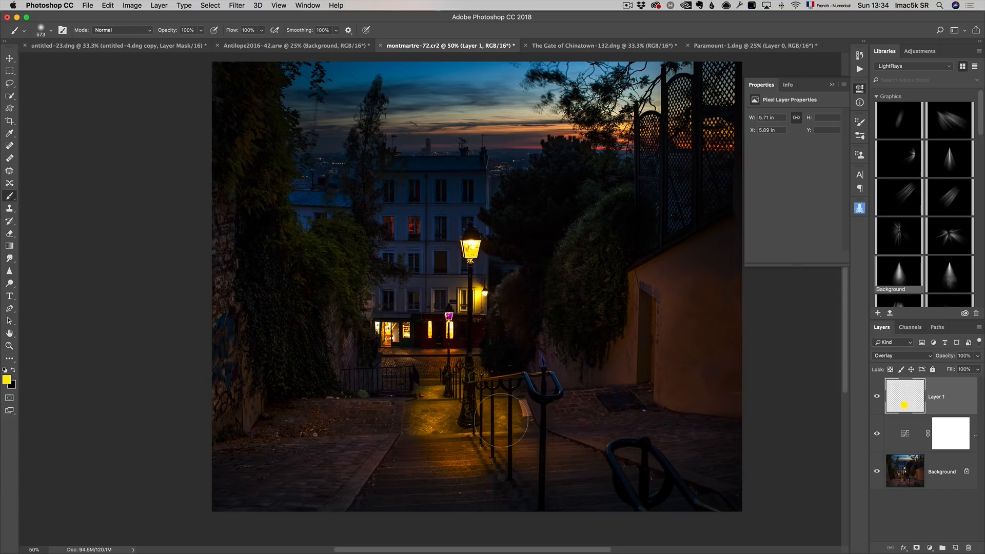
mouse_move(468, 409)
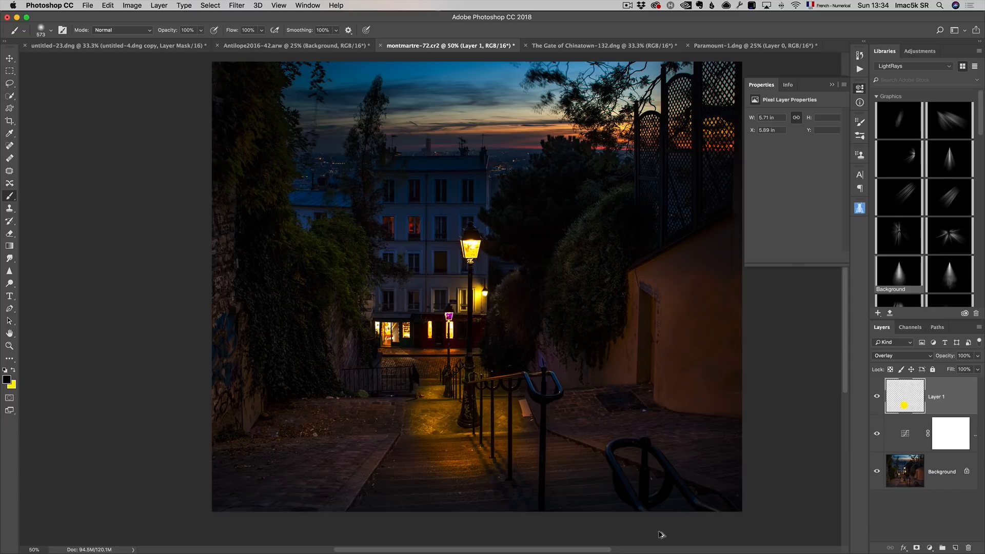
mouse_move(656, 525)
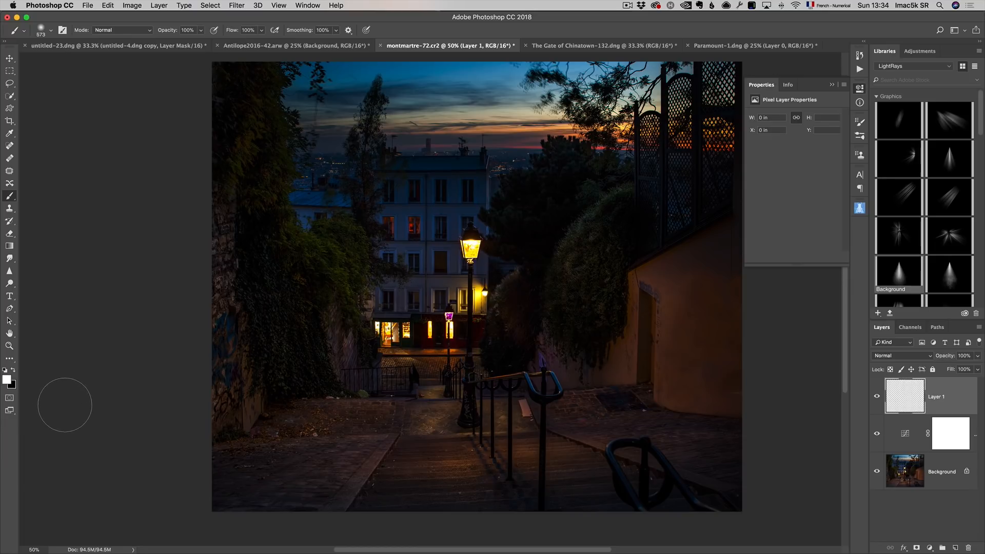
Step: Brush yellow light onto the stairs below the lamp and blend the layer as Overlay
click(6, 380)
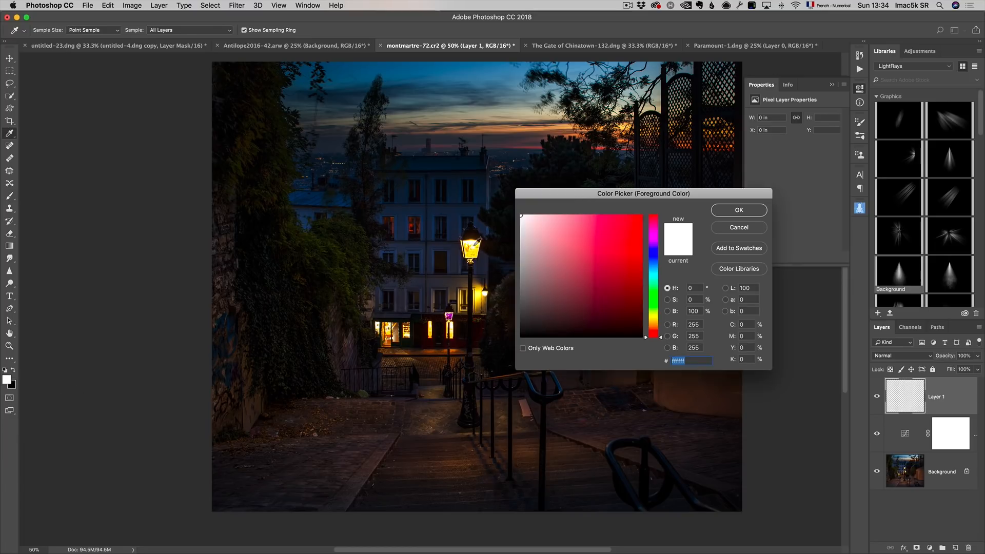
click(738, 209)
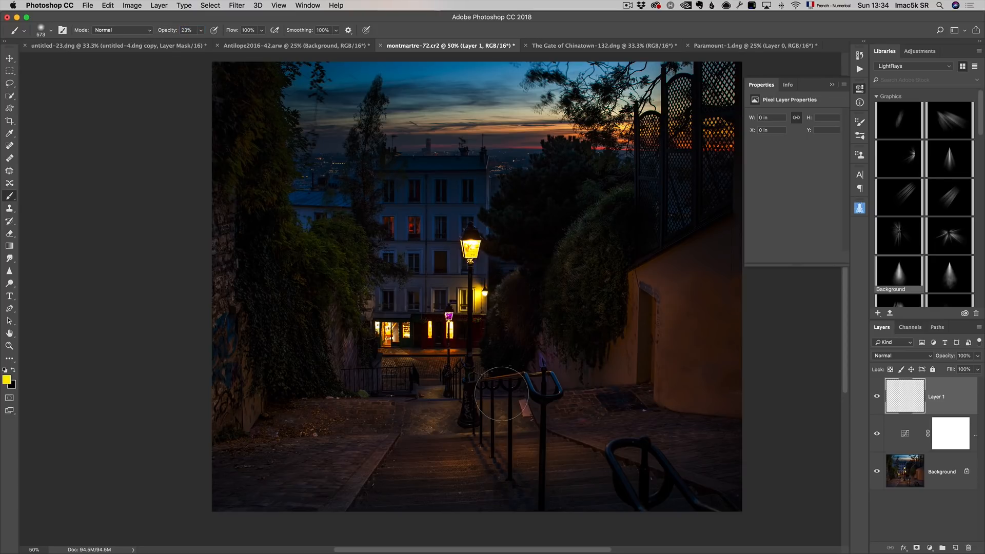
drag(503, 393, 414, 420)
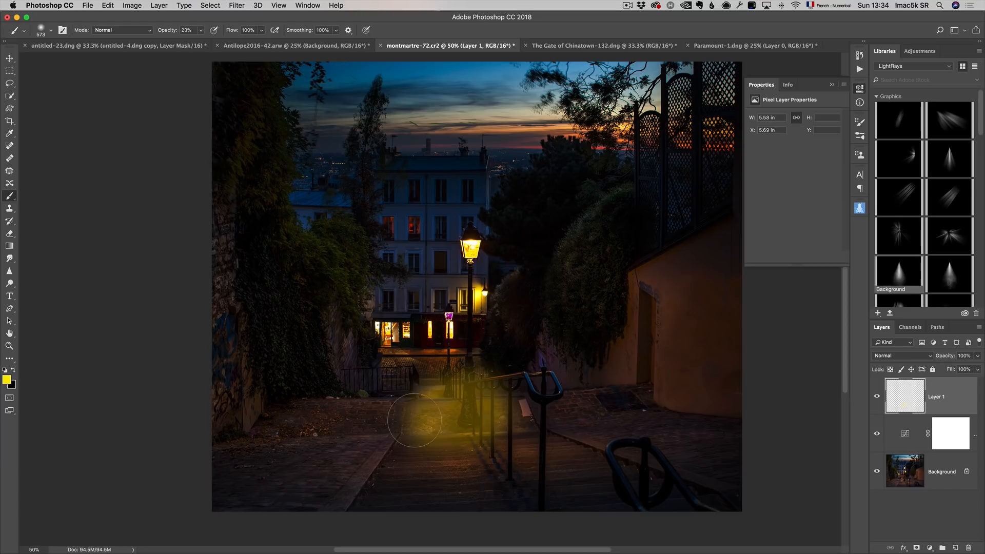
click(900, 356)
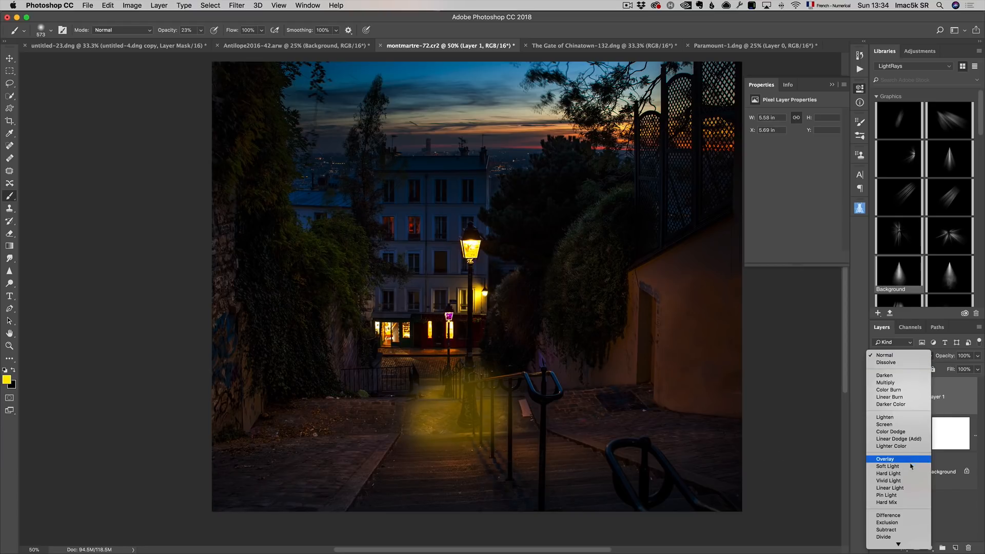
click(884, 458)
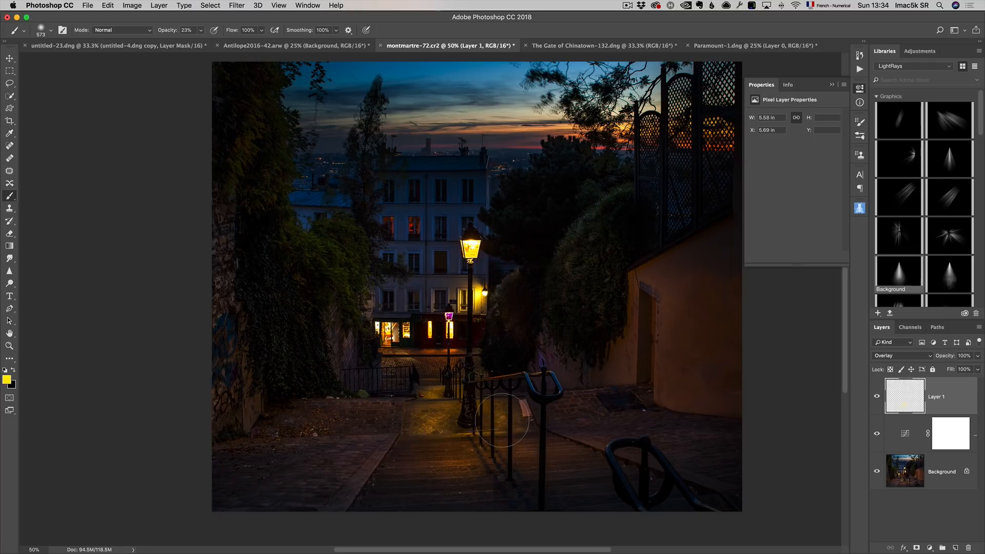
Step: Spread more glow across the lower steps with a paler yellow
drag(502, 421, 522, 433)
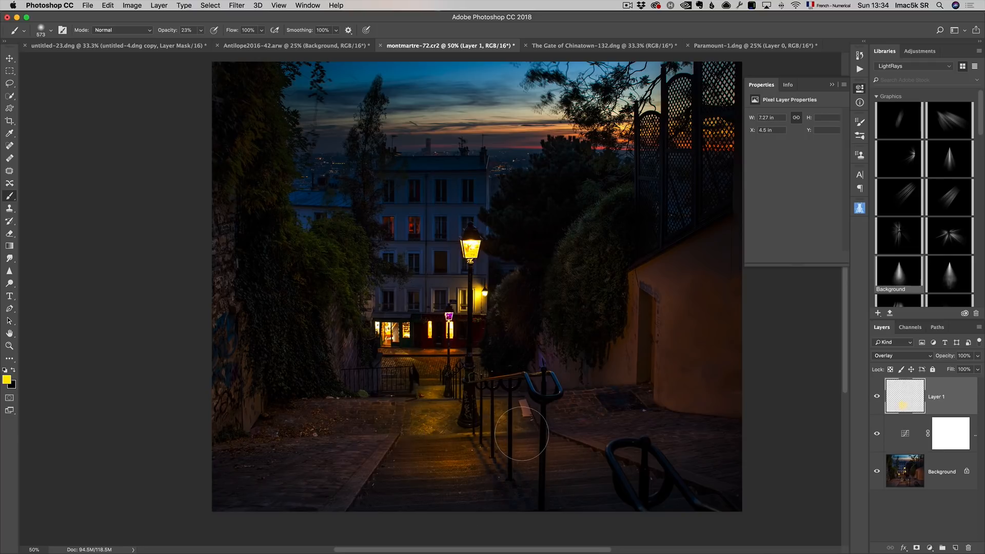
click(6, 377)
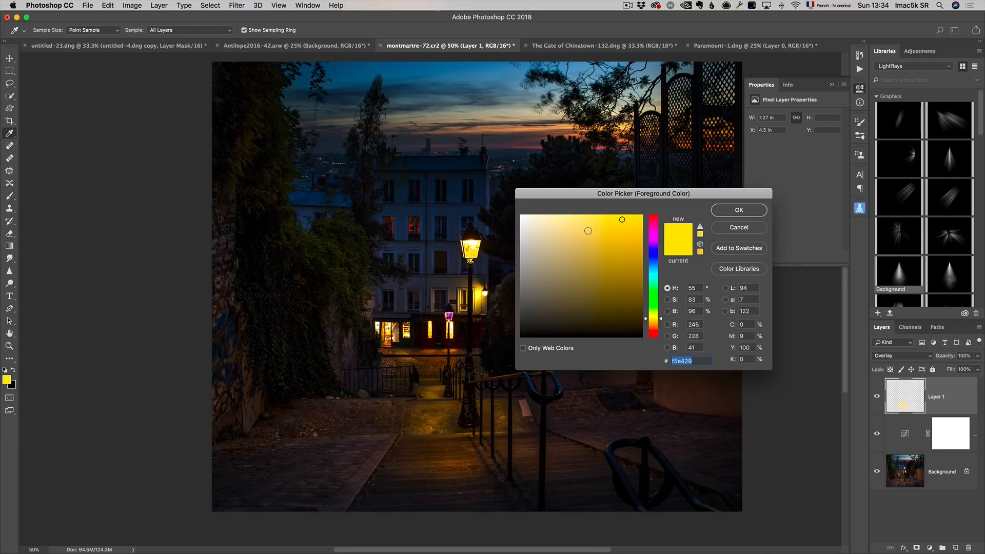
click(738, 209)
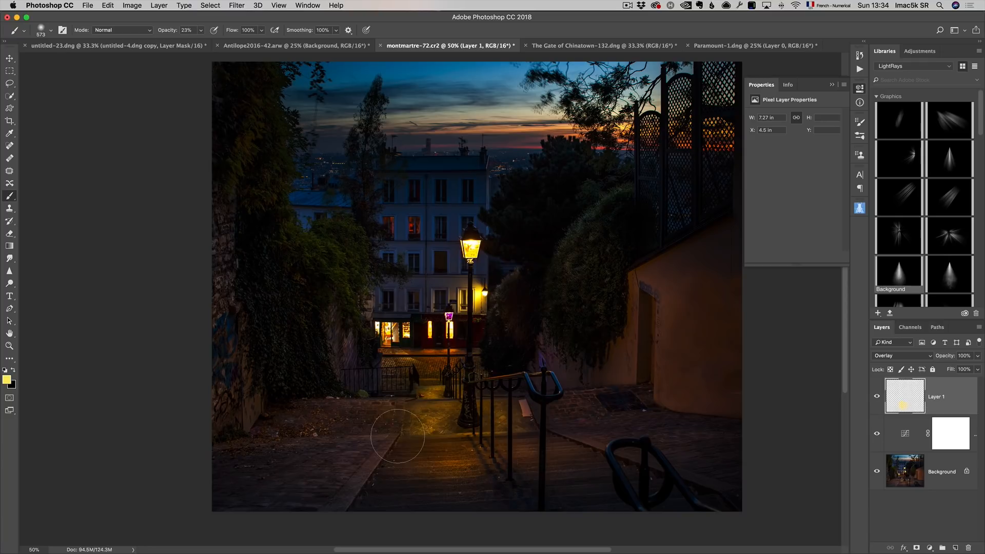
drag(398, 437, 456, 383)
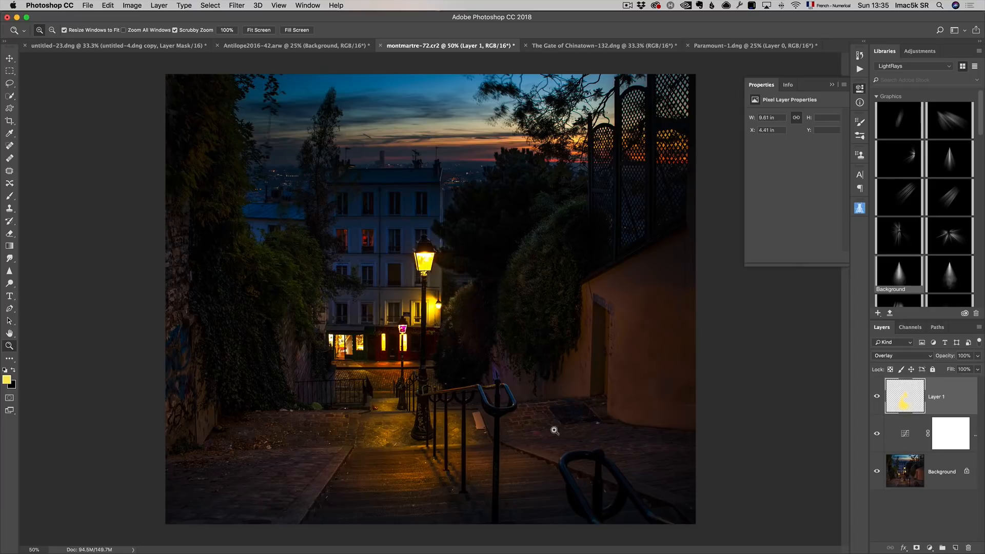
mouse_move(544, 425)
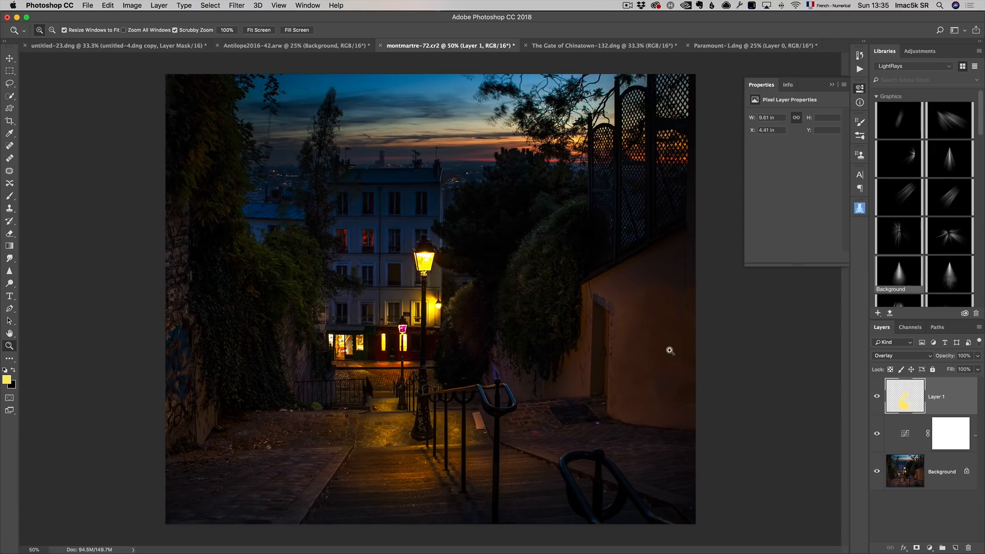
mouse_move(894, 388)
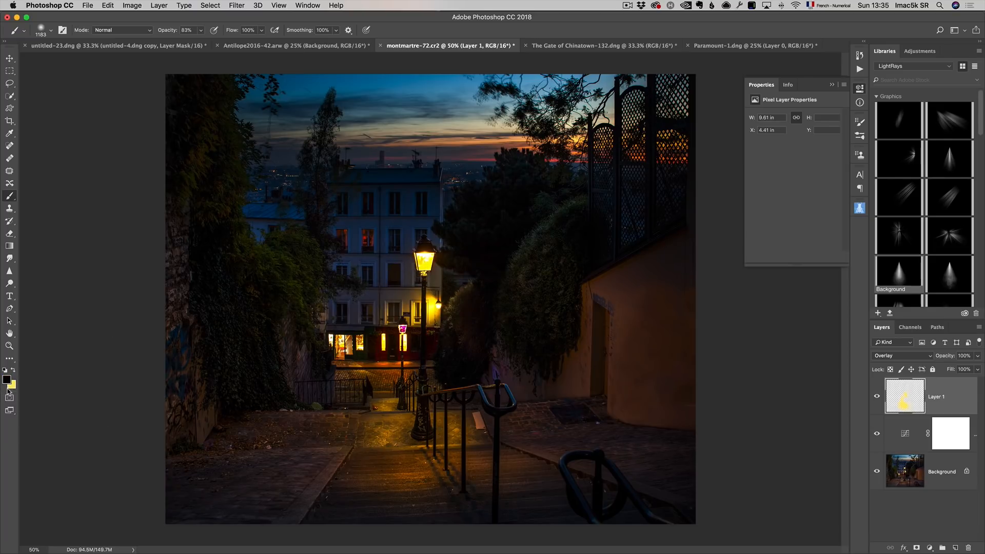
Step: Brush faint white at low opacity to brighten the dark foliage beside the lamp
click(187, 29)
text(12)
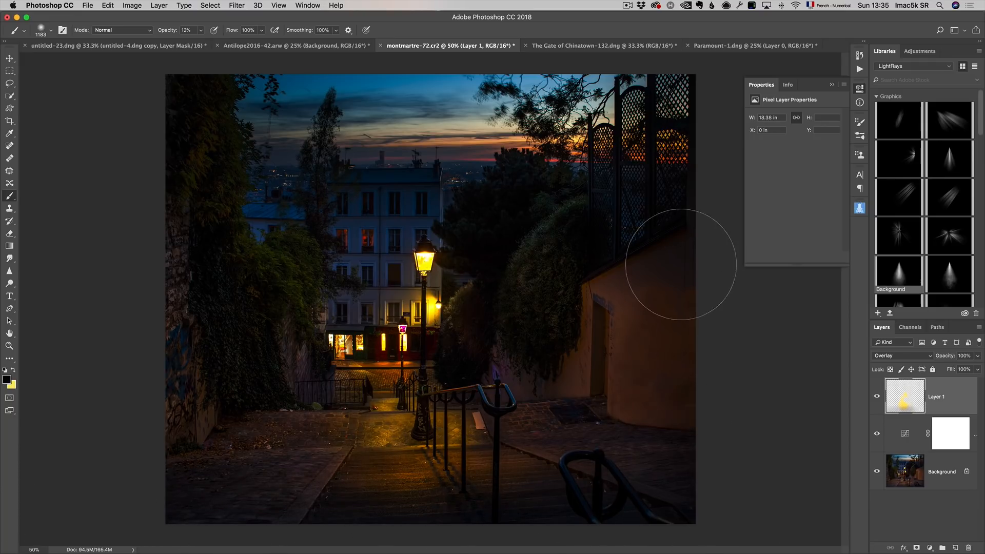
mouse_move(202, 260)
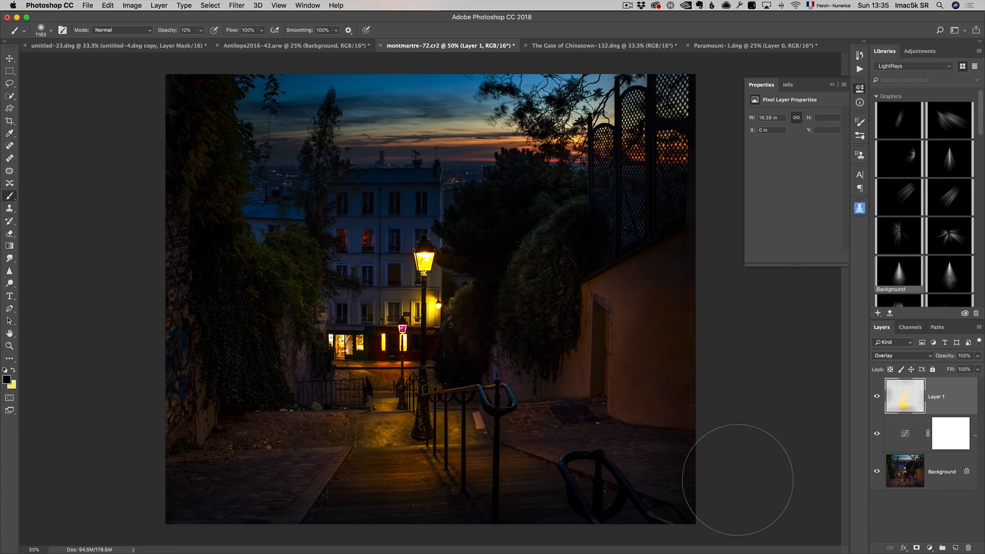
mouse_move(361, 260)
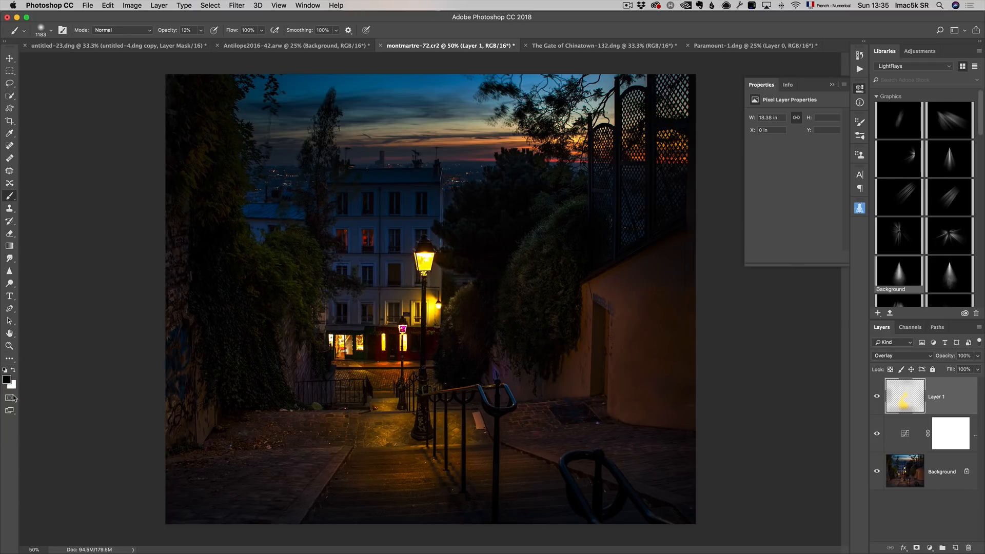
mouse_move(342, 247)
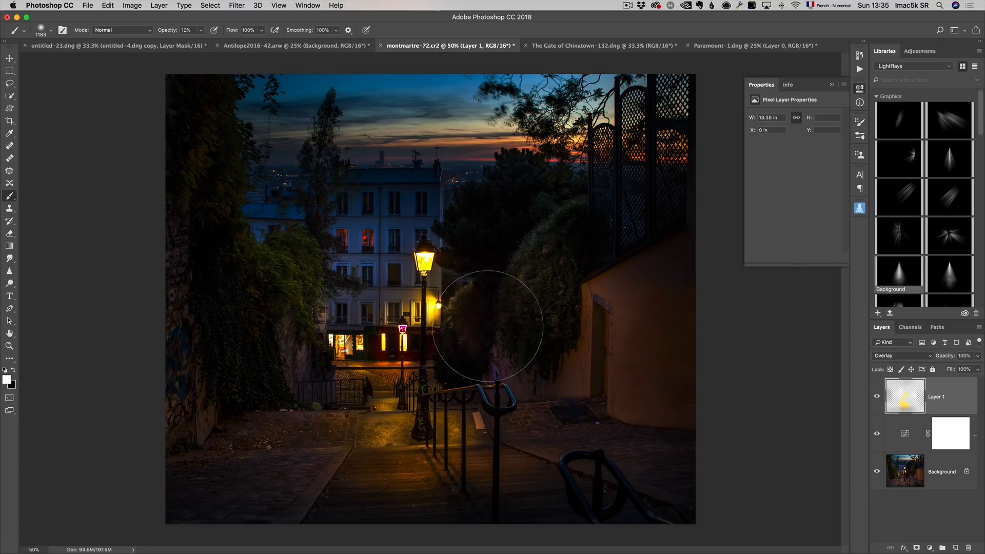
drag(486, 327, 592, 236)
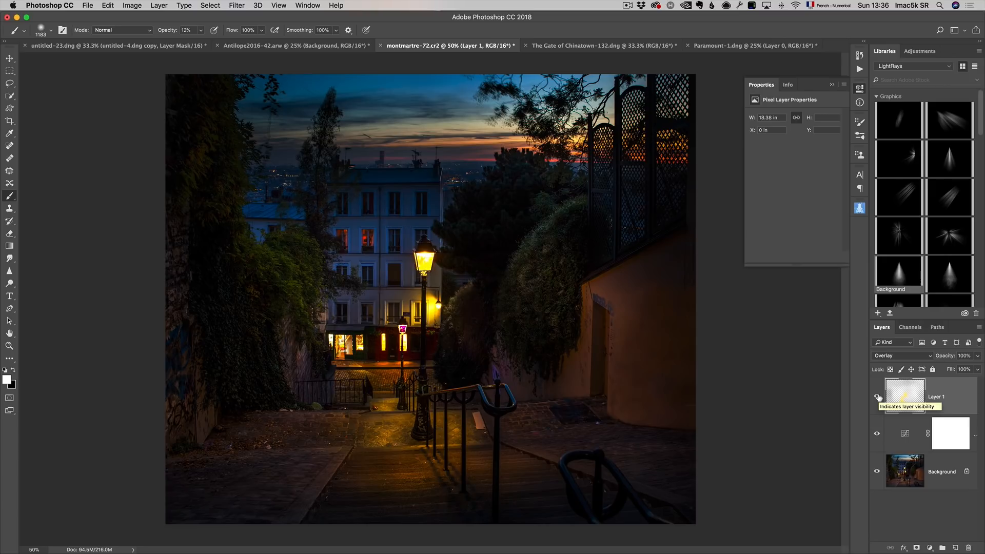
Step: Desaturate the Chinatown gate background copy with Hue/Saturation at Saturation -100
click(603, 45)
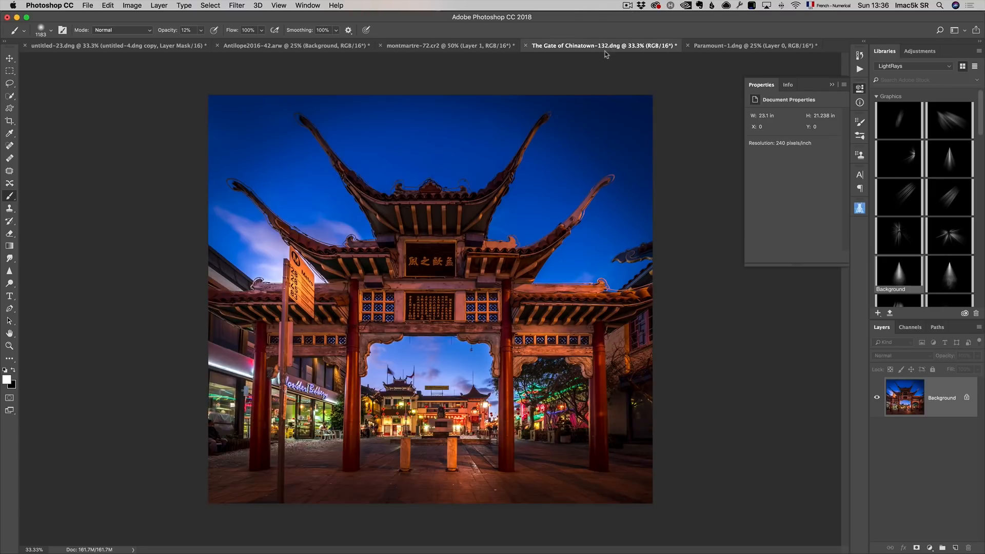
mouse_move(679, 412)
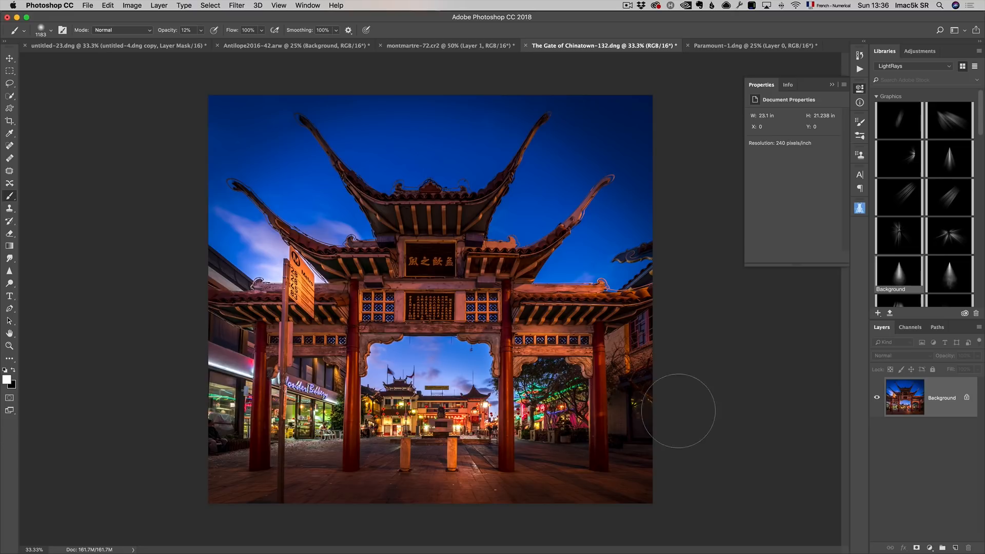
mouse_move(950, 411)
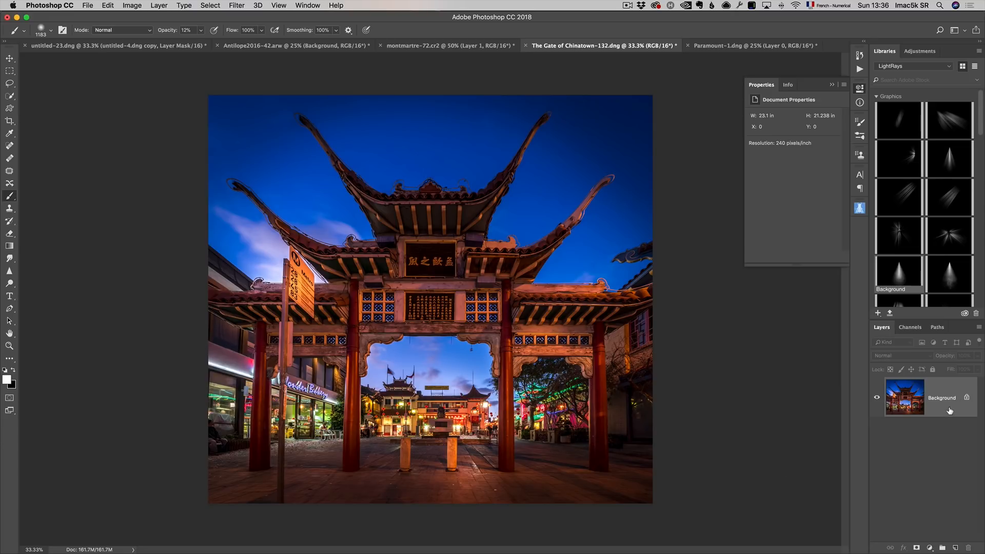
mouse_move(944, 444)
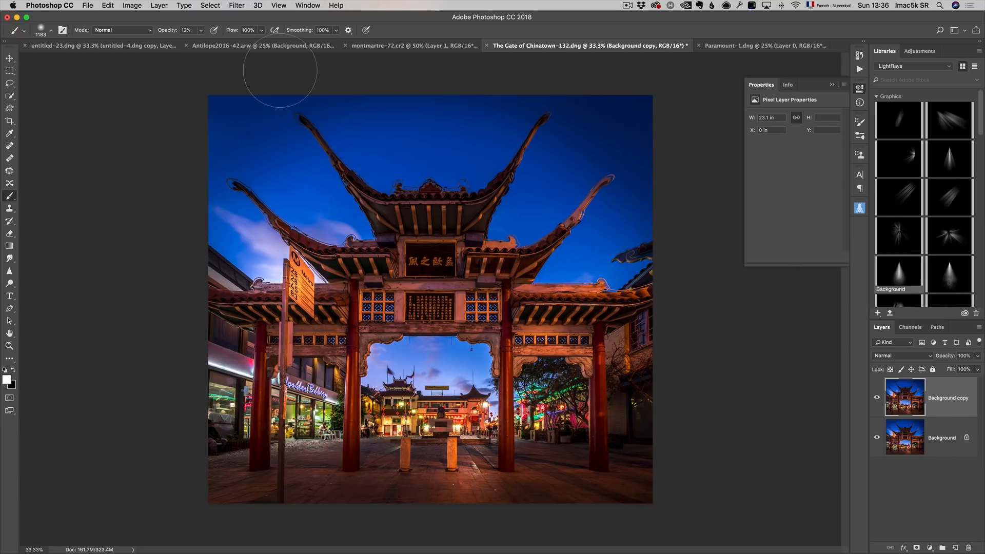
click(133, 5)
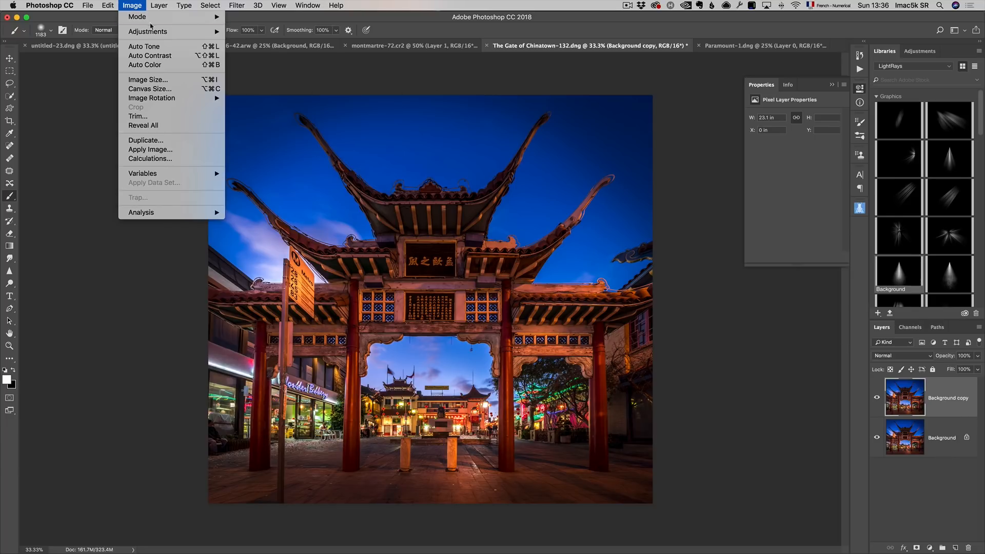
click(148, 31)
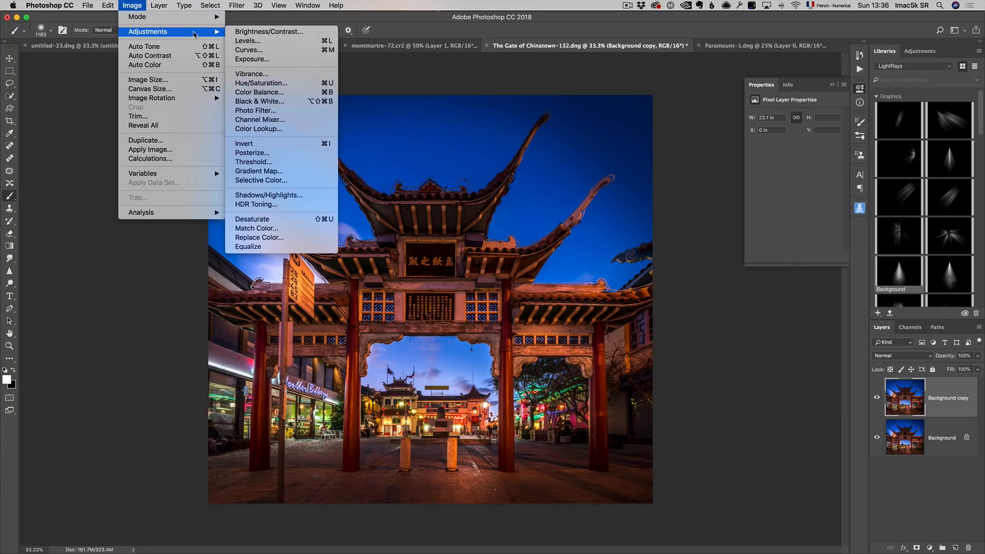
mouse_move(300, 89)
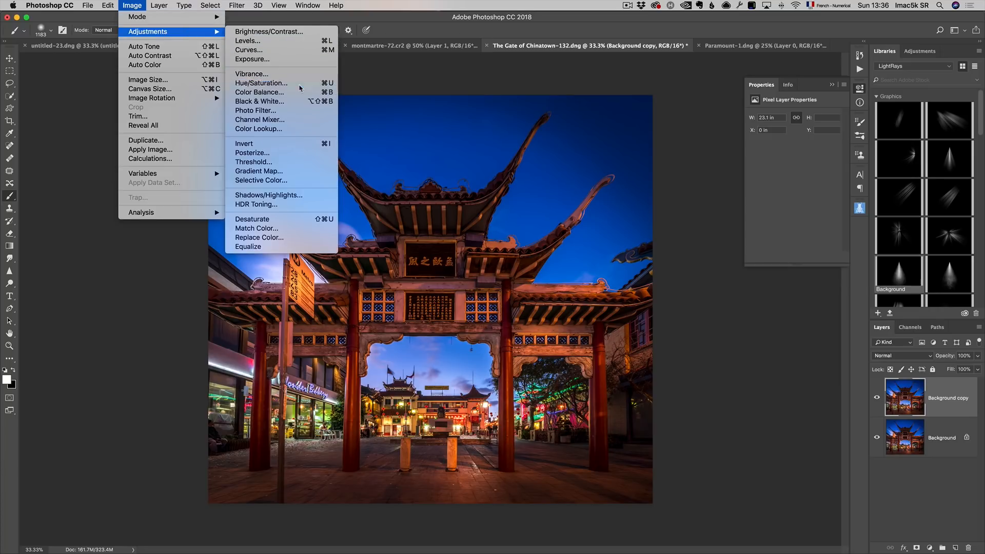
click(261, 83)
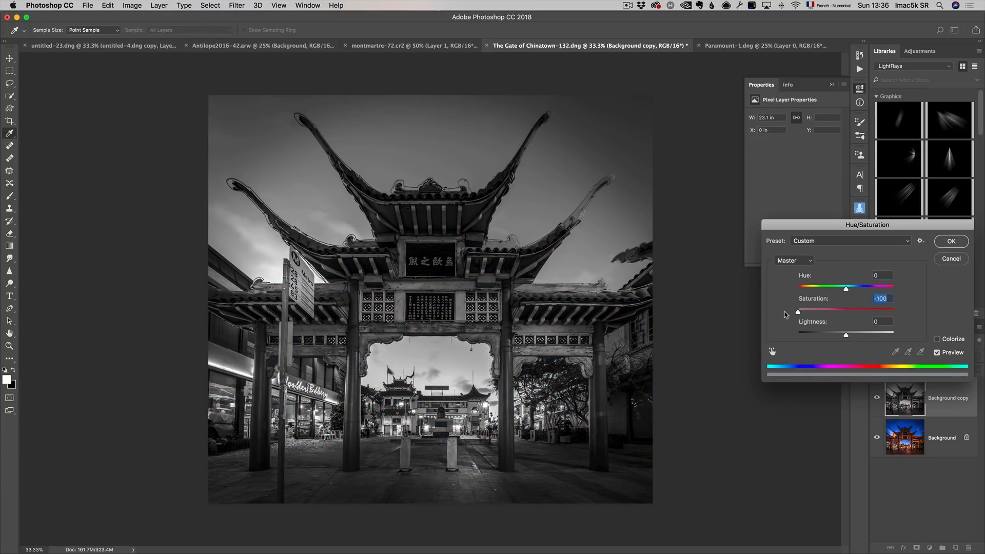
click(950, 241)
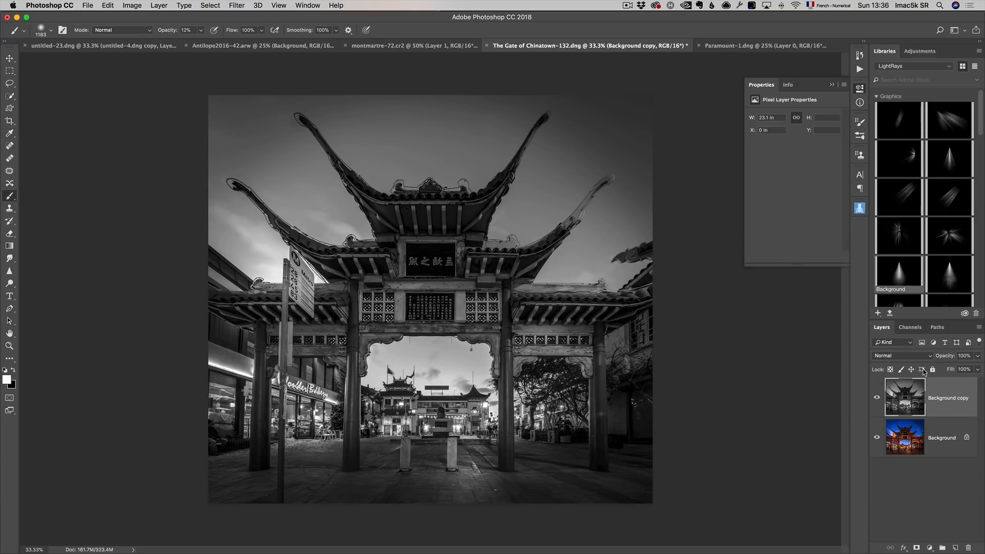
Step: Blend the black-and-white copy as Overlay then Soft Light, hiding and showing it to compare
click(889, 356)
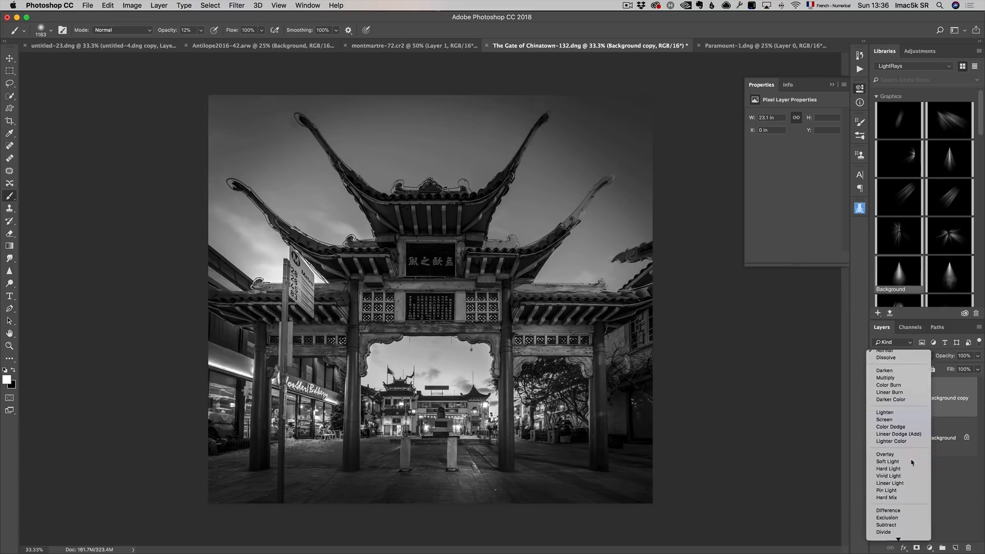
click(886, 455)
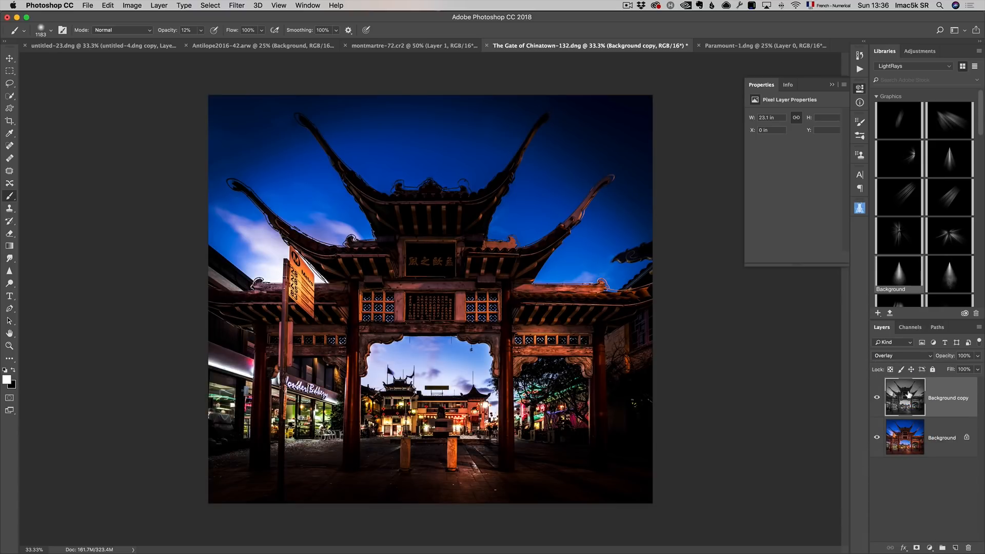
click(902, 356)
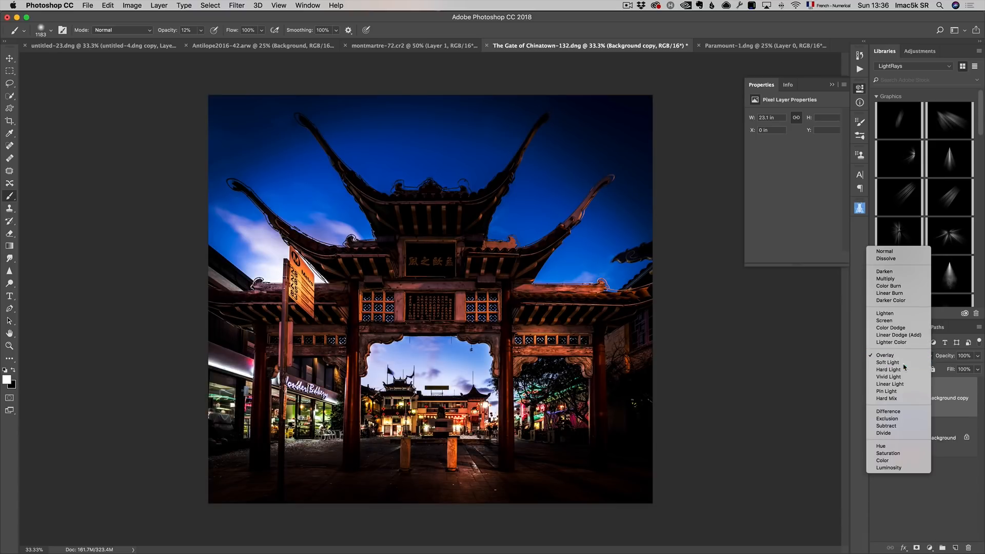
click(888, 362)
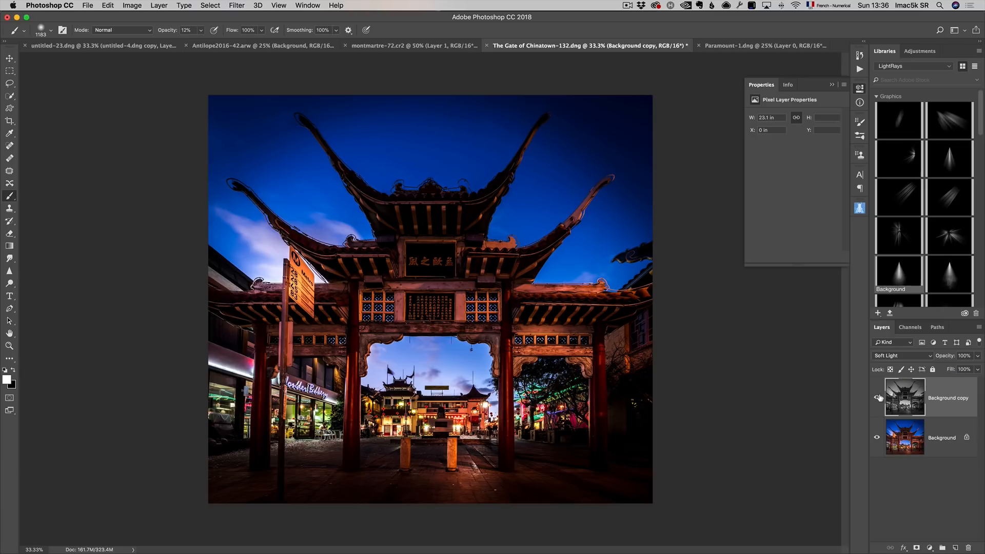
click(877, 400)
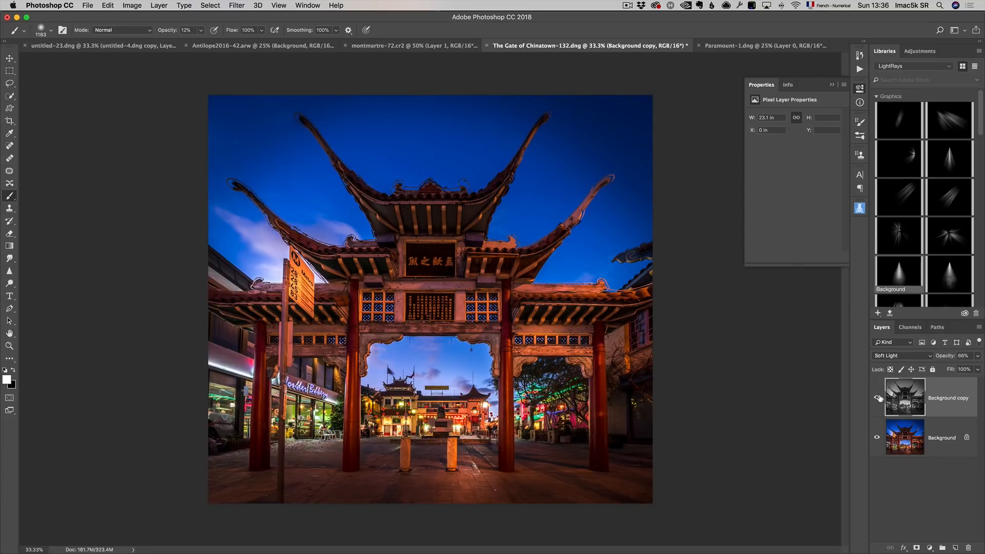
click(878, 397)
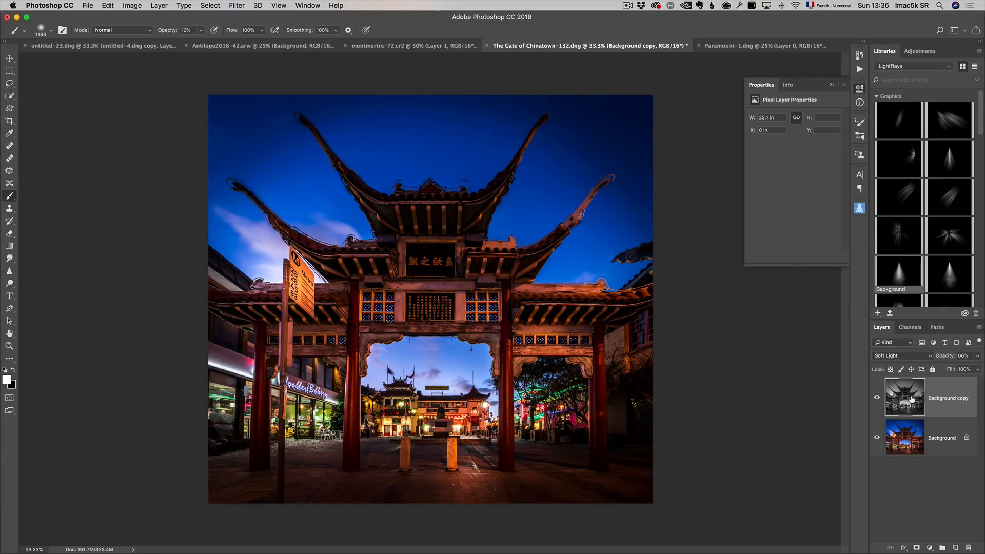
mouse_move(380, 263)
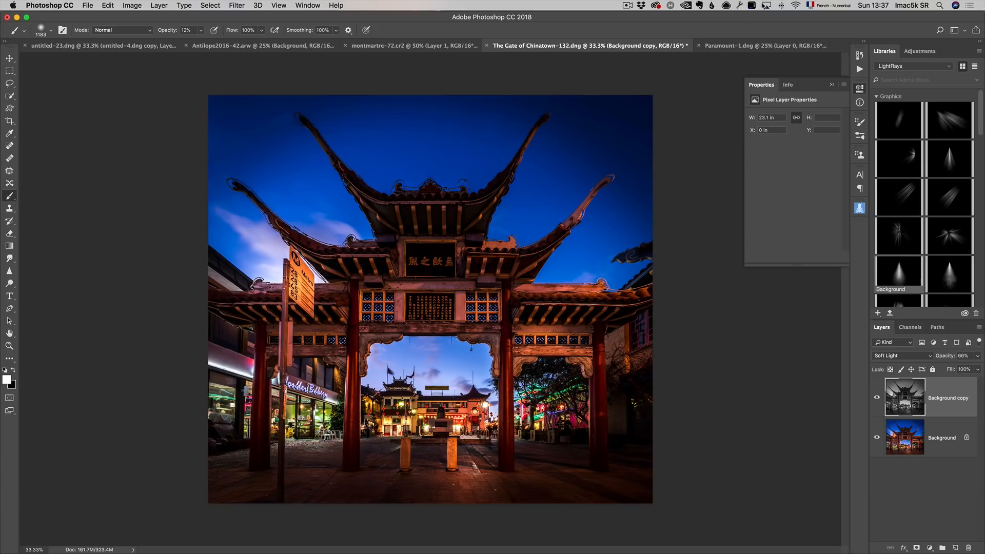
Step: Add a Solid Color fill layer over the western panorama blended in Color mode
click(763, 45)
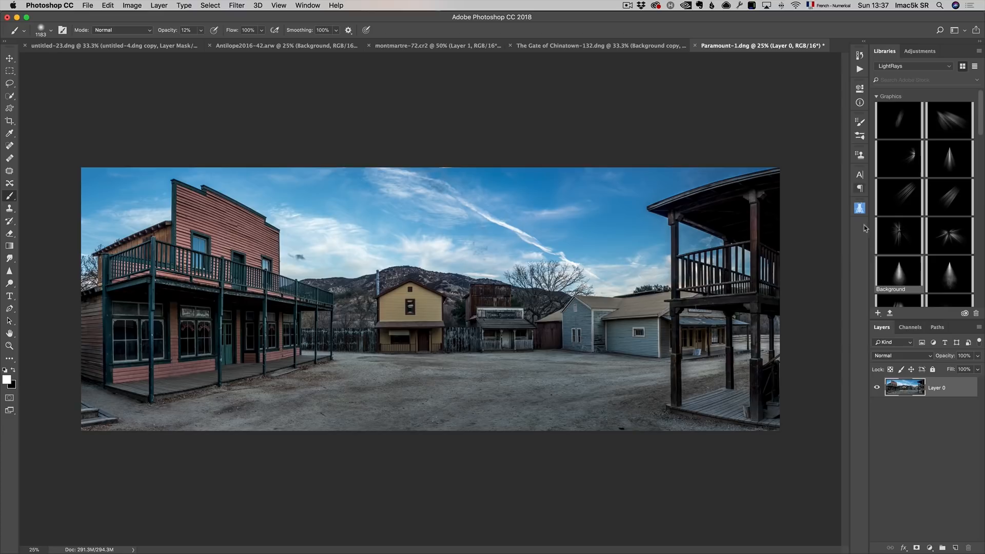
mouse_move(927, 480)
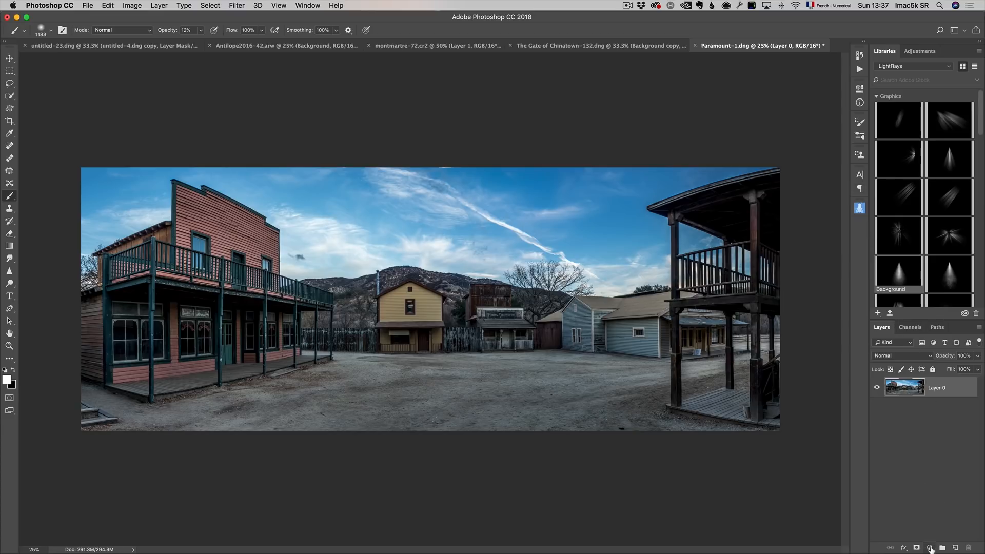
click(930, 548)
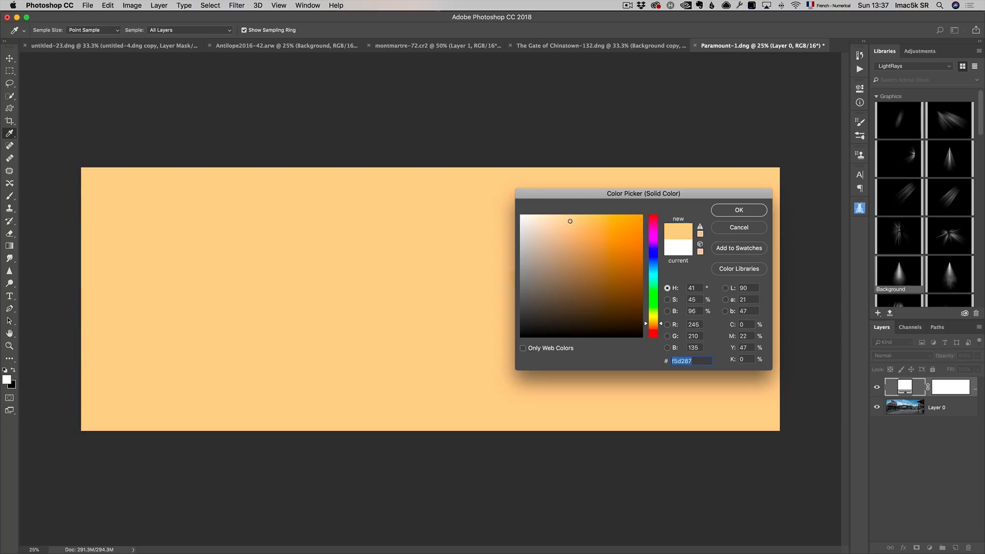
click(738, 209)
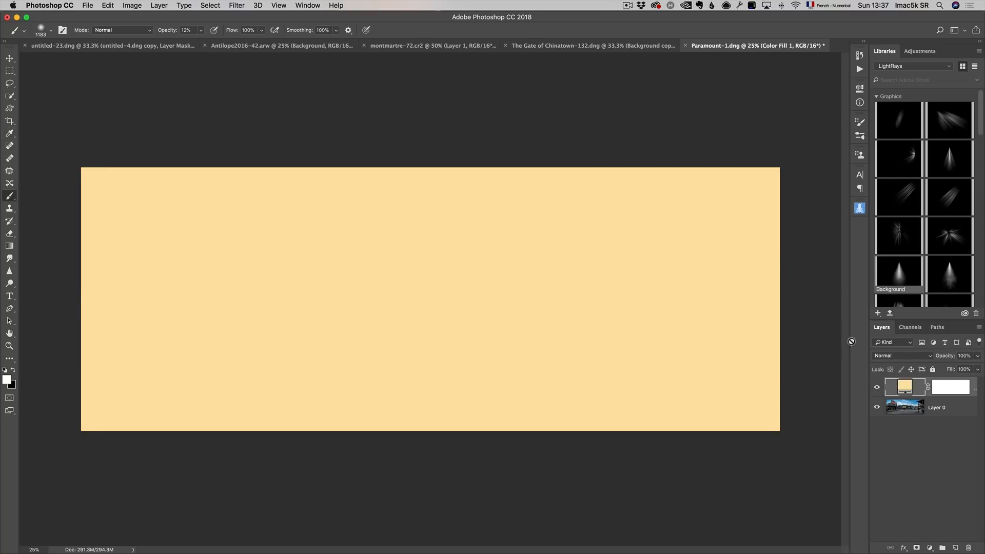
click(899, 355)
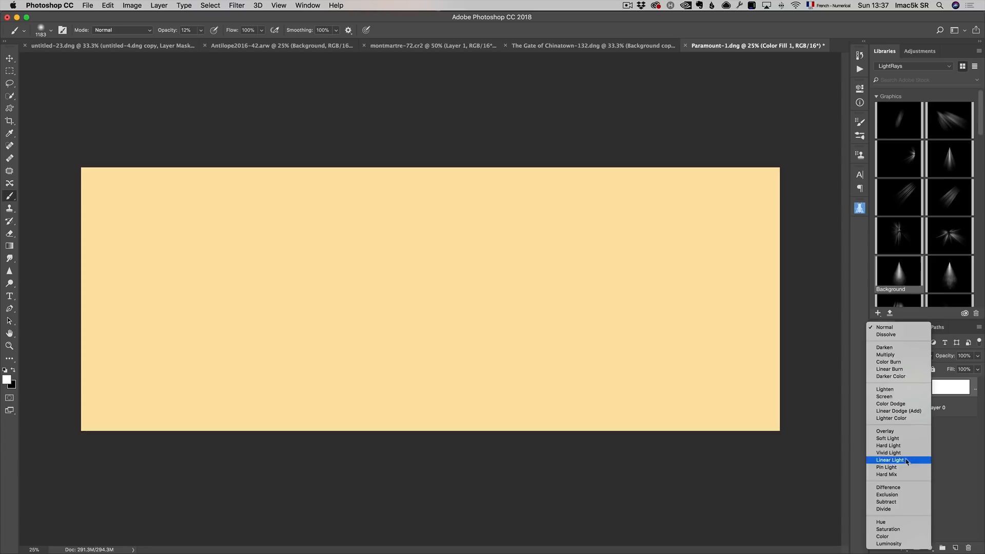
click(883, 536)
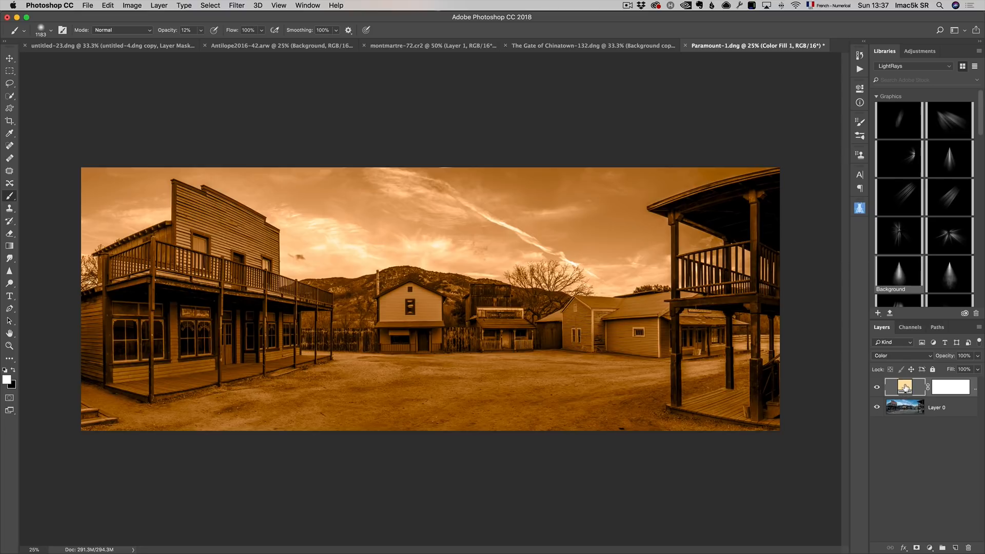
Step: Retint the fill from muted sepia to a pale blue
double_click(904, 387)
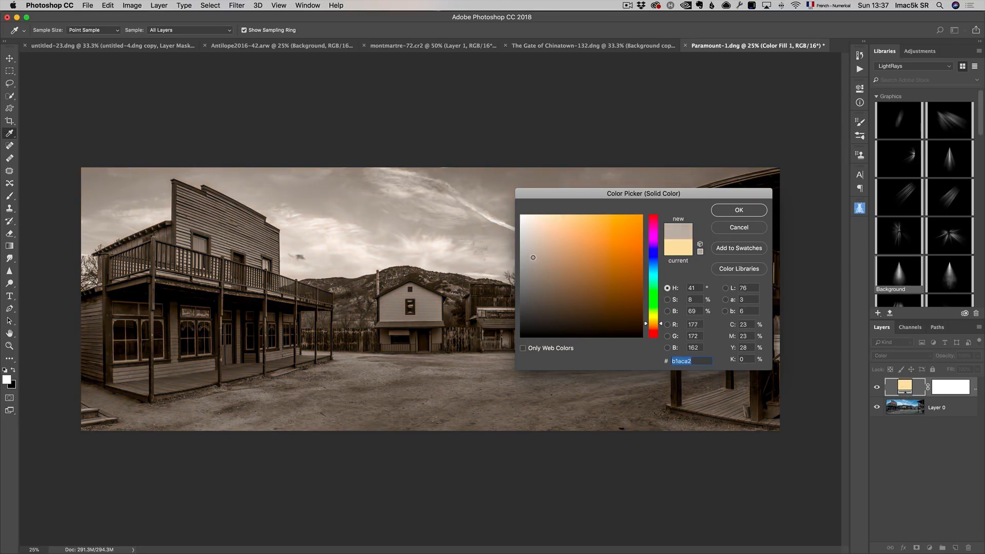
click(623, 253)
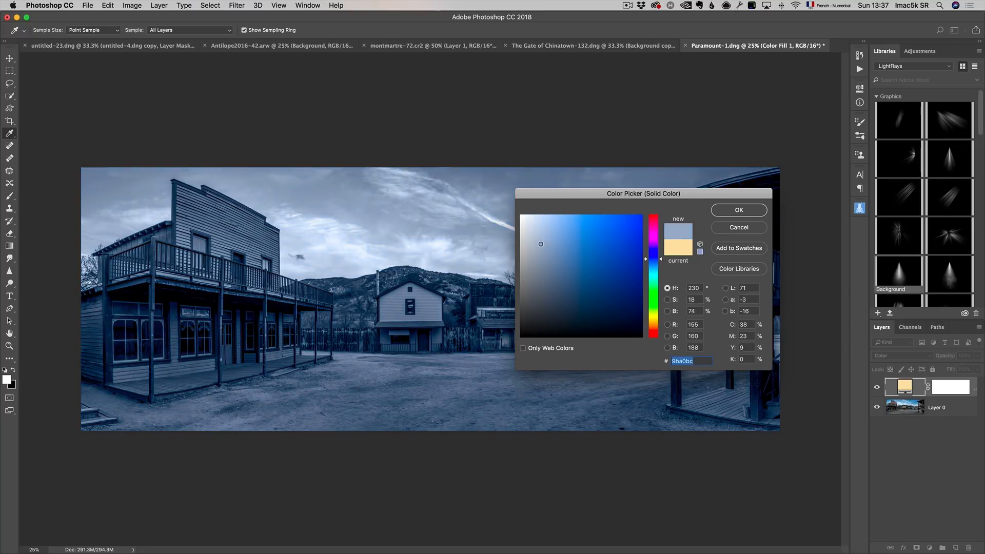
click(629, 234)
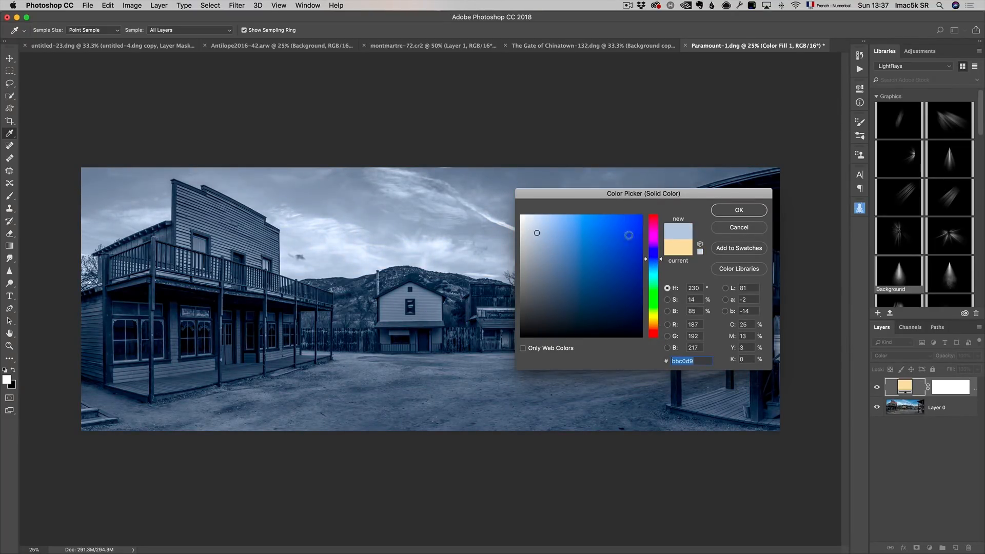
click(738, 209)
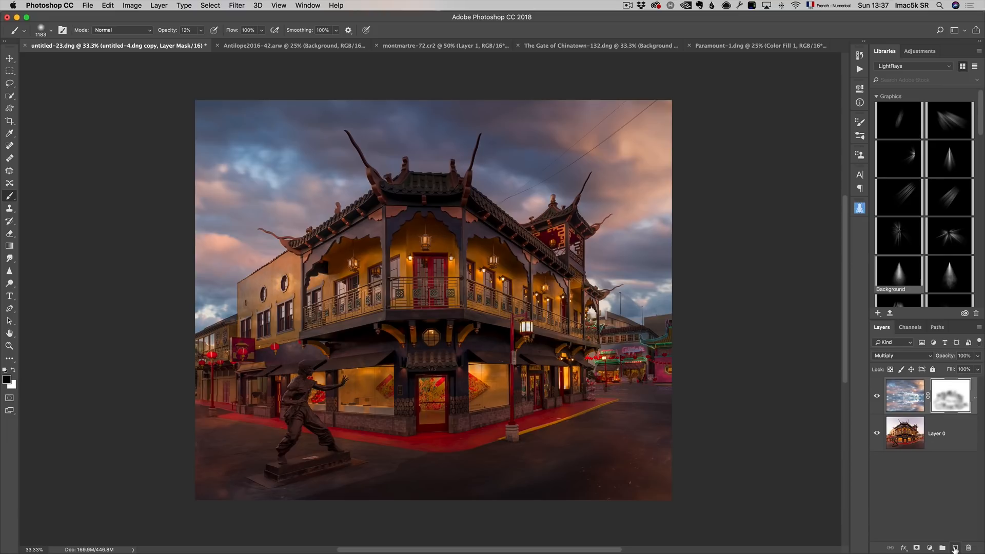
Step: Paint warm beige light onto the Chinatown building facade on a new layer and hide it to compare
click(900, 356)
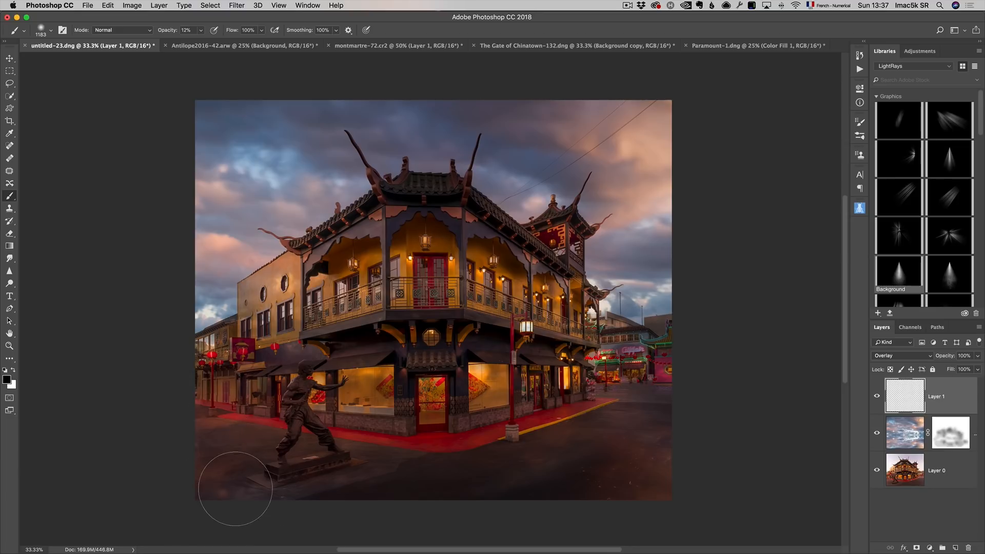
mouse_move(781, 392)
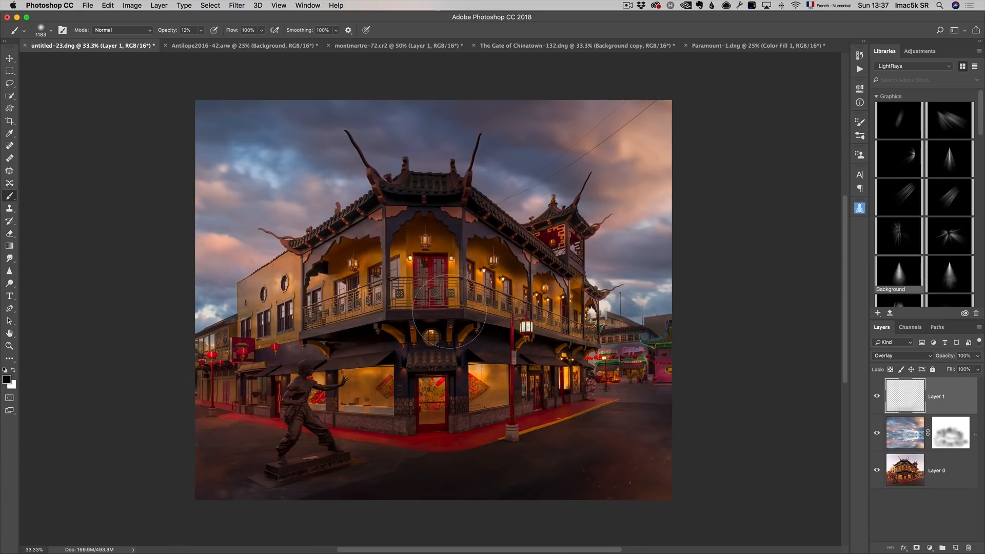
mouse_move(201, 102)
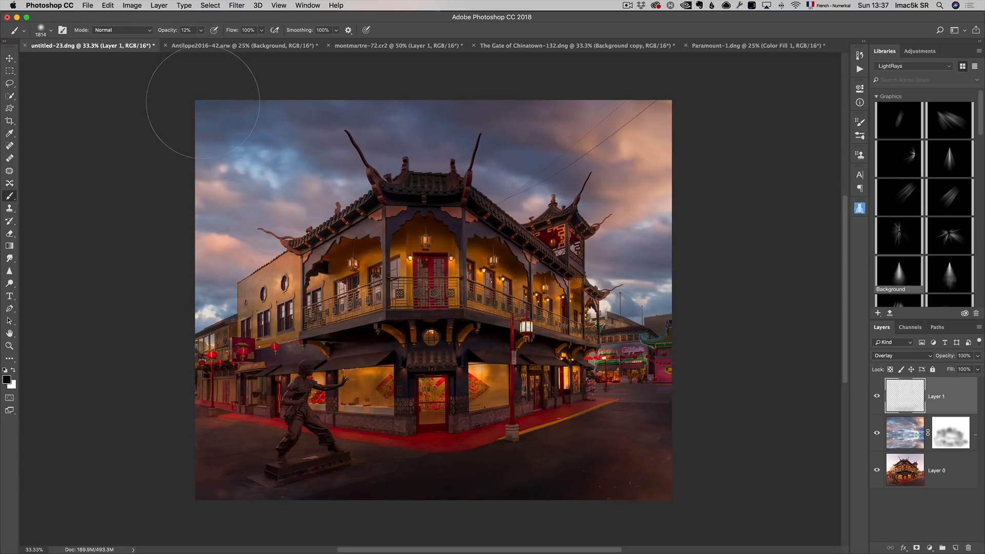
mouse_move(710, 267)
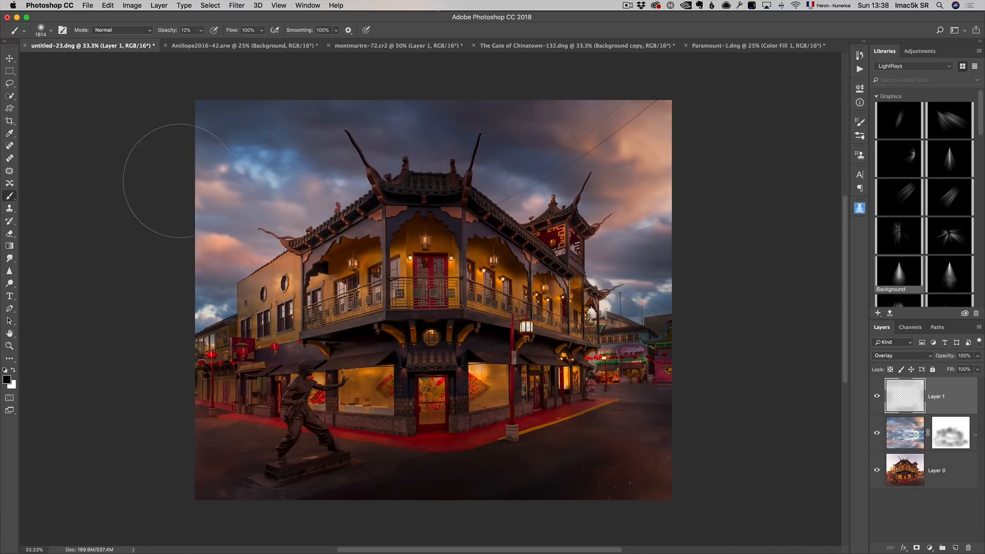
mouse_move(430, 339)
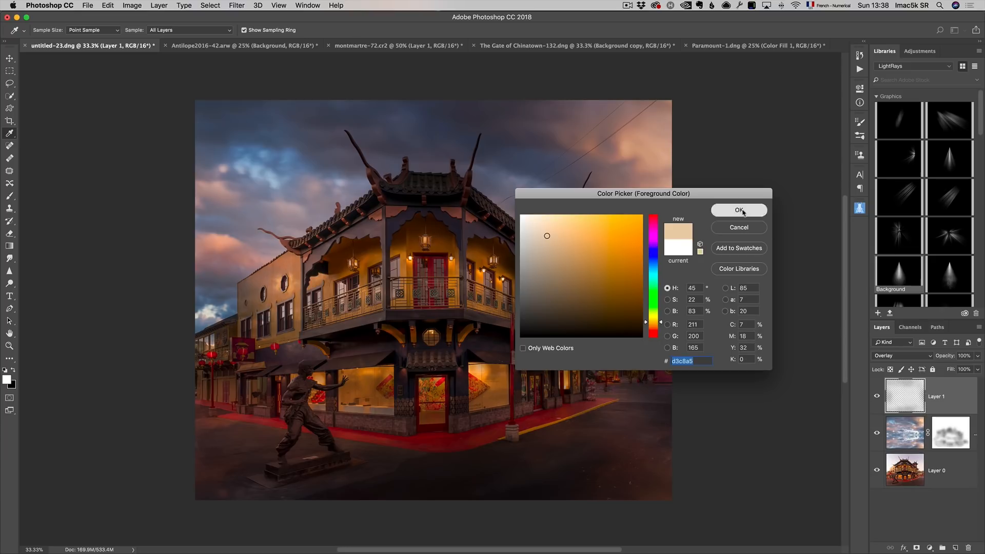
click(739, 209)
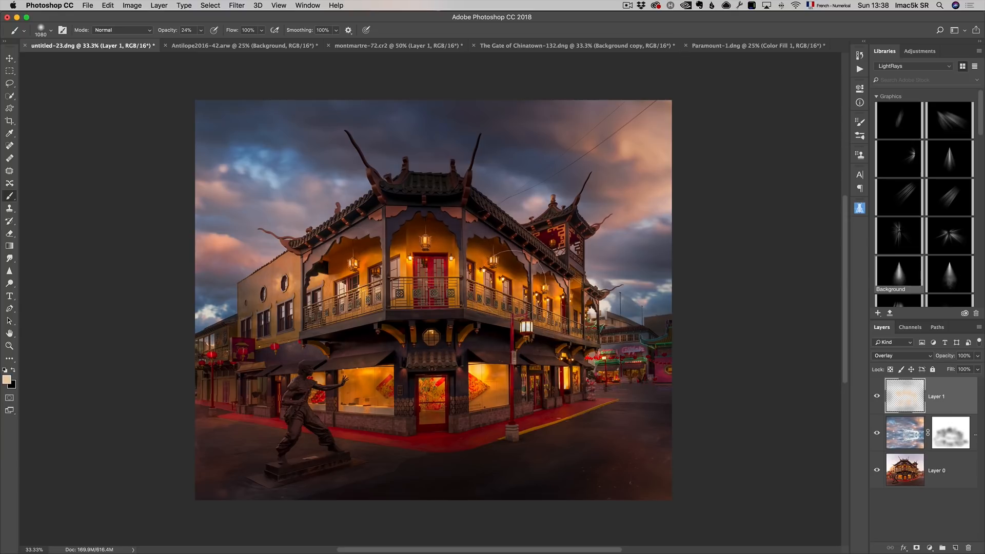
click(877, 396)
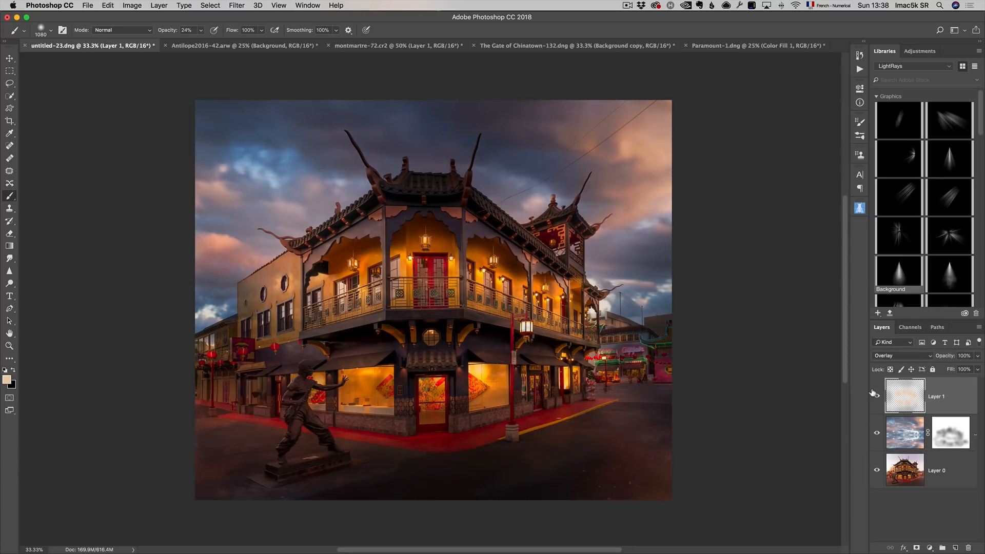
click(878, 468)
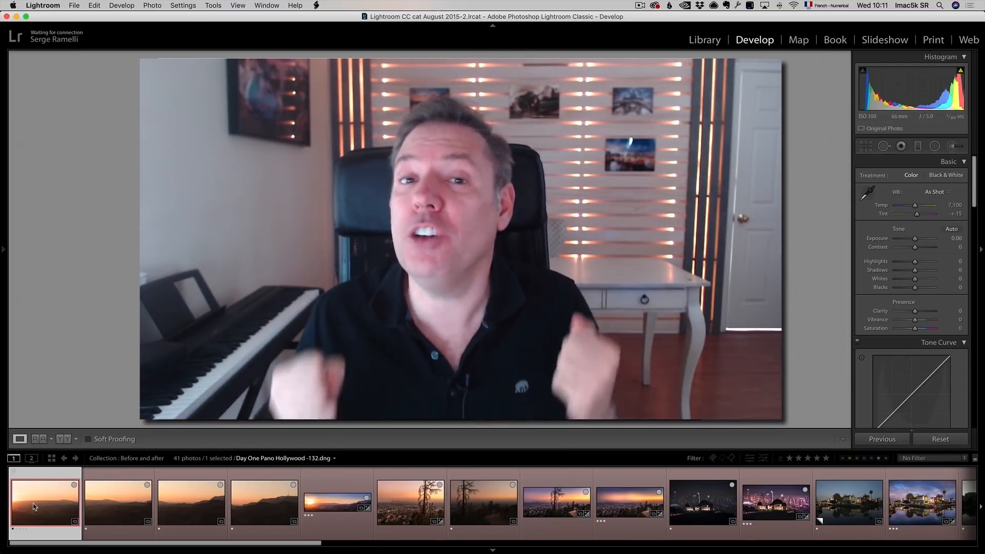
Step: Step through the sunset hills, Hollywood sign, city and trail before/after photos in the filmstrip
click(117, 503)
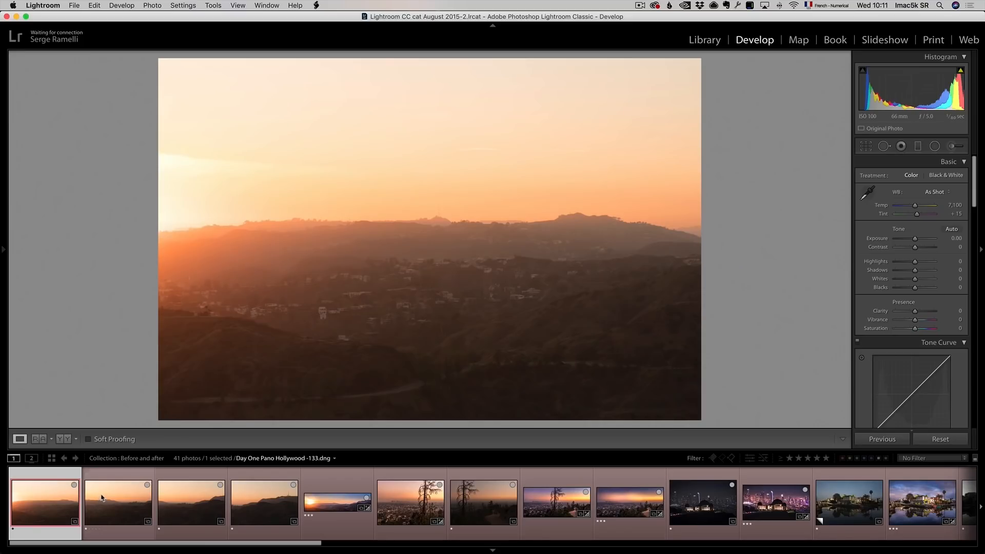
click(117, 503)
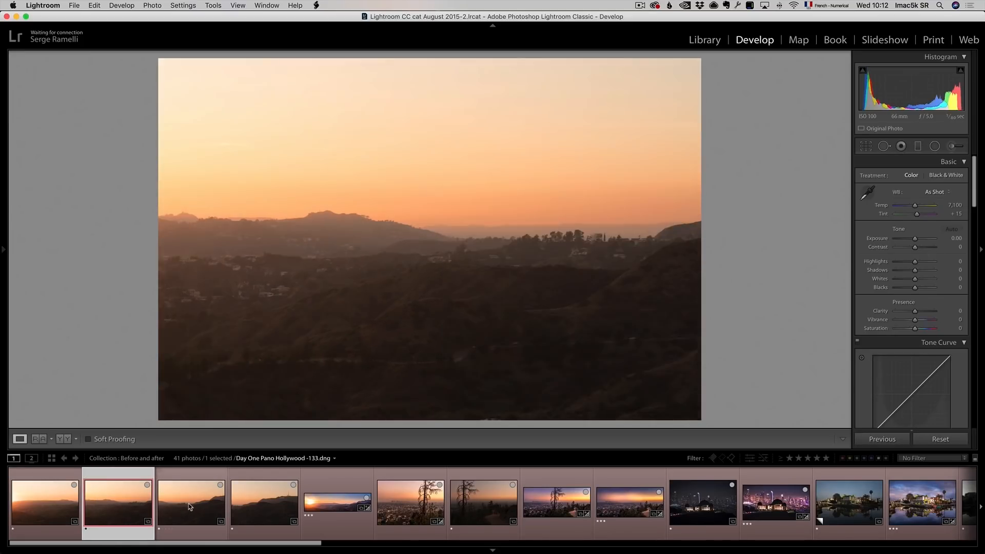
click(264, 503)
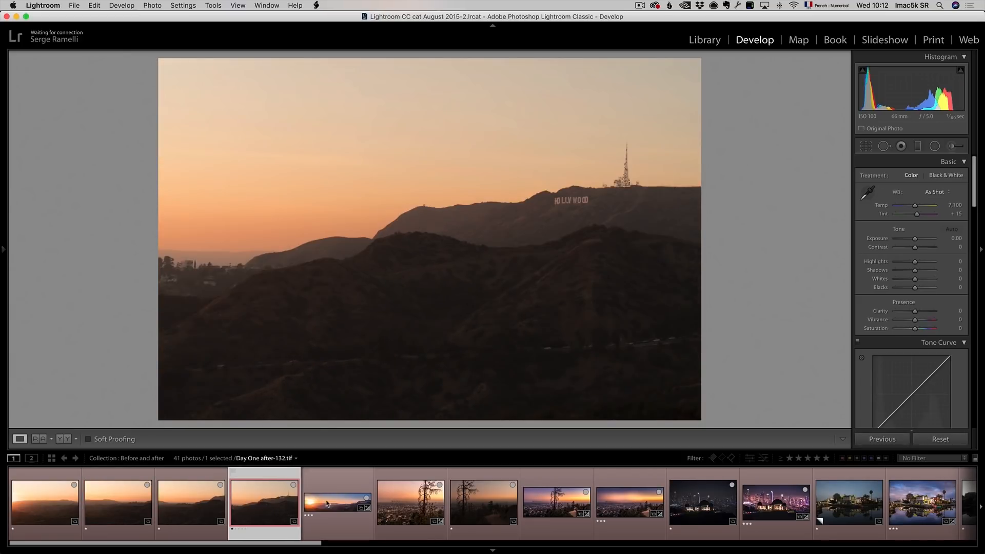
click(338, 502)
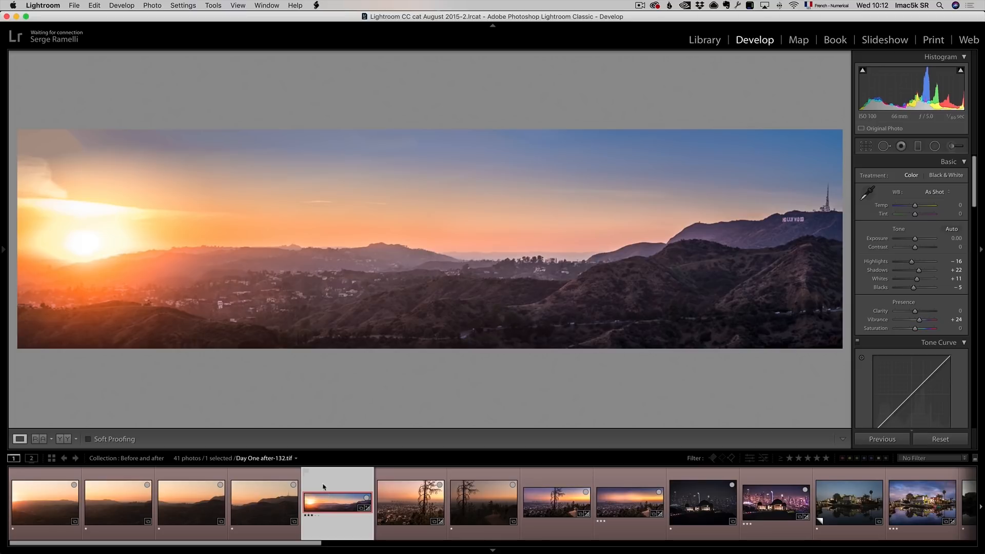
click(411, 502)
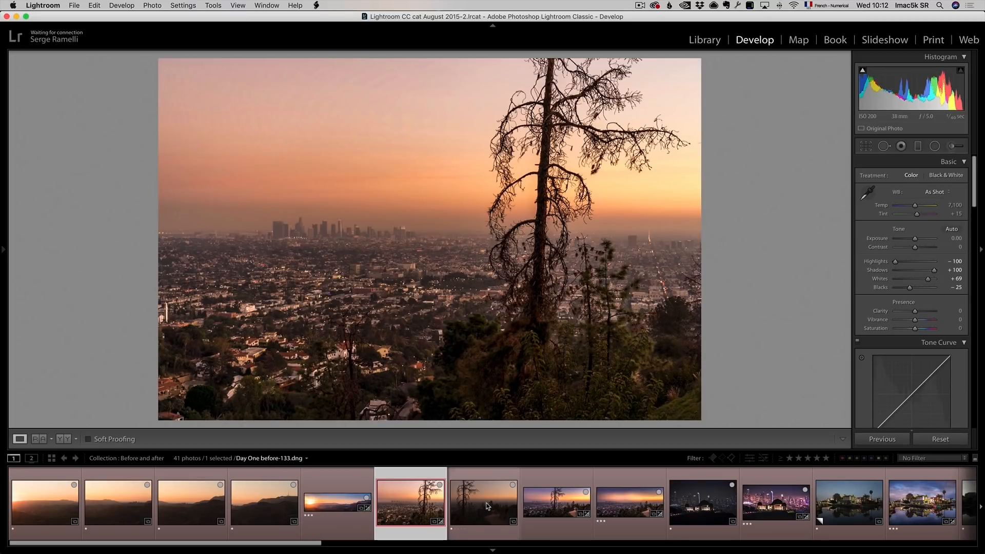
click(483, 503)
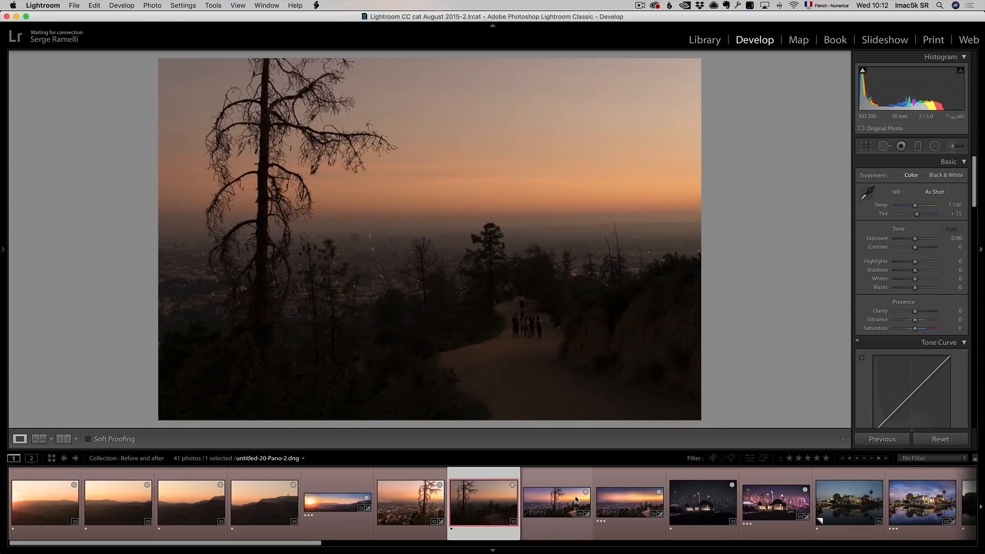
click(556, 503)
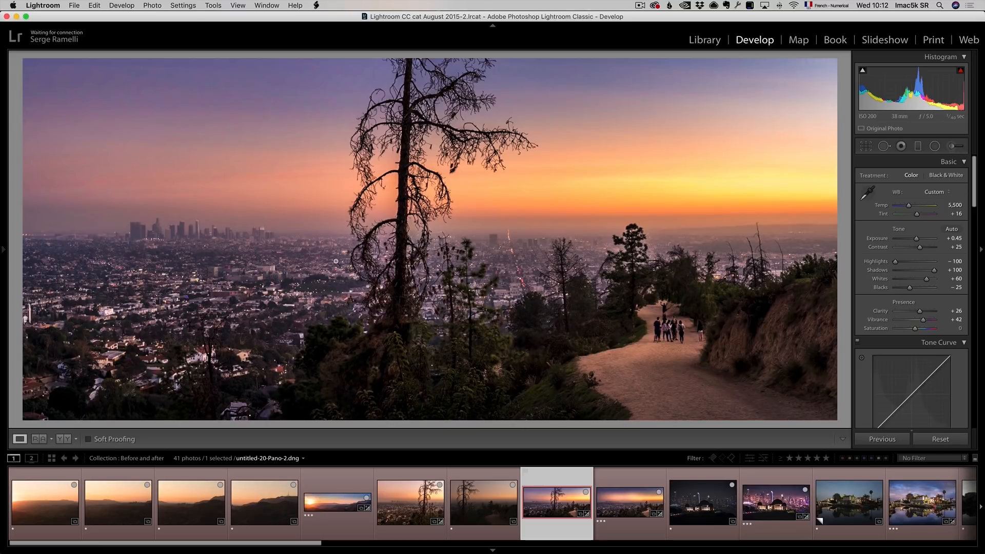
click(629, 502)
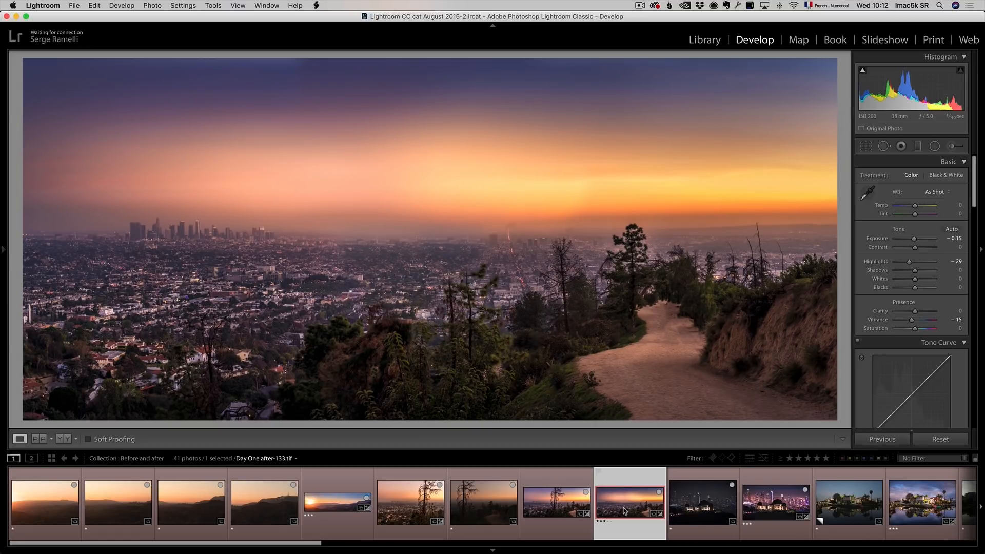
Step: Show the observatory night photo before and after editing, then the unedited canal houses
click(702, 502)
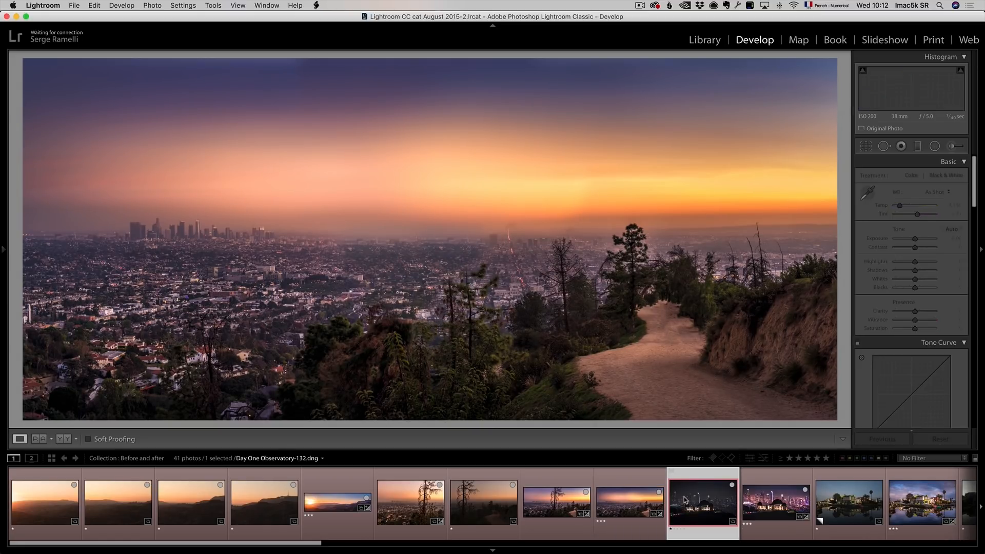
click(702, 503)
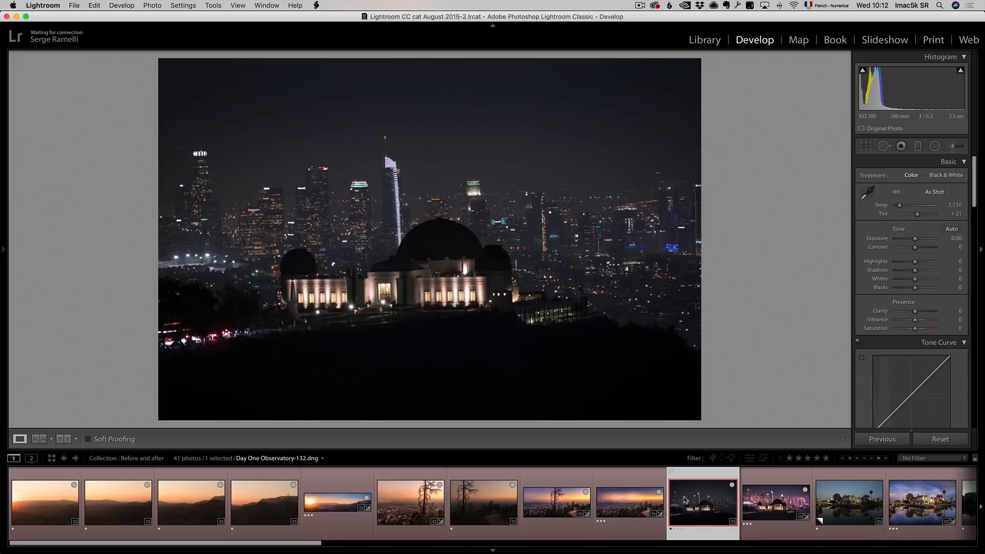
mouse_move(702, 502)
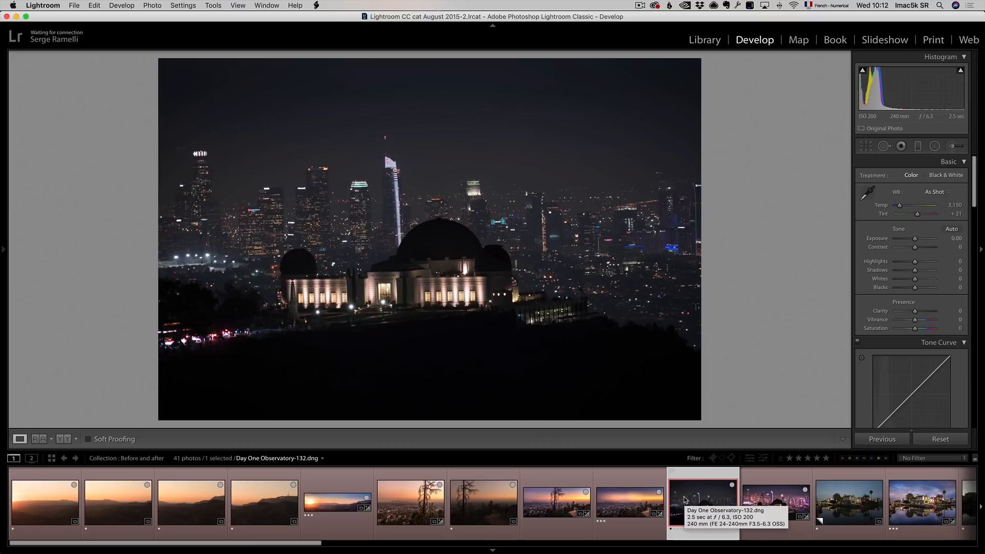
click(776, 503)
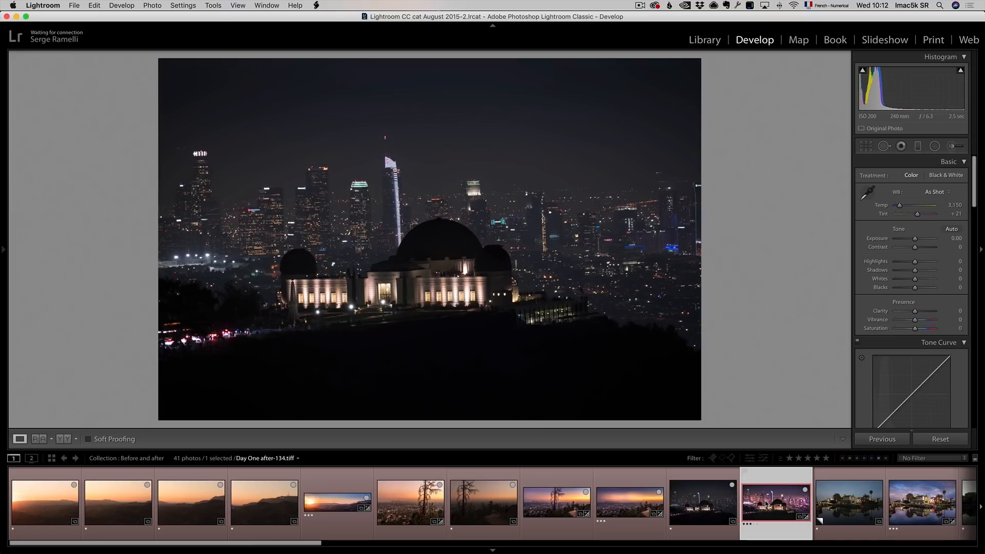
drag(930, 321, 920, 320)
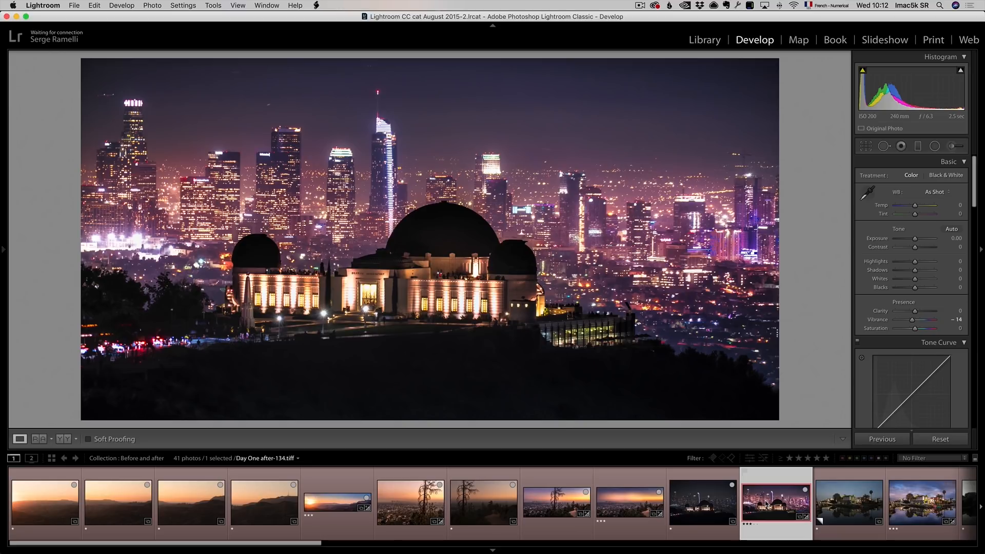
click(849, 503)
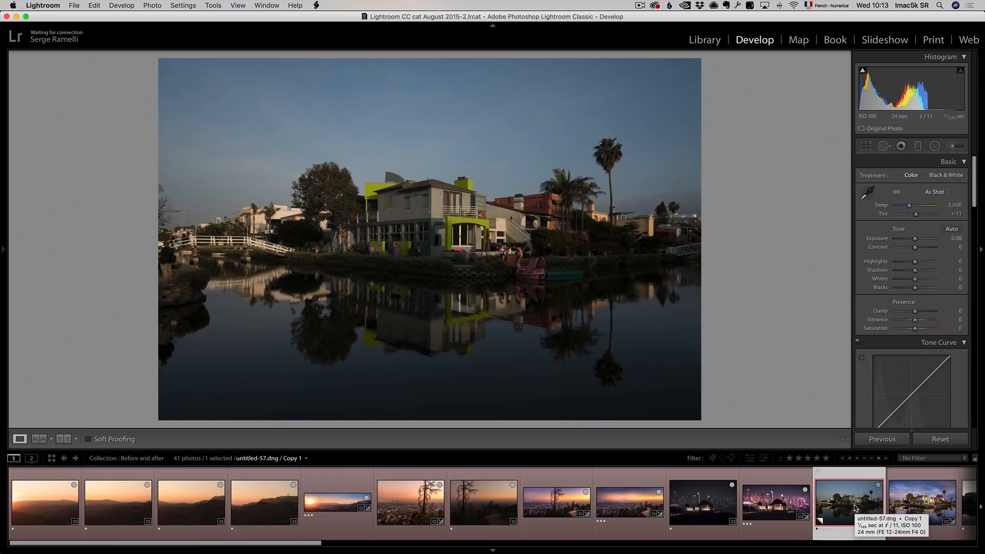
mouse_move(853, 510)
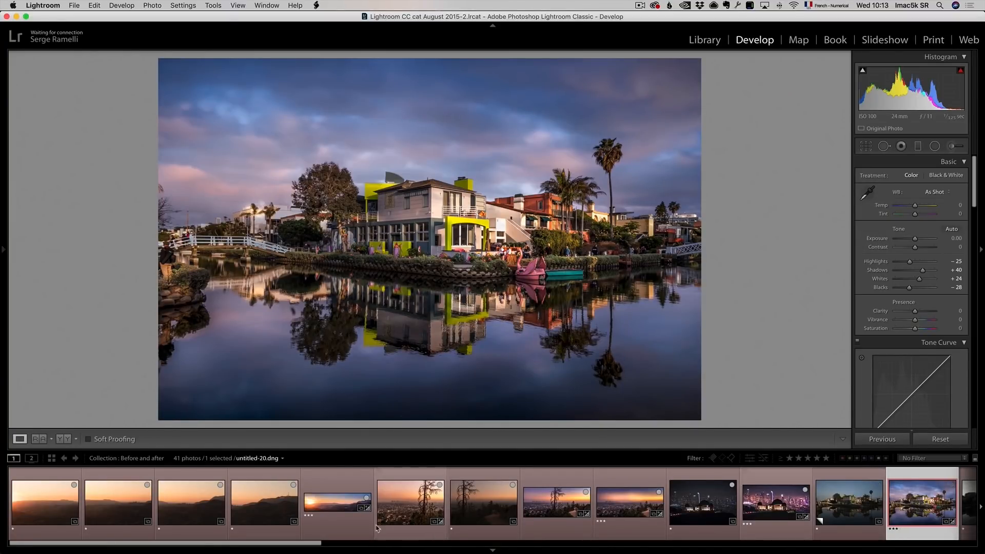
Step: View the edited sunset canal, then the pier at dusk before and after editing
scroll(right, 3)
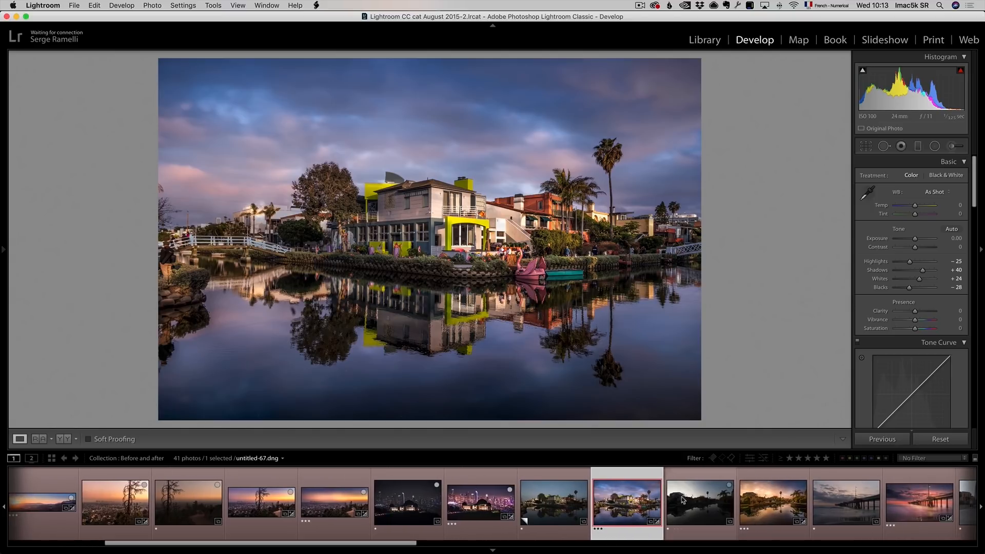
click(700, 503)
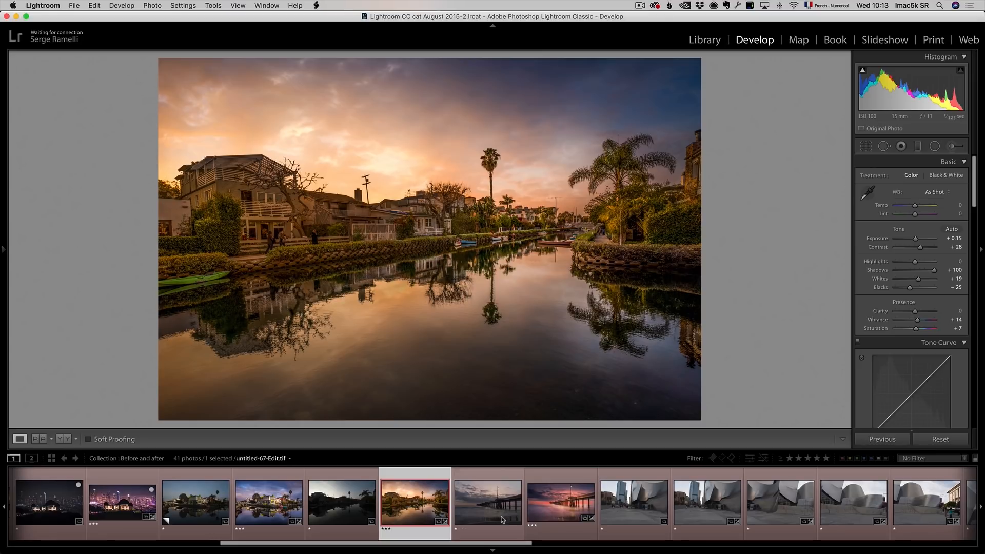
click(488, 503)
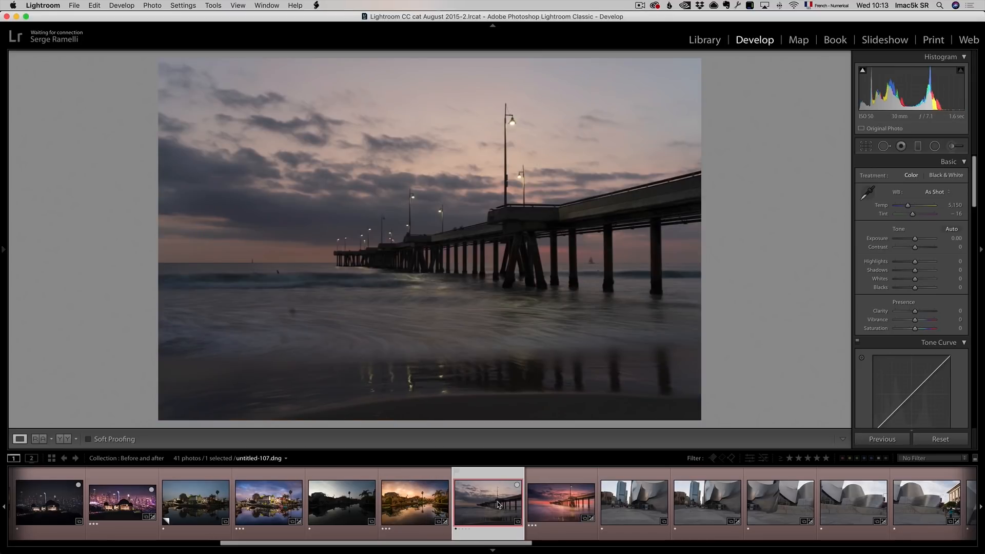
click(559, 503)
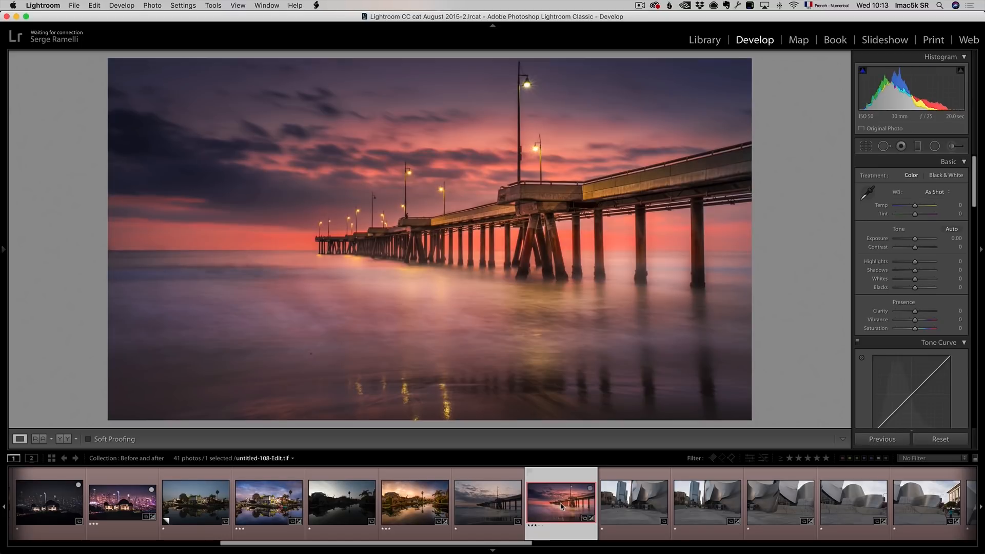
mouse_move(562, 505)
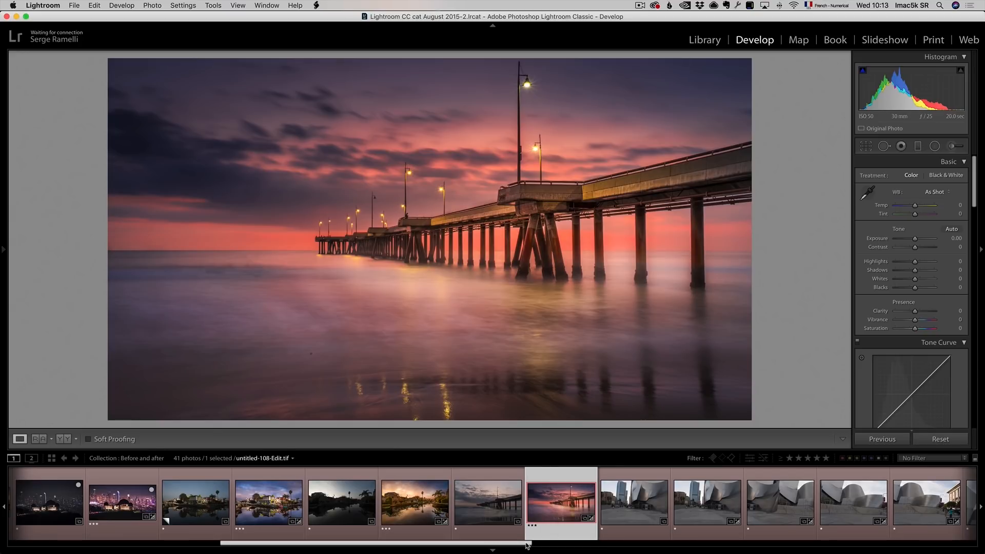
Step: View the concert hall source frames and the finished panorama TIFF
click(492, 502)
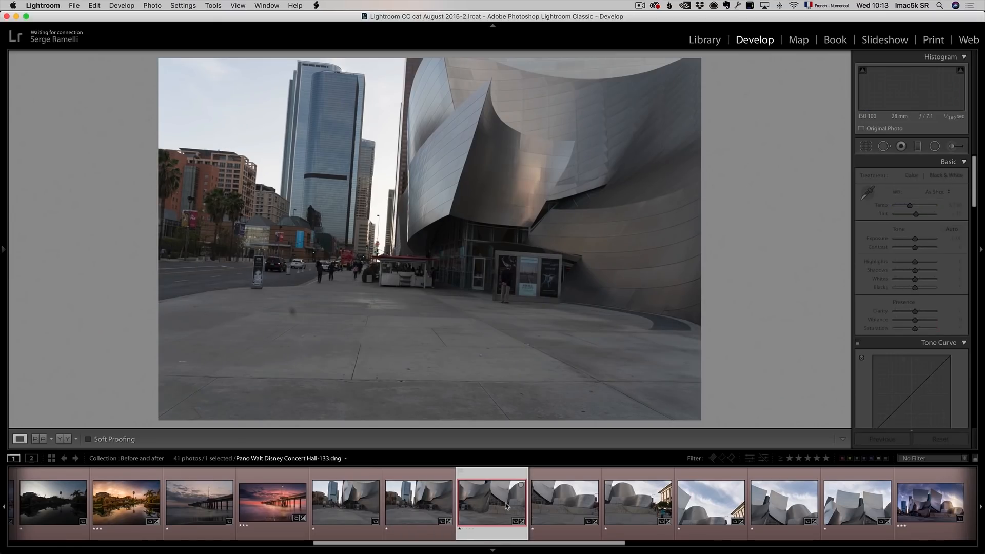
click(638, 503)
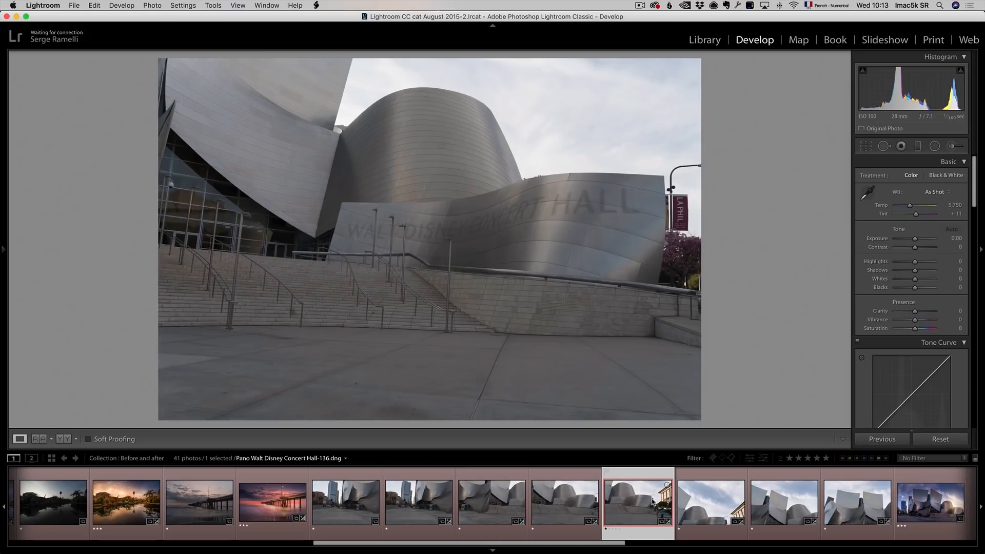
click(711, 500)
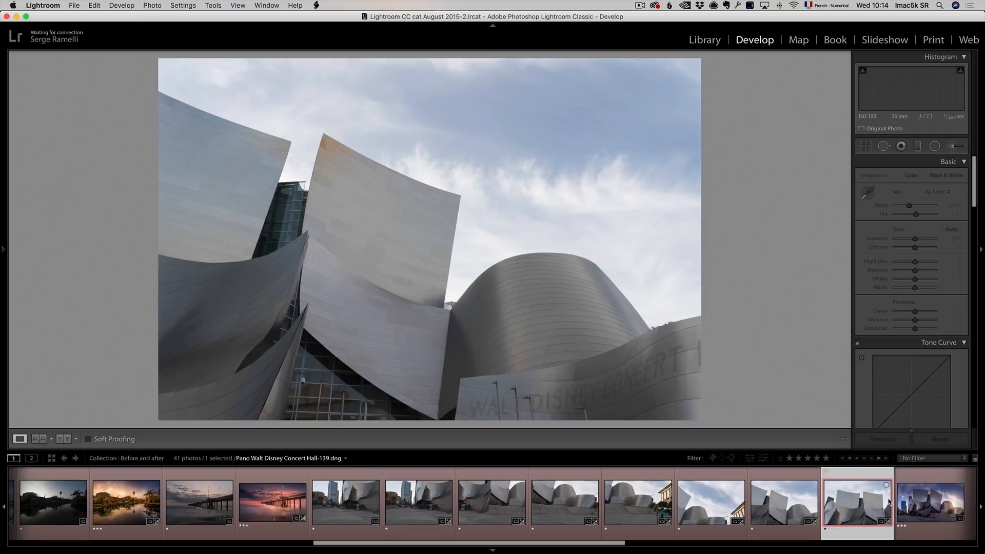
click(931, 503)
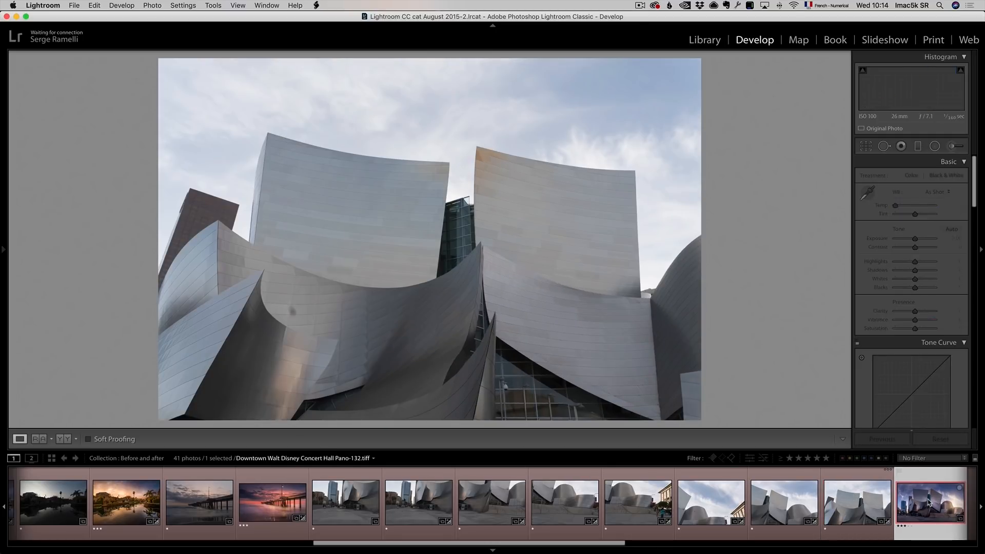
click(492, 503)
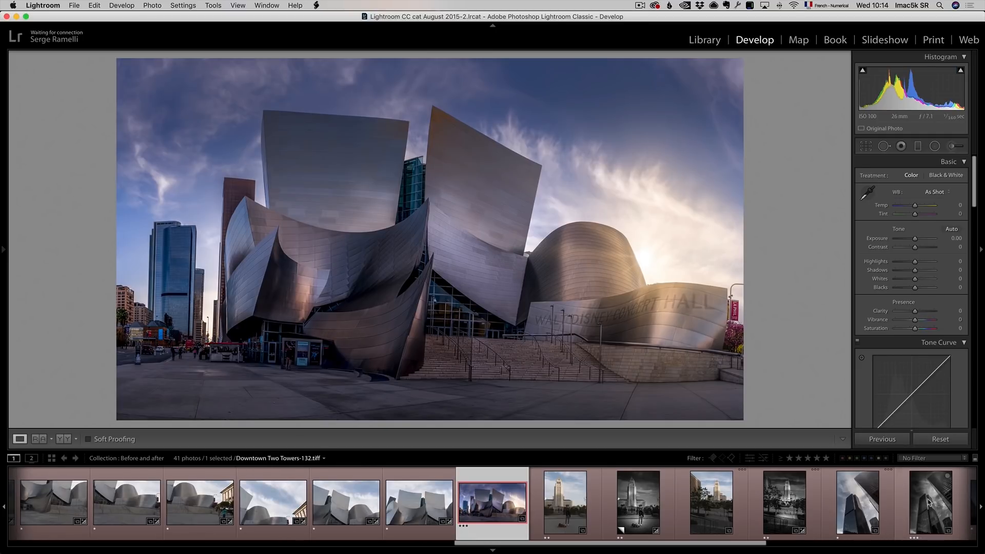
mouse_move(930, 503)
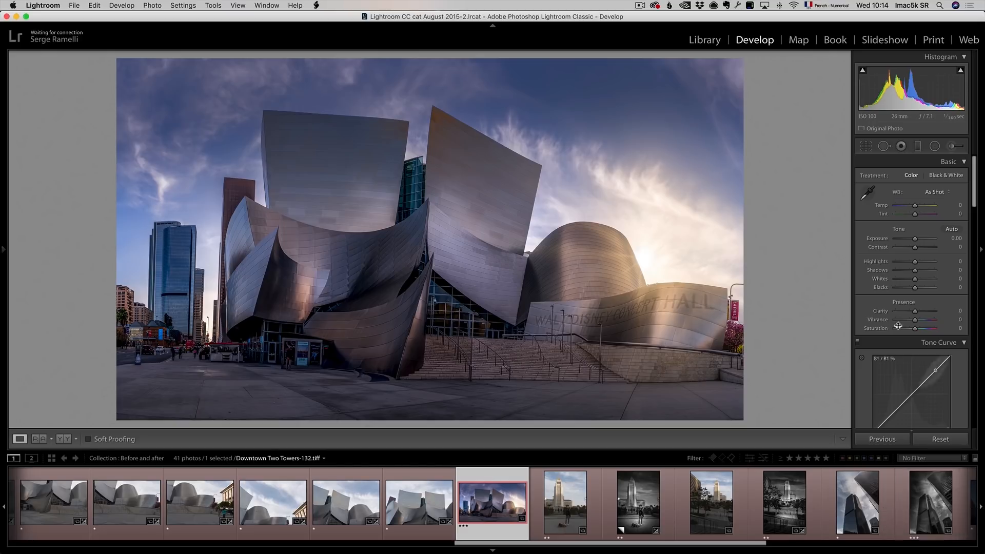
Step: Compare the colour city hall tower with its black-and-white edit
click(564, 503)
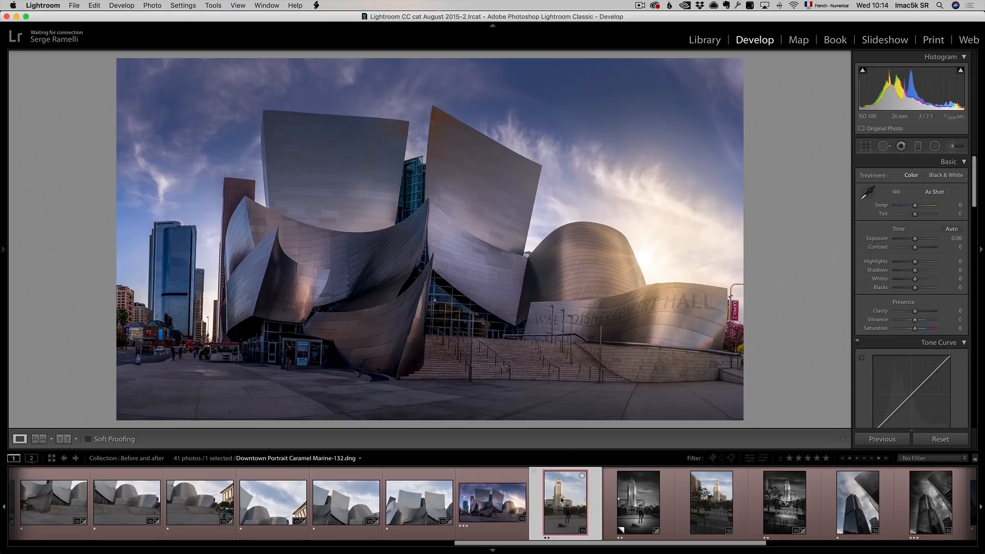
click(565, 503)
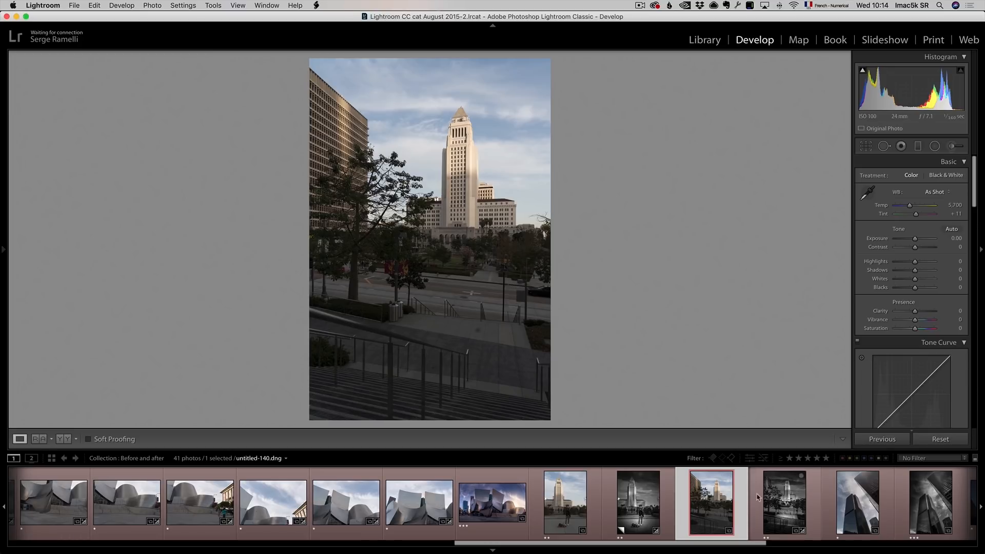
click(782, 503)
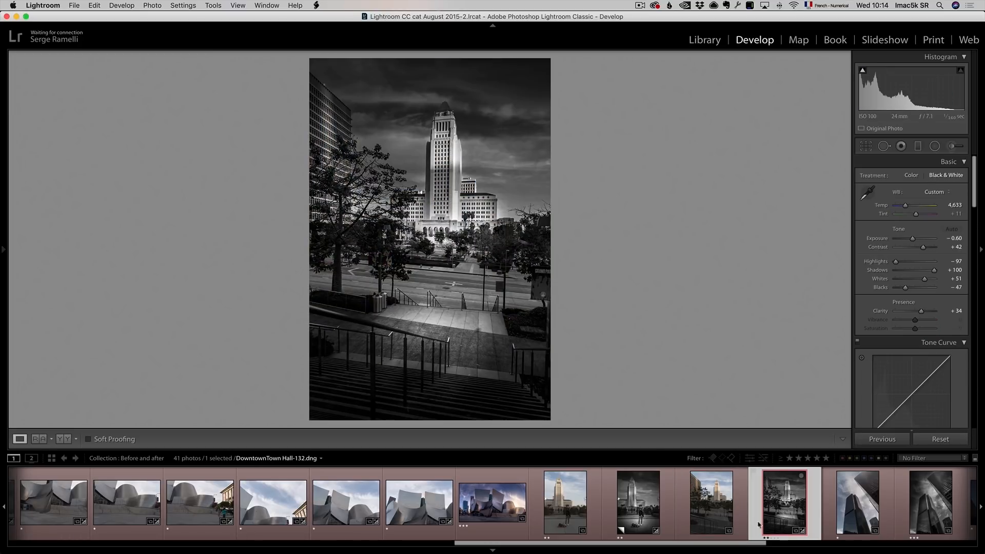
scroll(right, 3)
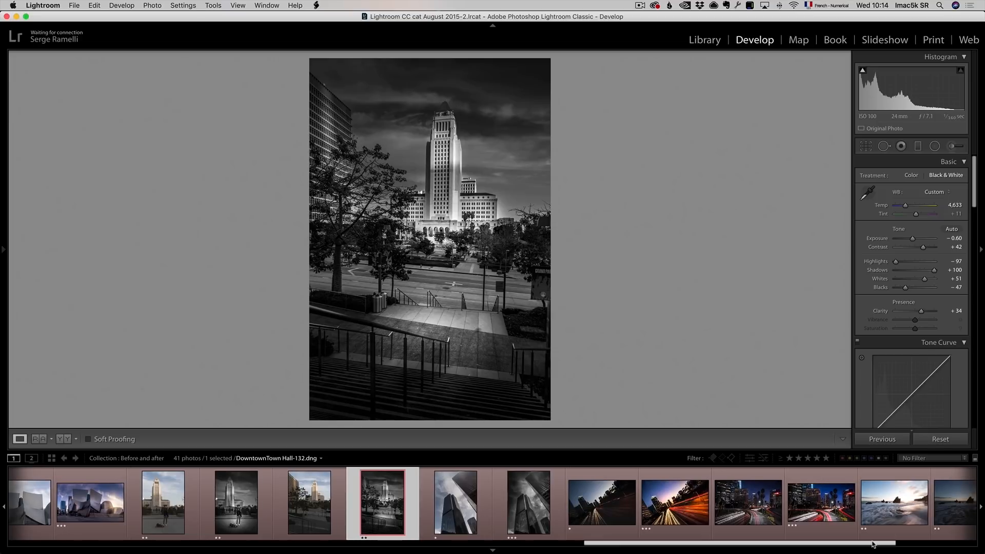
Step: View the black-and-white skyscraper shot and the freeway light-trails before and after
click(456, 503)
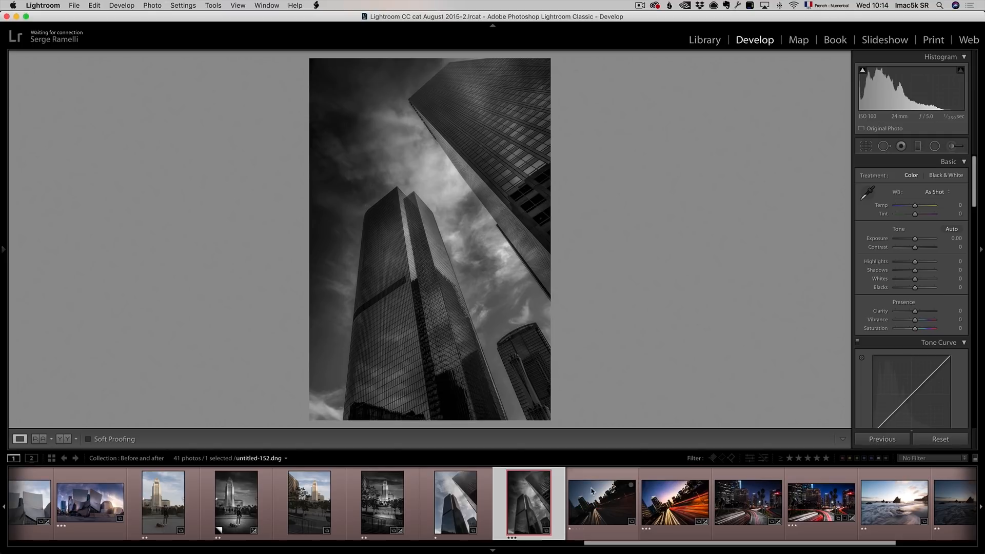
click(602, 502)
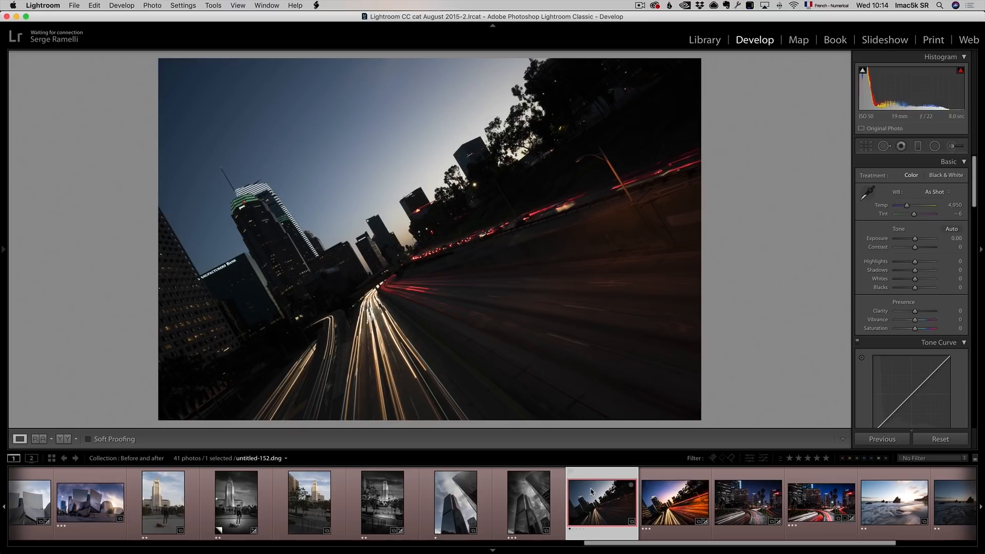
click(674, 502)
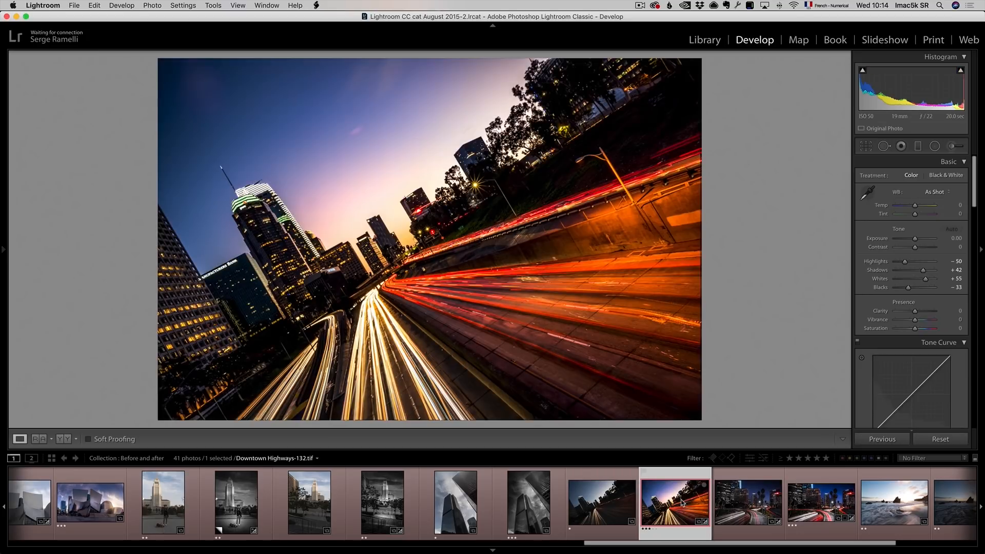
mouse_move(675, 503)
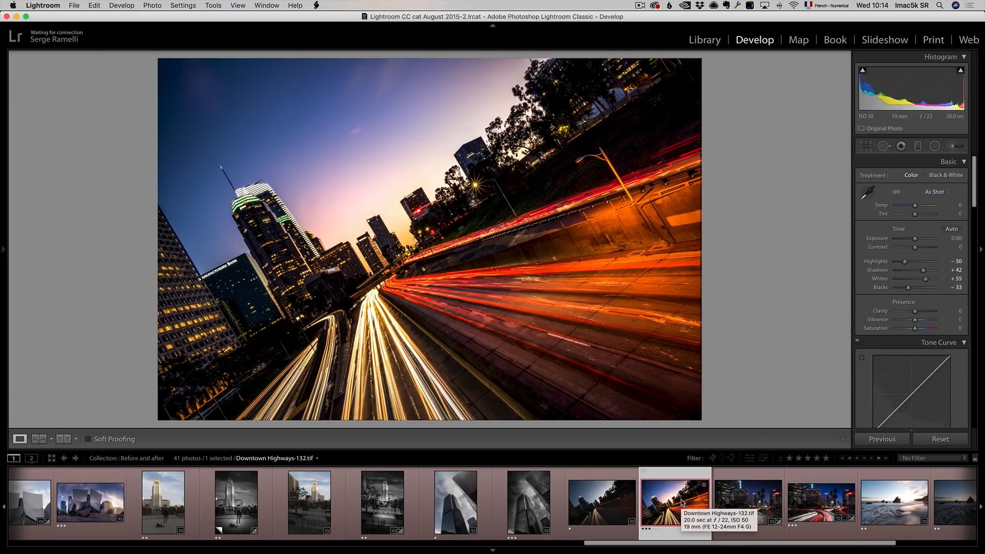
Step: Show the edited night freeway interchange, then the unedited rocky beach sunset
click(748, 503)
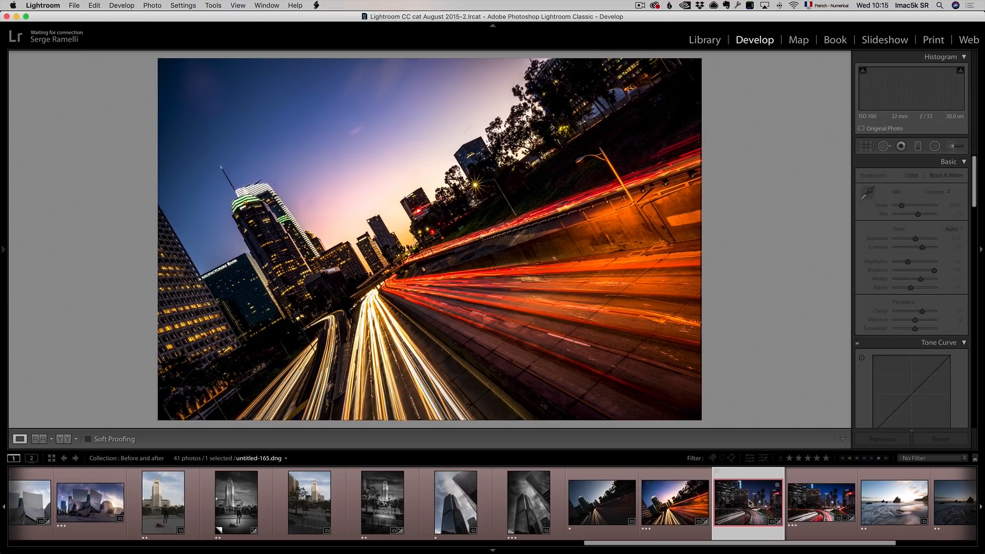
click(821, 503)
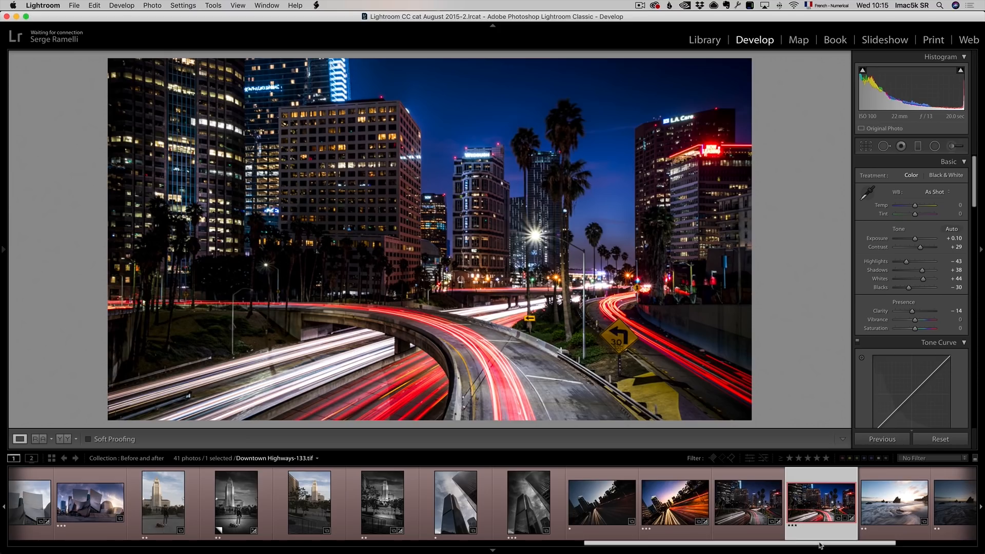
click(648, 501)
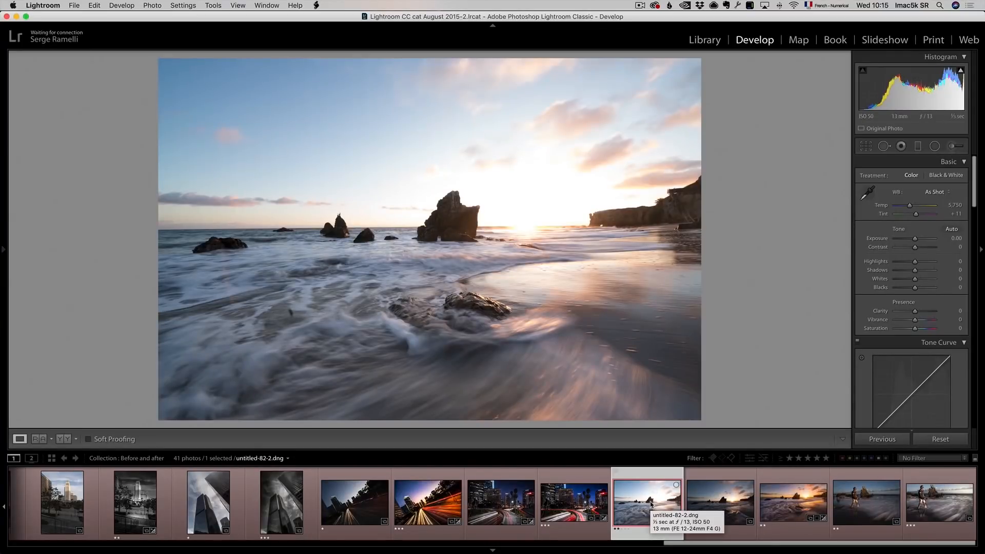
Step: Step through the beach sunset and photographer before/after pairs, then return to the edited canal houses photo (untitled-57-Edit.tif)
click(719, 502)
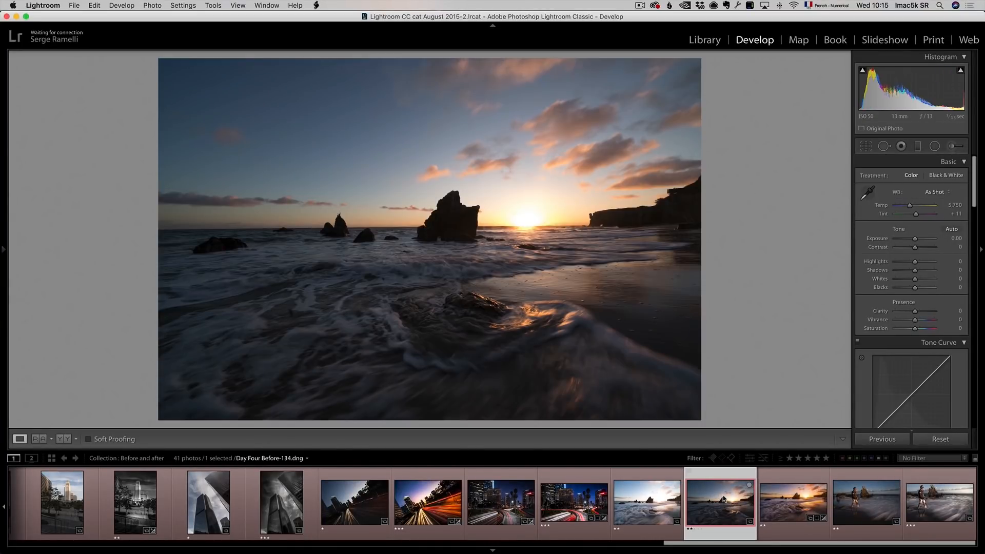
click(794, 502)
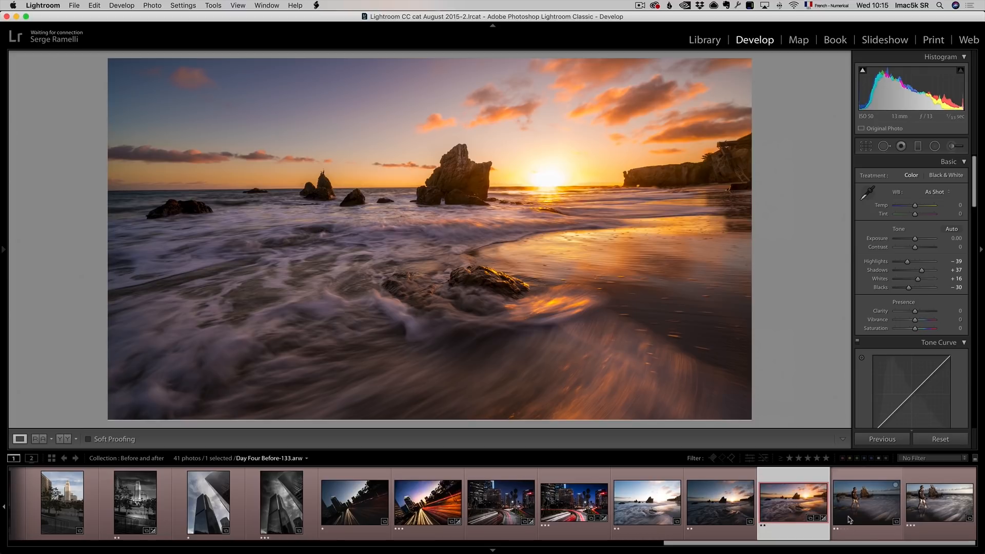
click(866, 503)
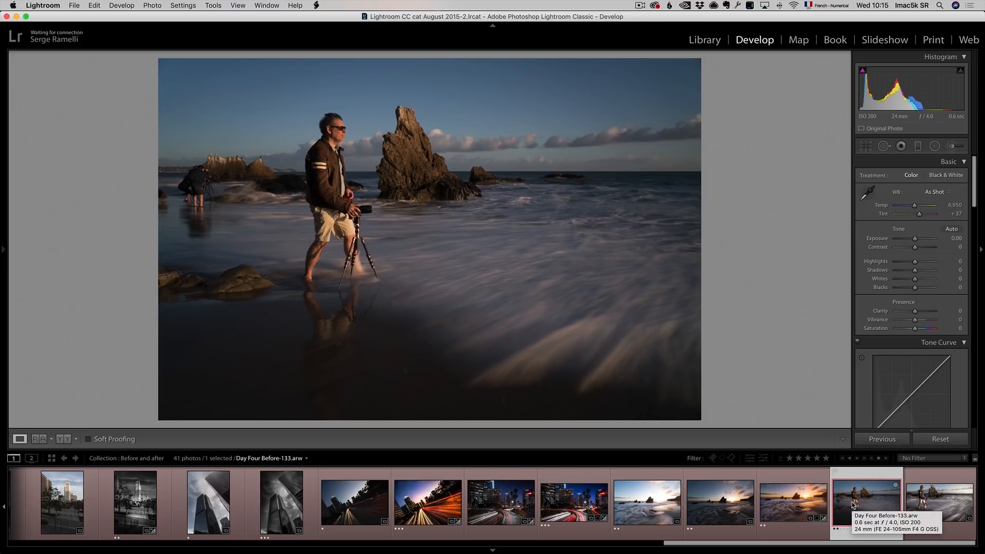
click(939, 503)
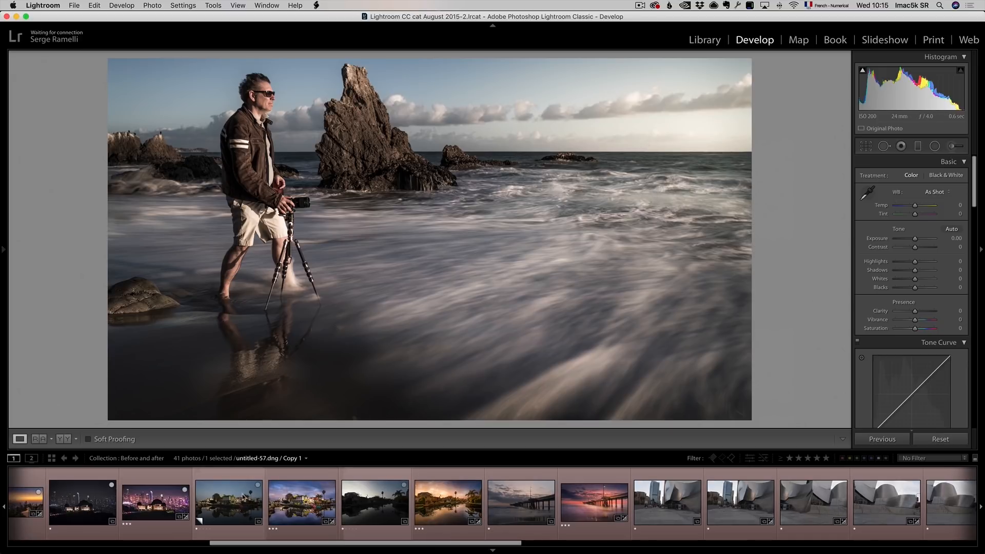
click(302, 502)
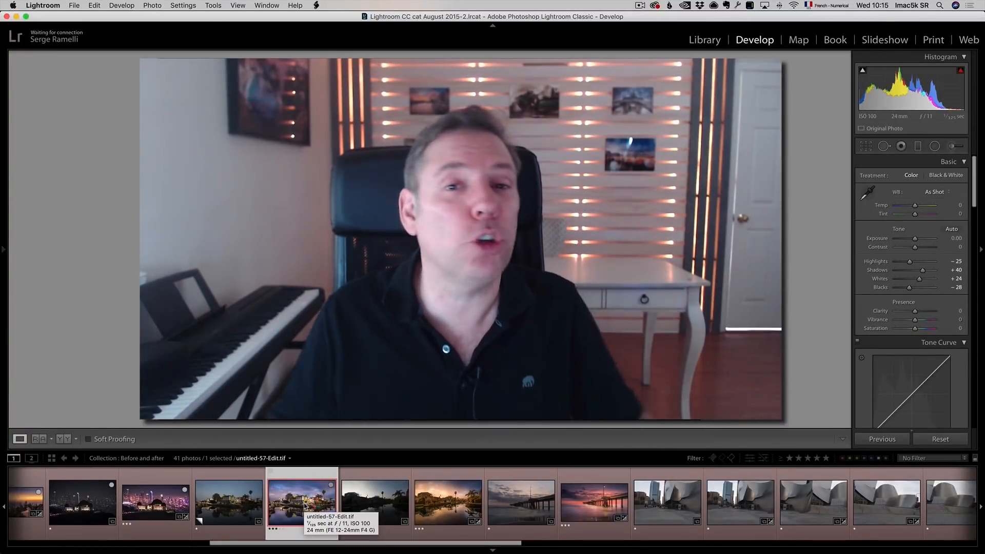